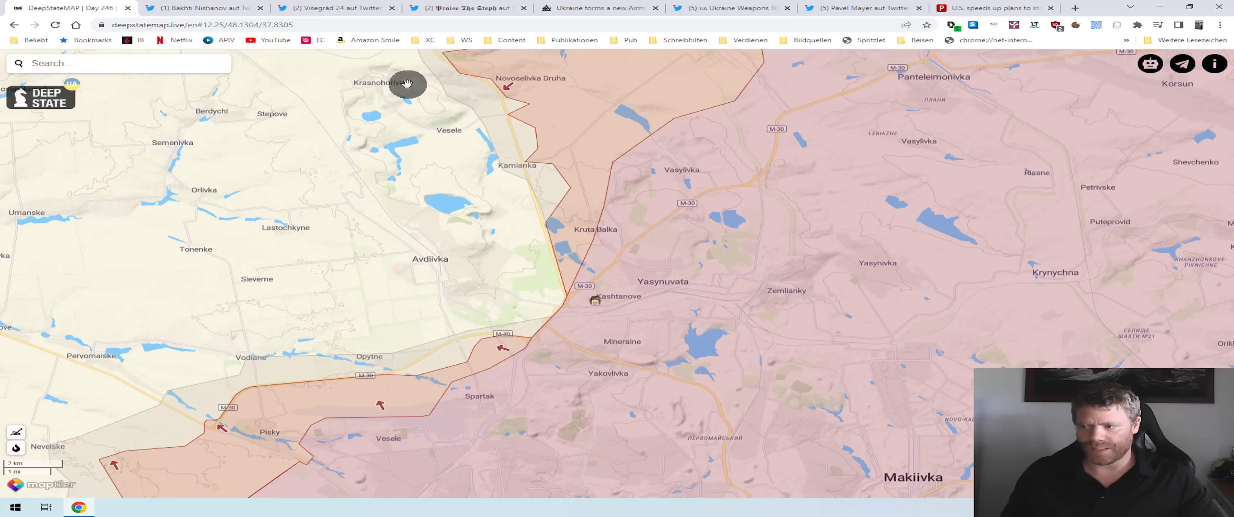
- View the enlarged Russian ministry 'dirty bomb' image, then read through the replies citing Slovenia's debunk
left_click(201, 8)
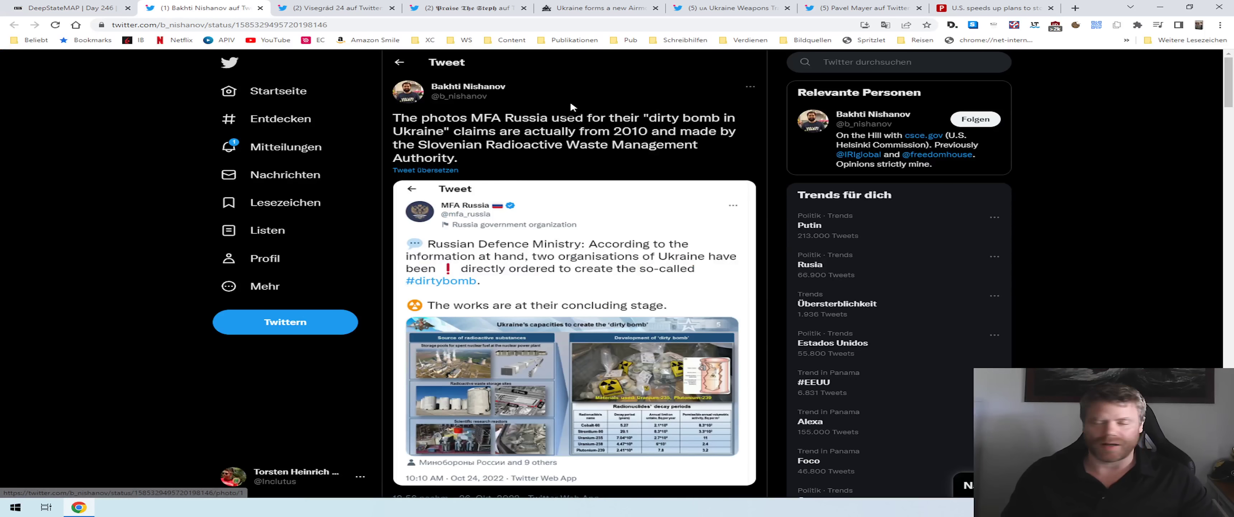
left_click(567, 386)
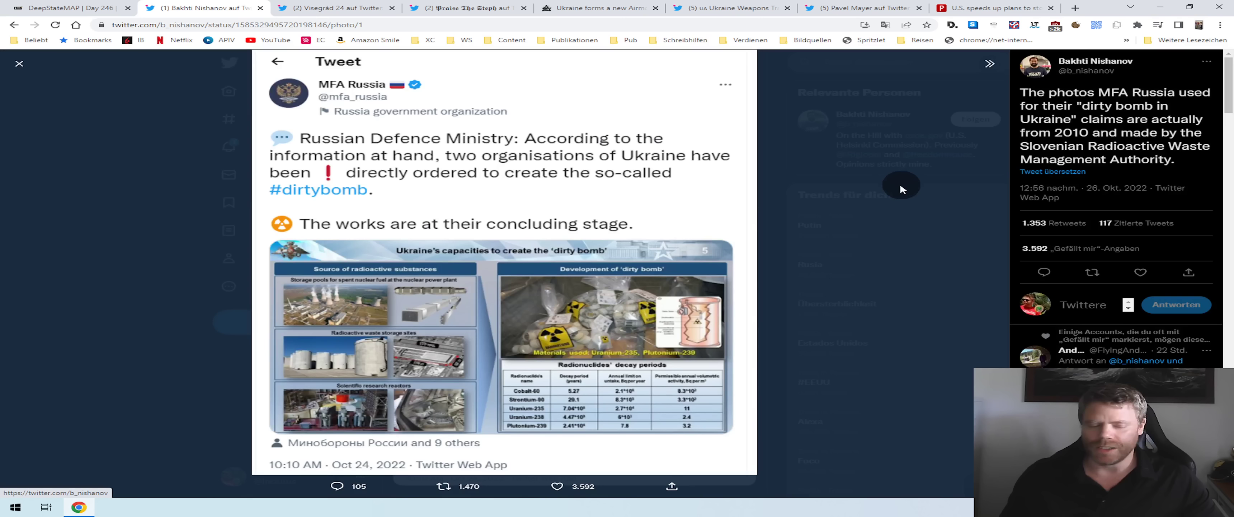
mouse_move(909, 228)
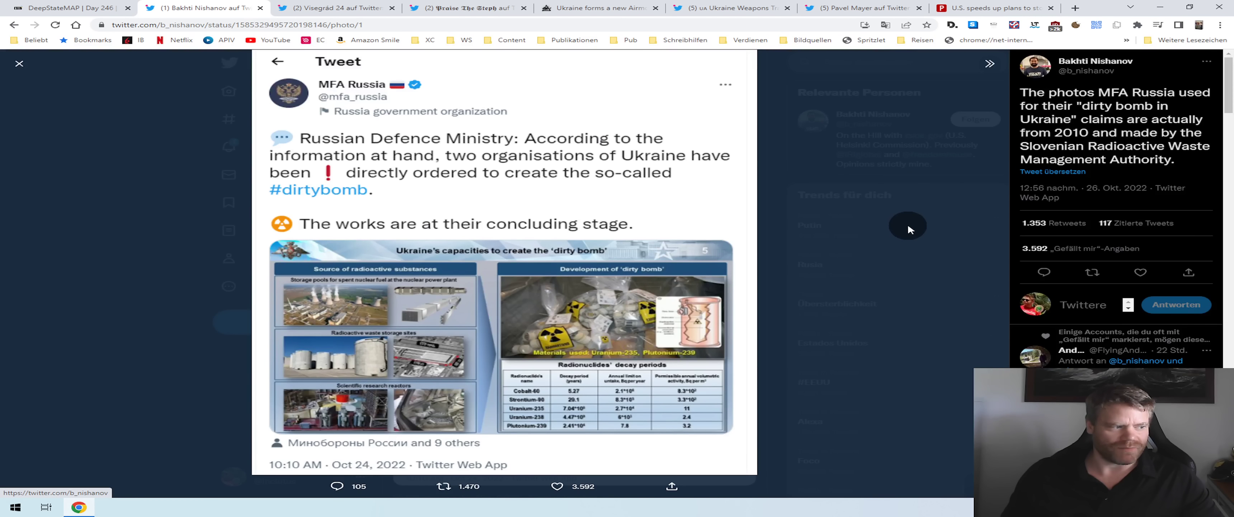
scroll("down", 3)
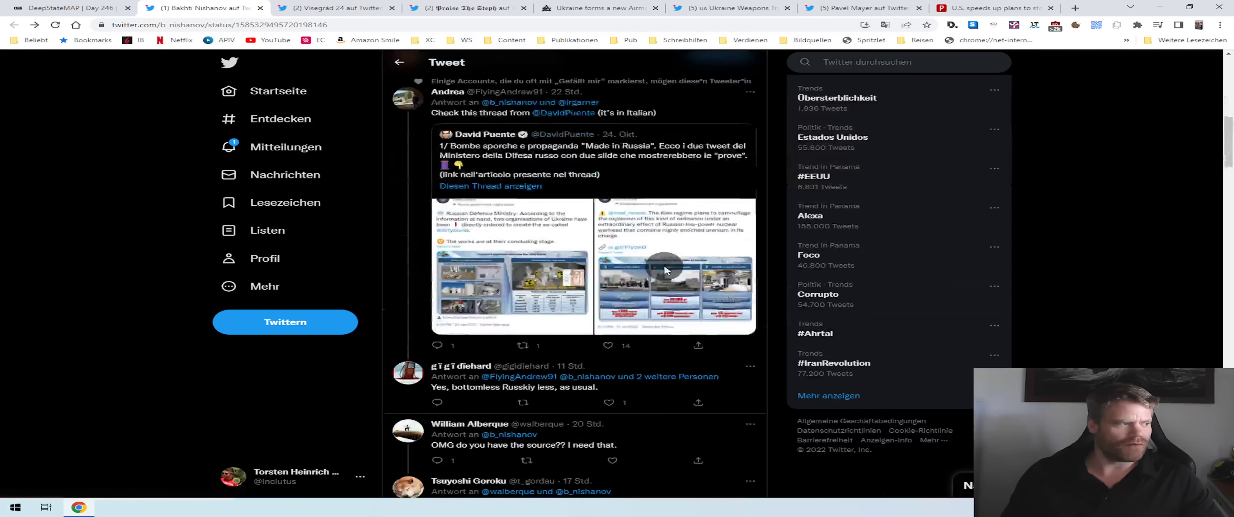
scroll("down", 3)
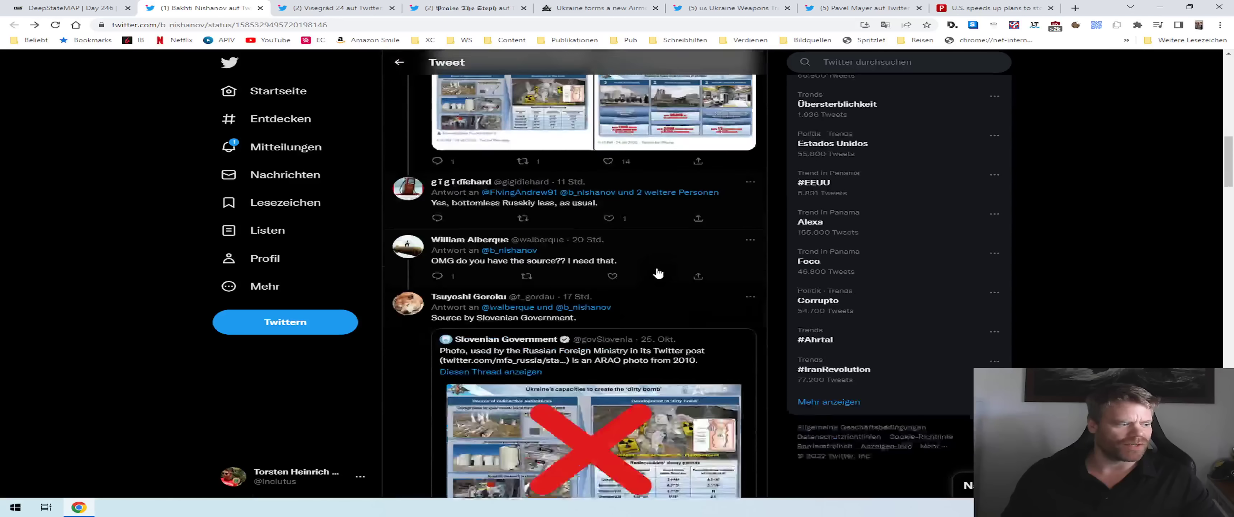
scroll("down", 3)
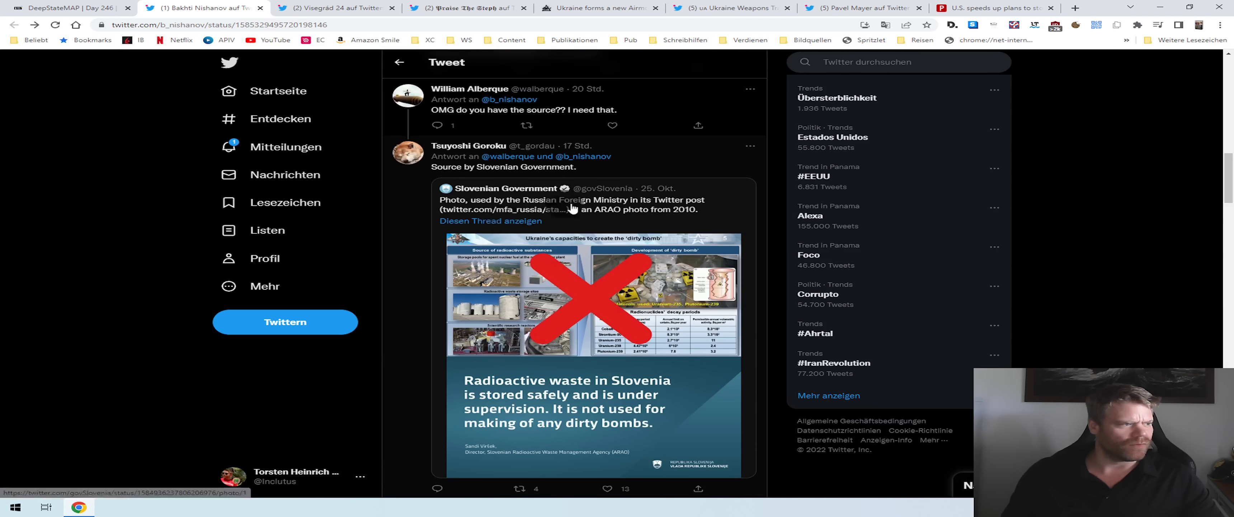
scroll("up", 3)
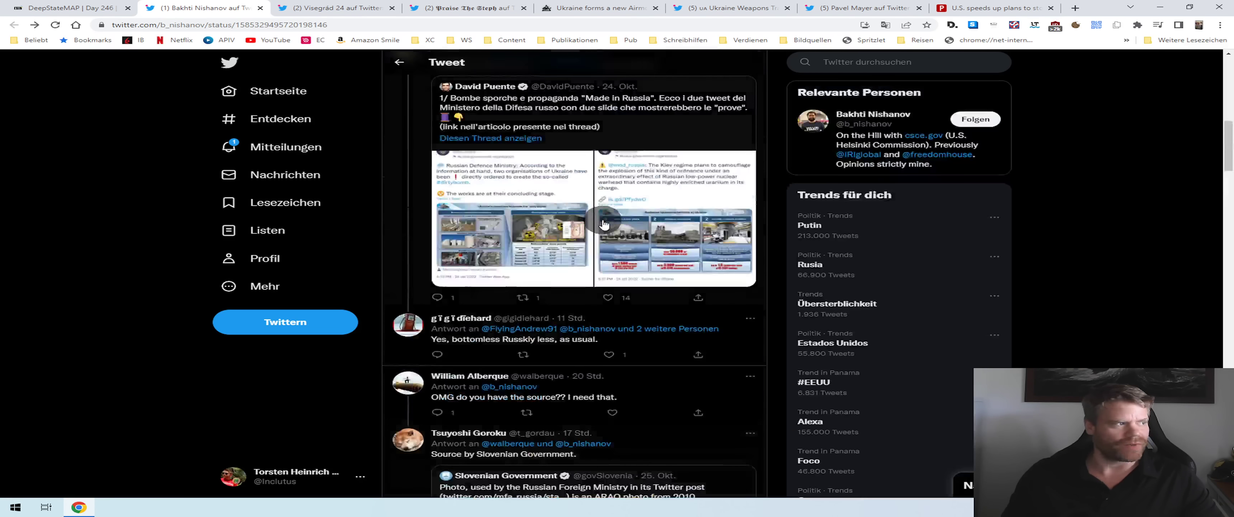
scroll("down", 3)
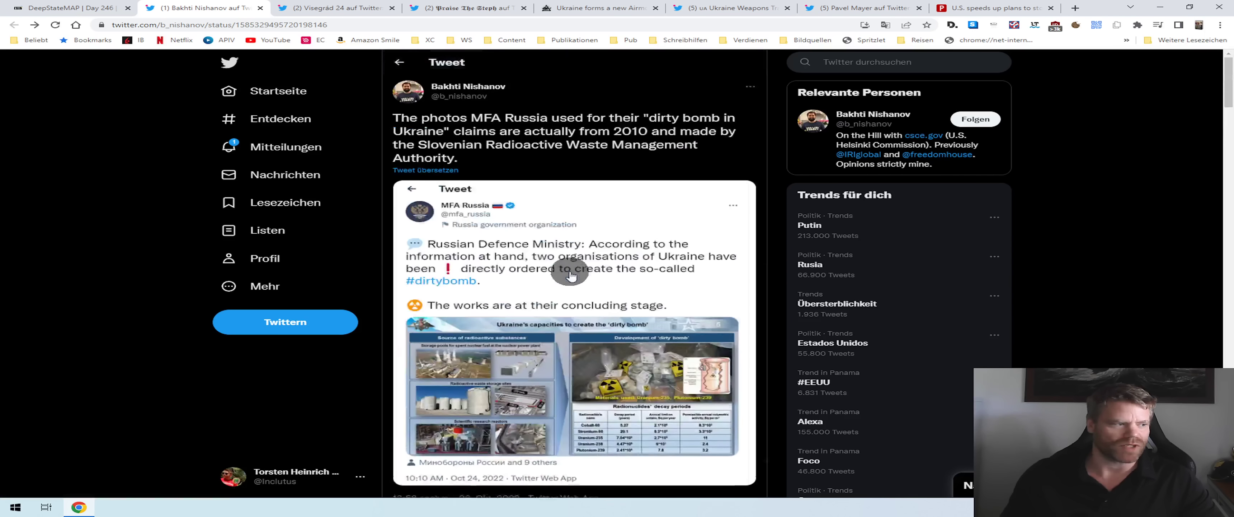
- Return to the front-line map and move north to the border near Ternova, Varvarivka and Izbytske
left_click(75, 8)
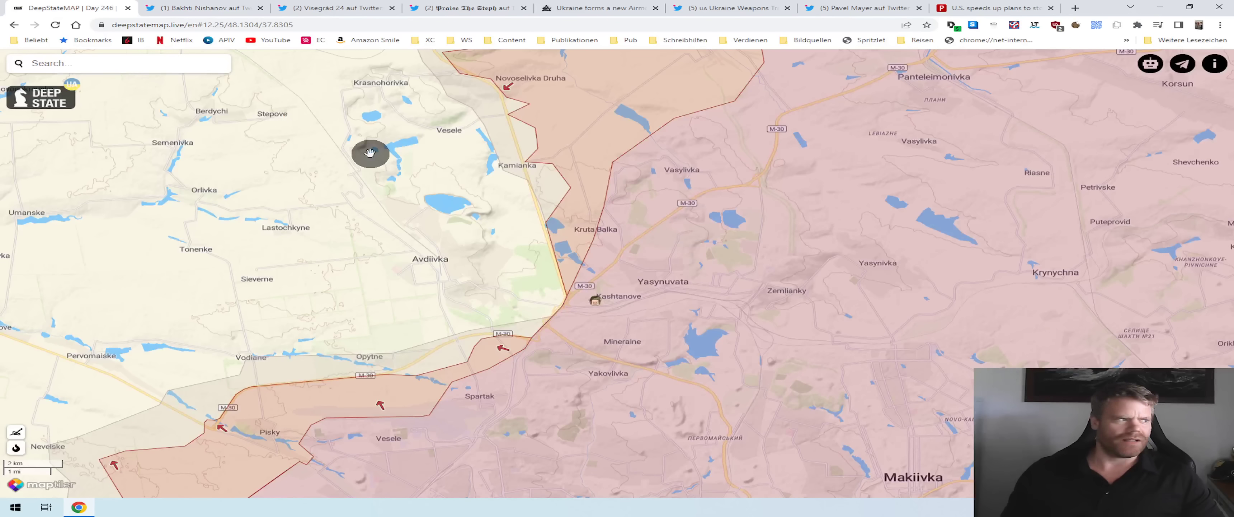
scroll("down", 3)
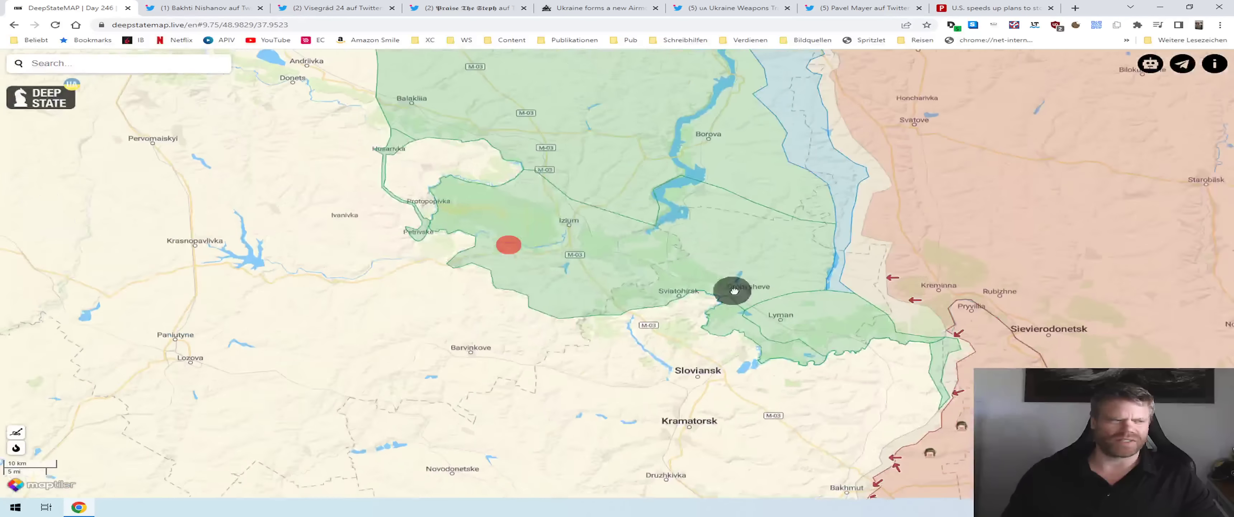
left_click_drag(731, 290, 692, 465)
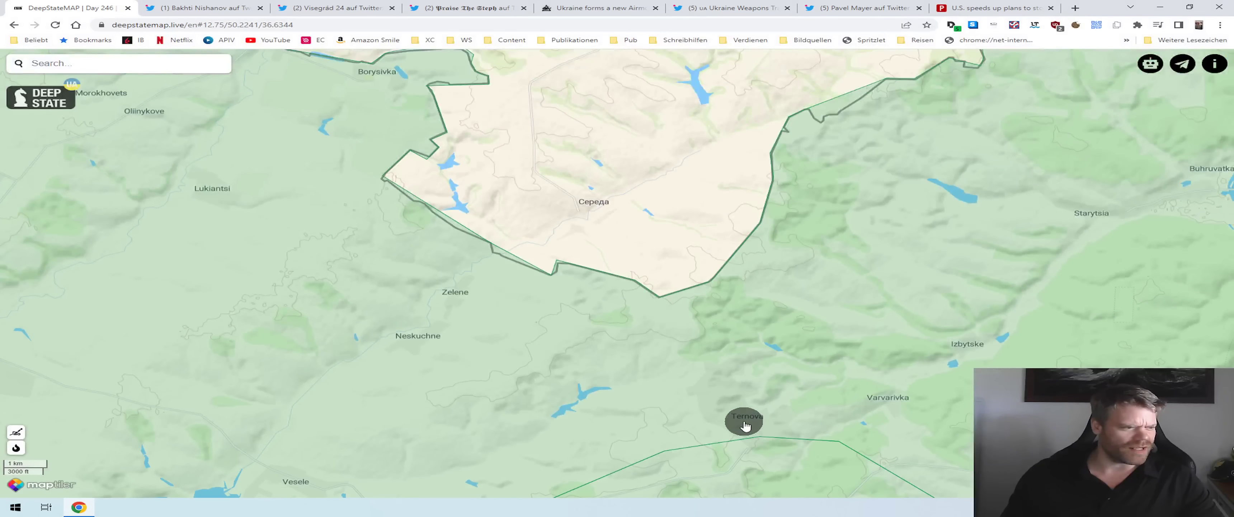
left_click_drag(745, 426, 653, 331)
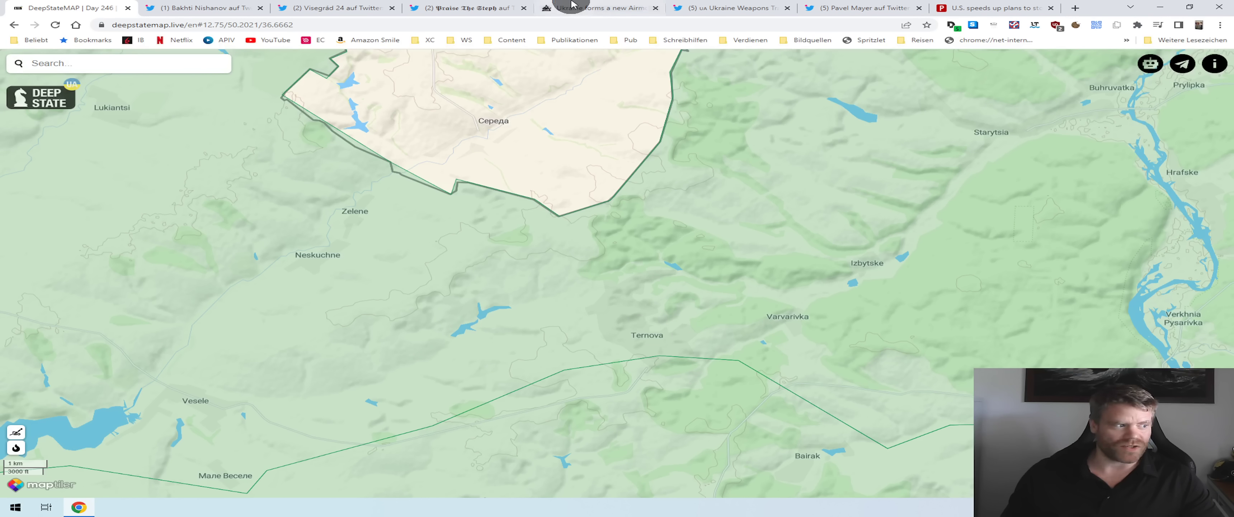
mouse_move(618, 294)
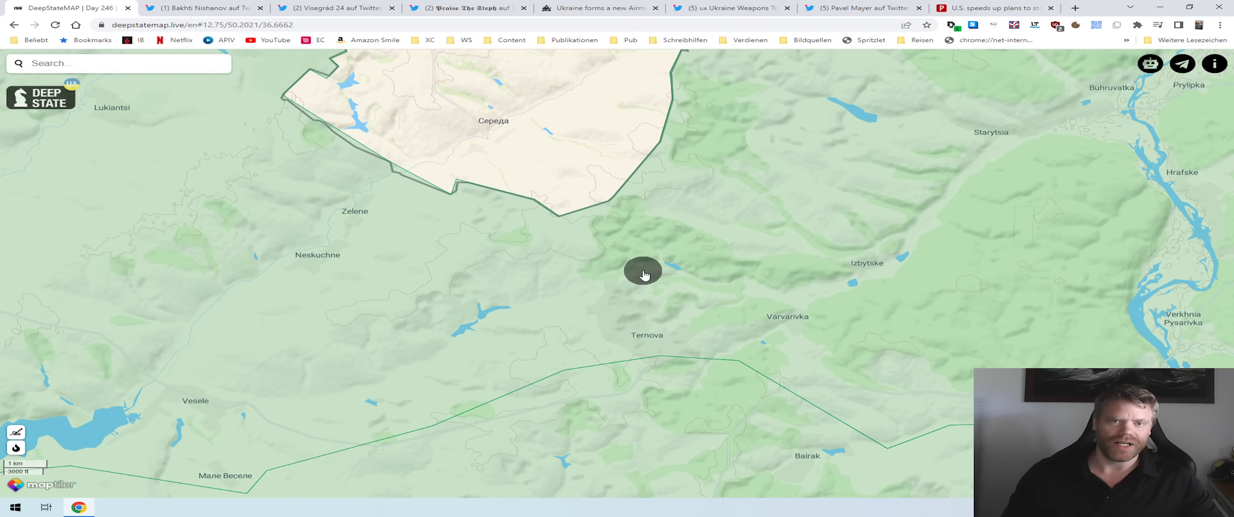
mouse_move(639, 278)
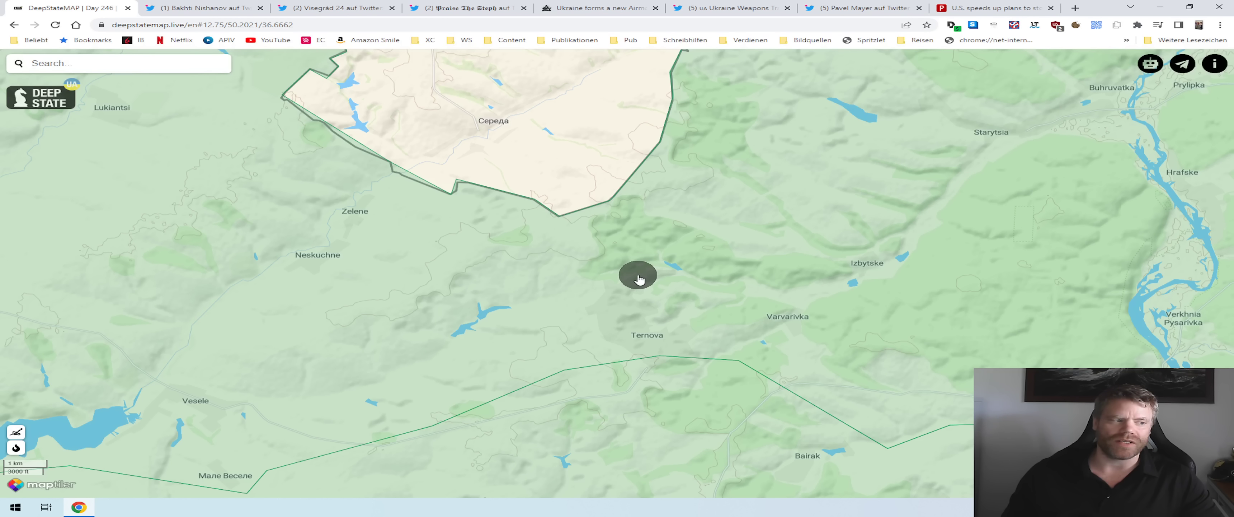
scroll("down", 3)
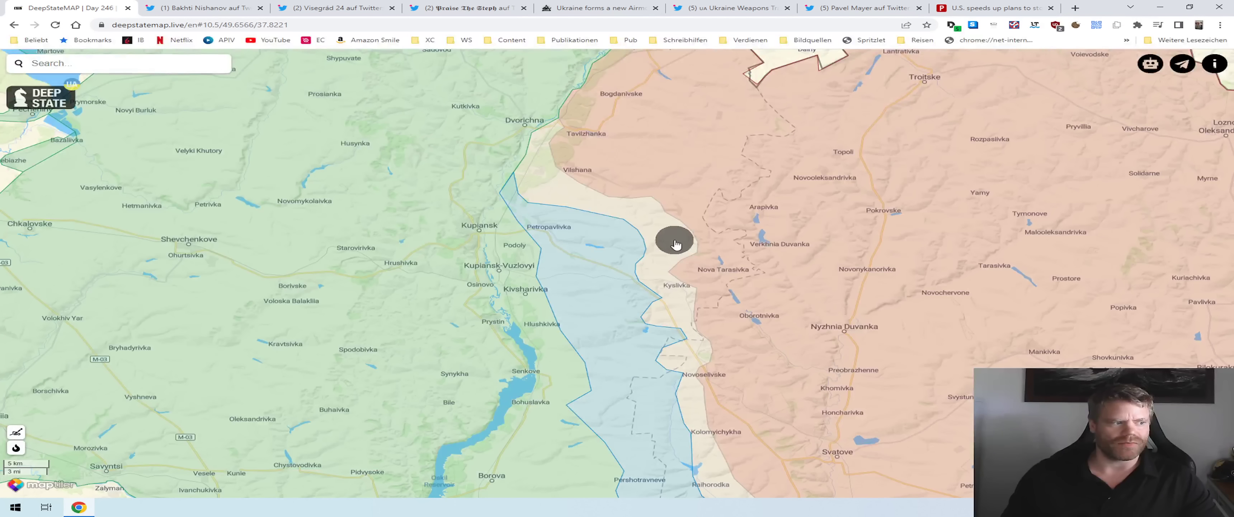
mouse_move(703, 251)
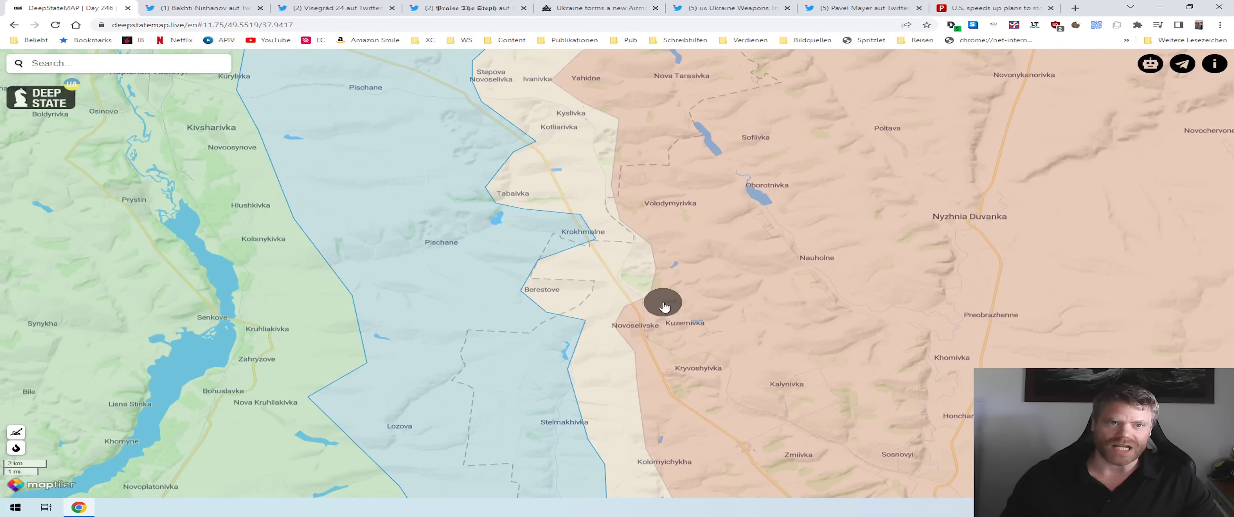
mouse_move(675, 312)
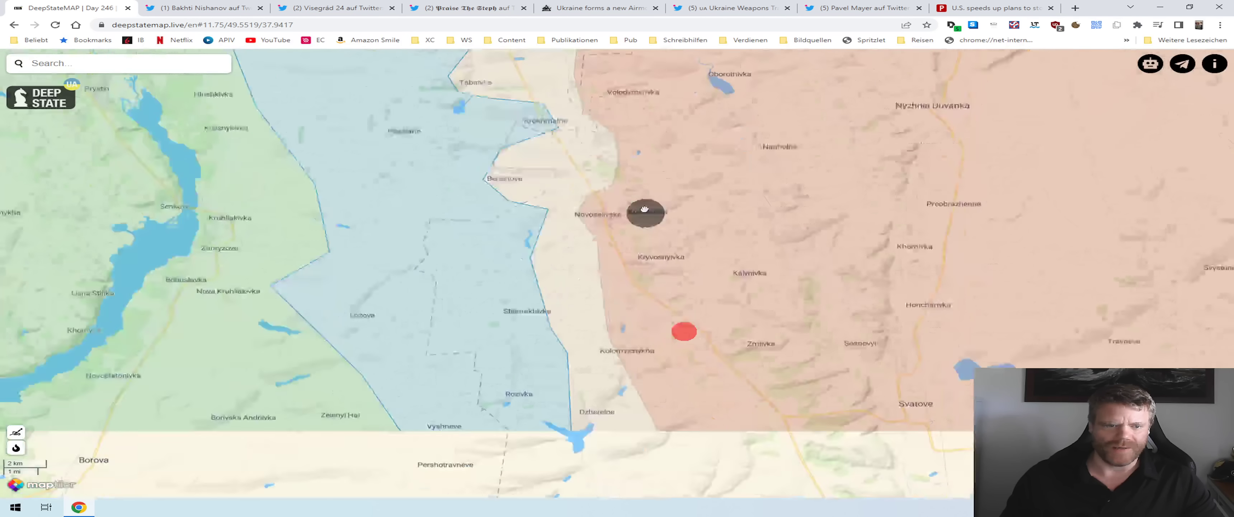
- Follow the front line south from Kupiansk toward Svatove, around Raihorodka, Kovalivka and Novovodiane
left_click_drag(645, 212, 602, 354)
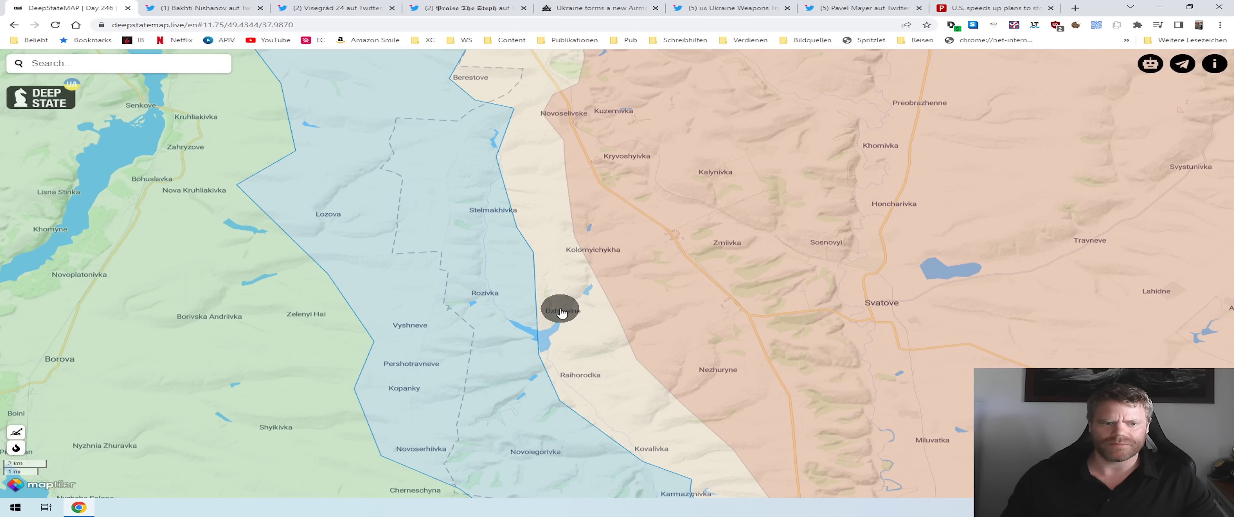
mouse_move(561, 317)
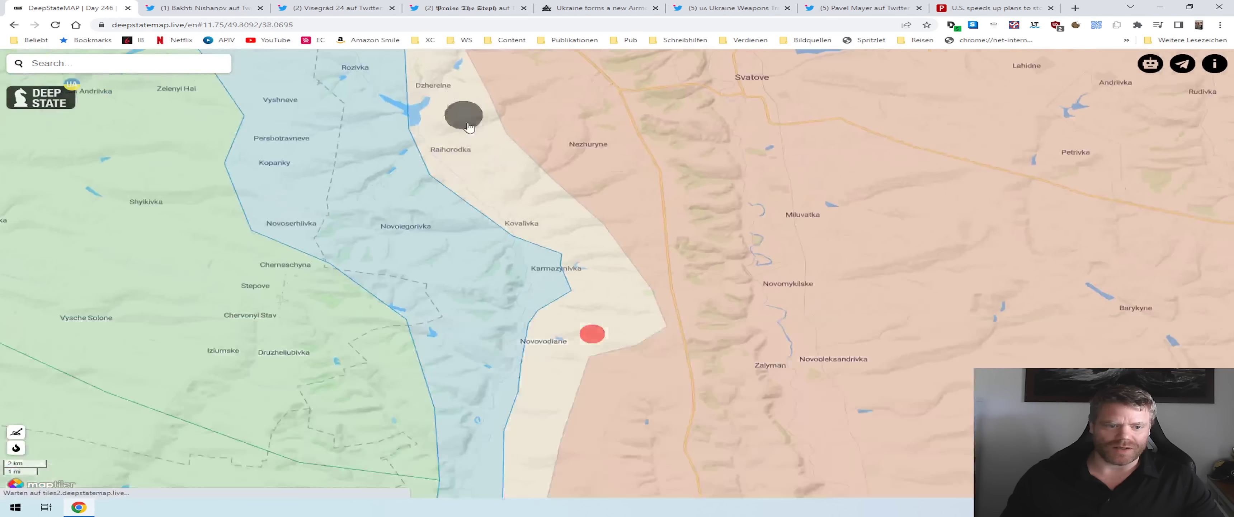
- Zoom and pan to the Svatove sector, showing Ukrainian-held ground west and occupied territory east
scroll("down", 3)
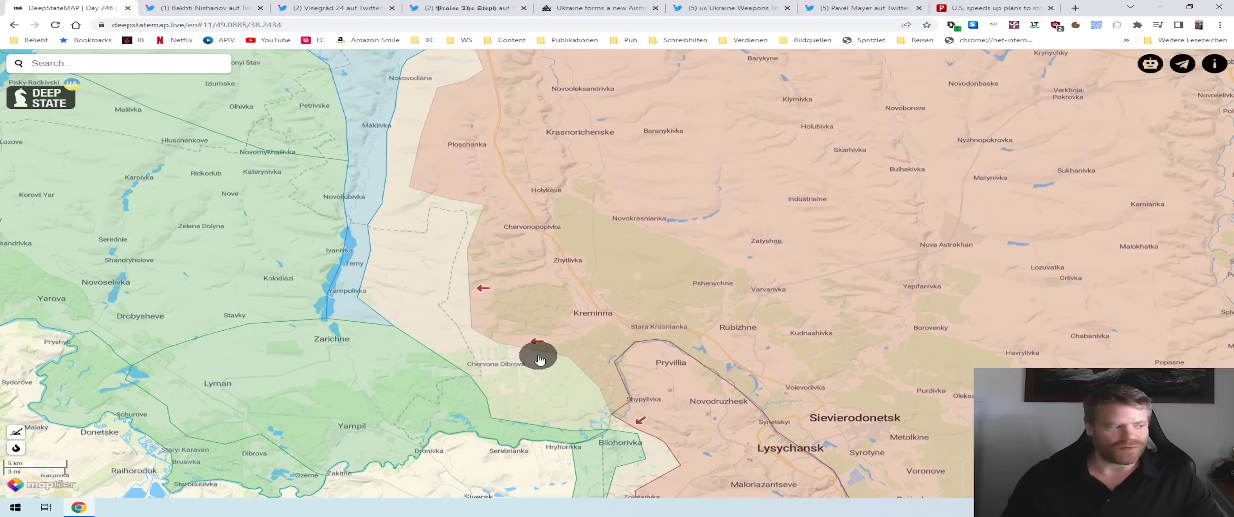
mouse_move(593, 325)
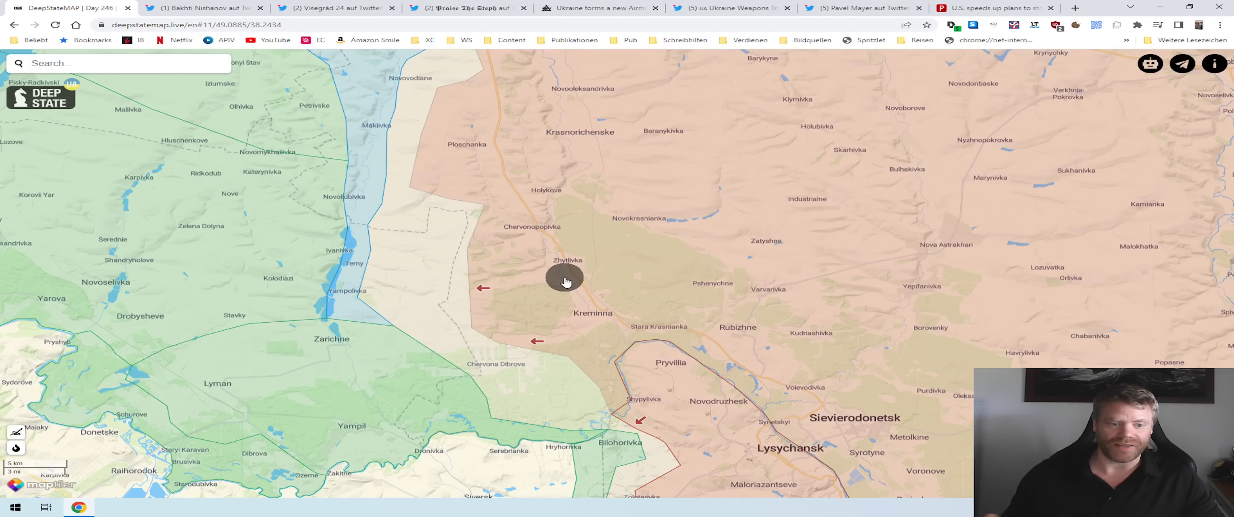
mouse_move(752, 259)
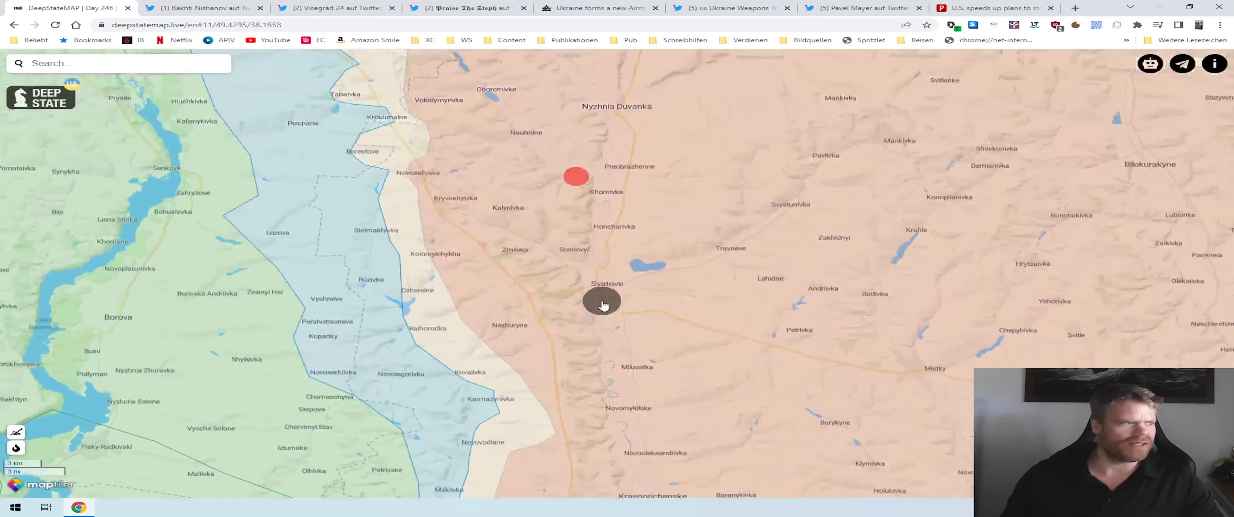
left_click_drag(602, 303, 461, 306)
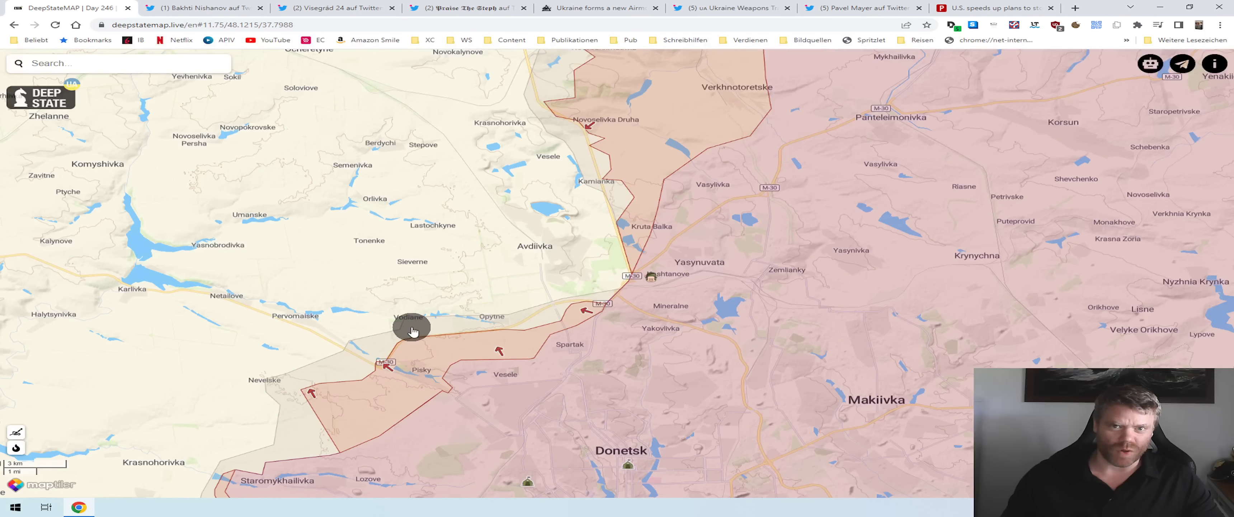
mouse_move(434, 347)
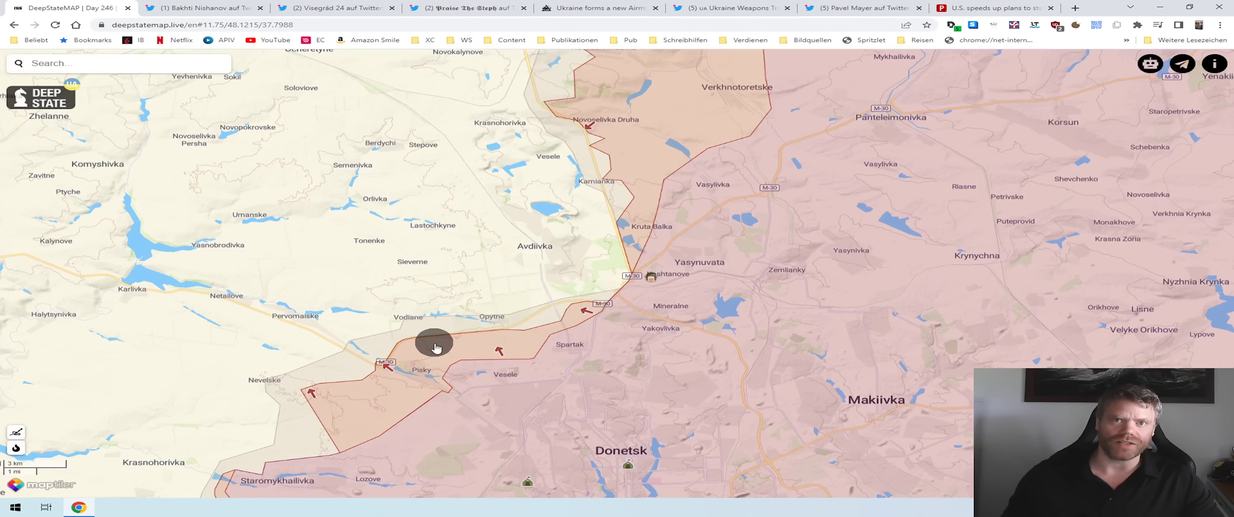
- Move north to the Bakhmut front, from Opytne past Kurdiumivka down to Zaitseve
left_click_drag(437, 347, 488, 323)
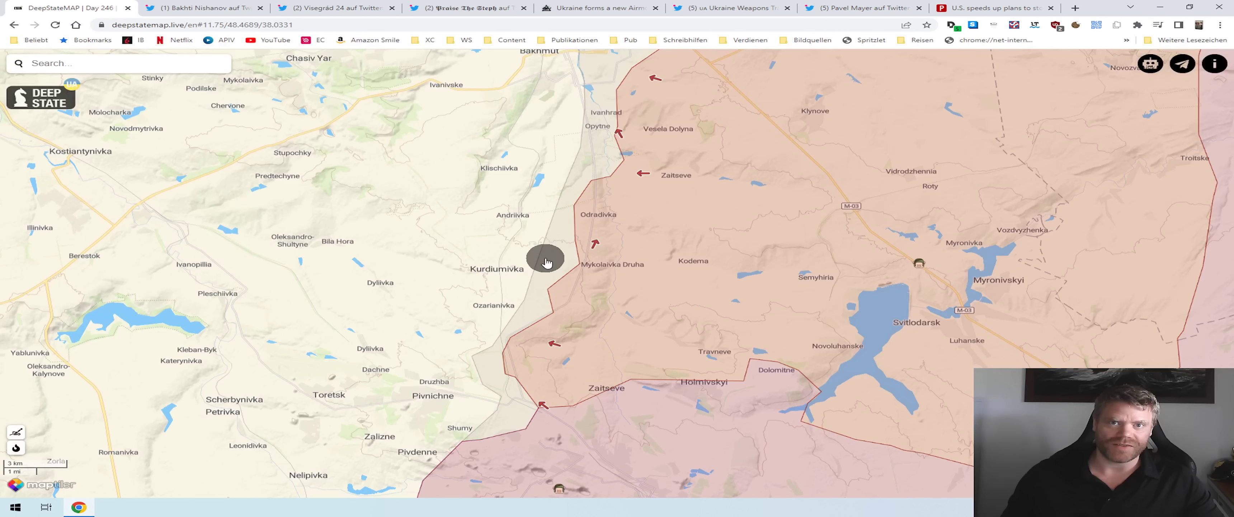
mouse_move(543, 254)
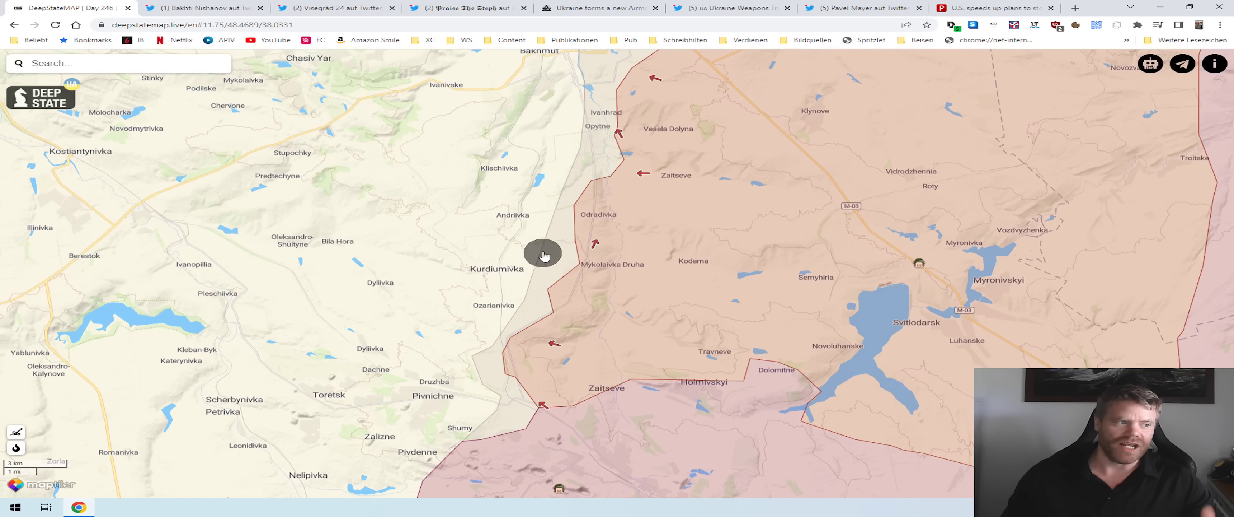
mouse_move(545, 225)
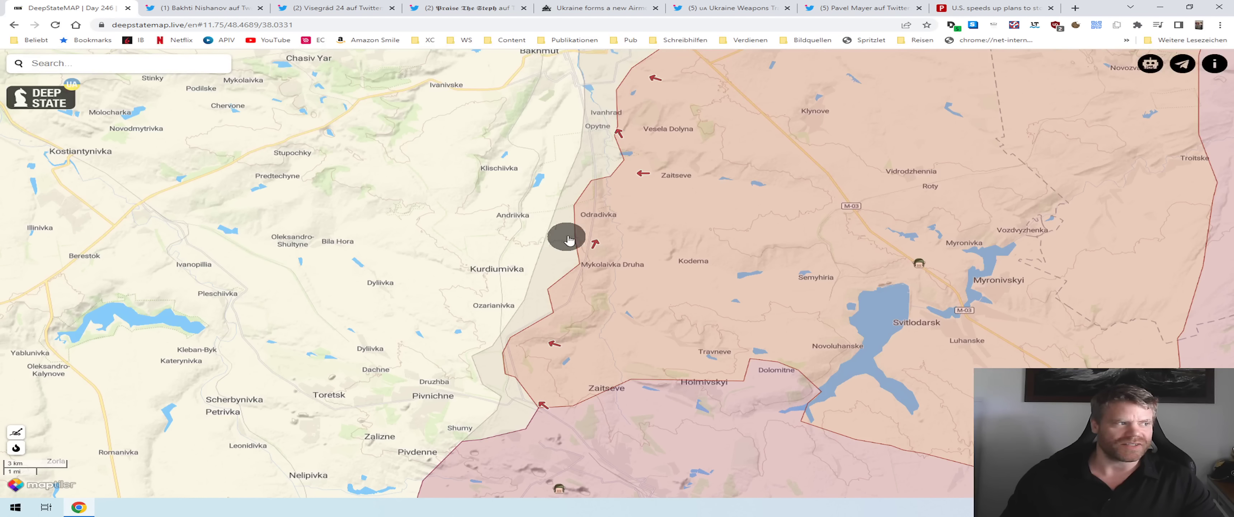
- Widen the Donbas view from Kramatorsk and Soledar down to Horlivka and Alchevsk
left_click_drag(568, 240, 526, 285)
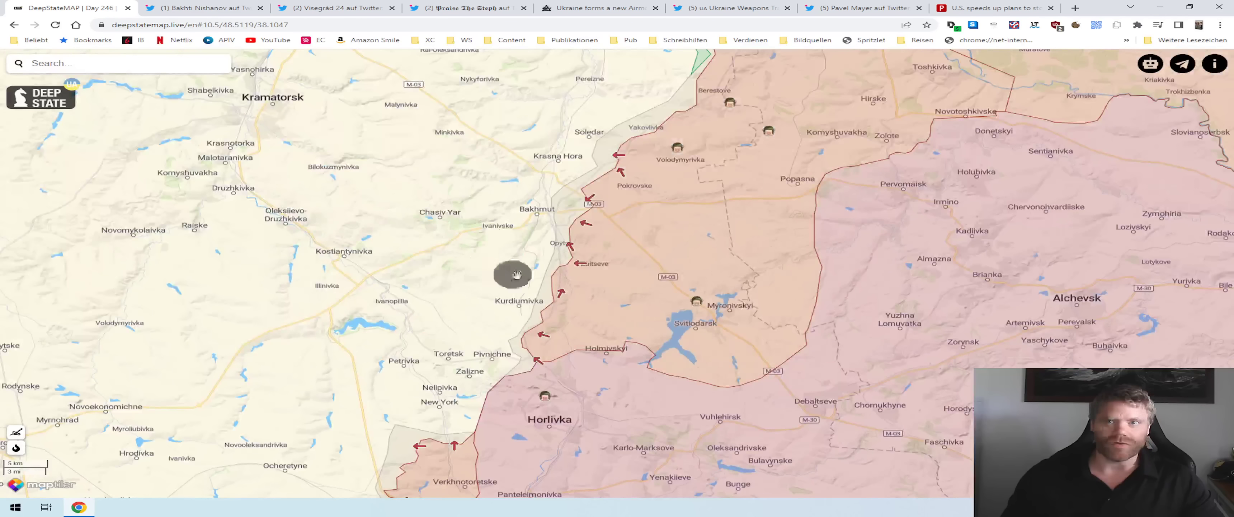
mouse_move(554, 363)
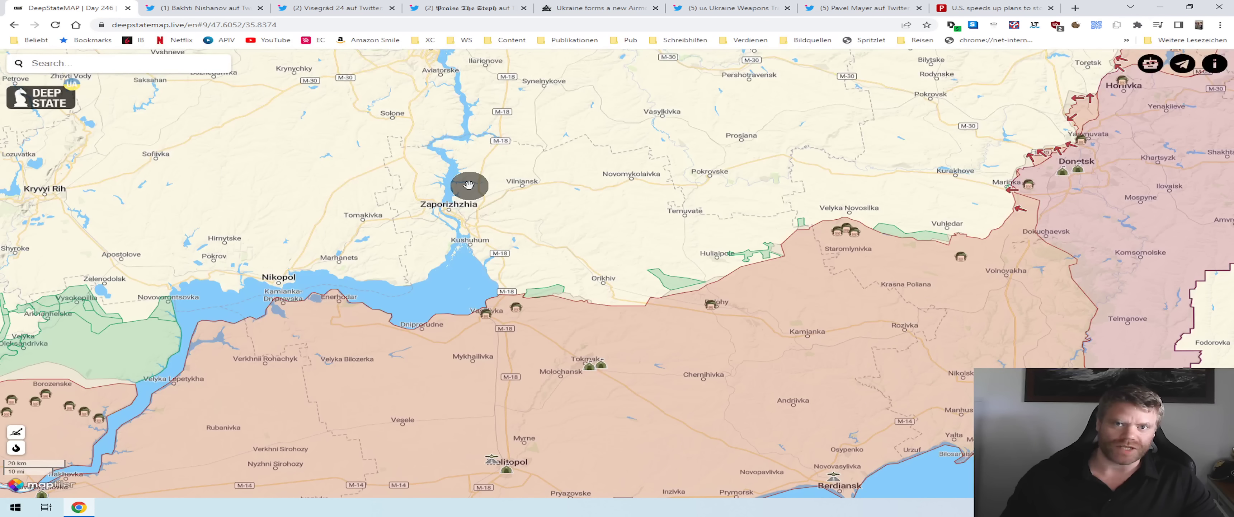
mouse_move(468, 179)
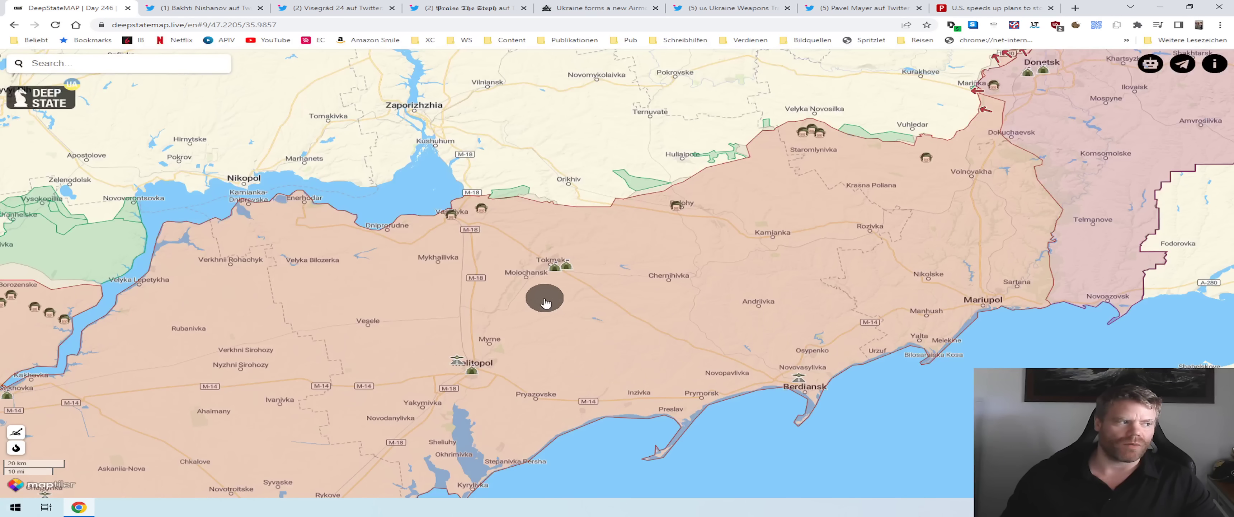
mouse_move(538, 297)
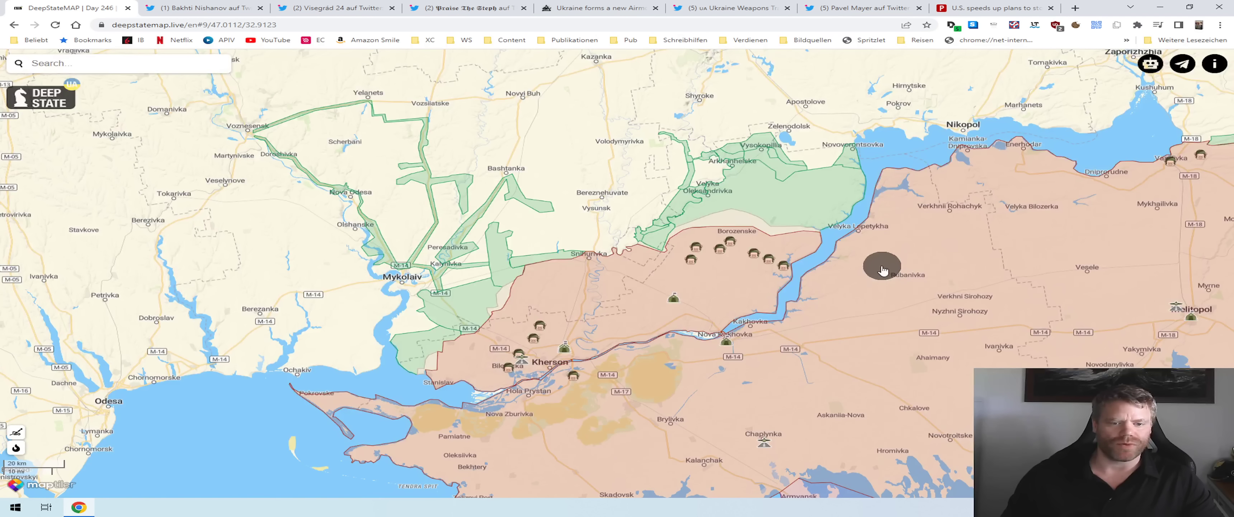
mouse_move(708, 288)
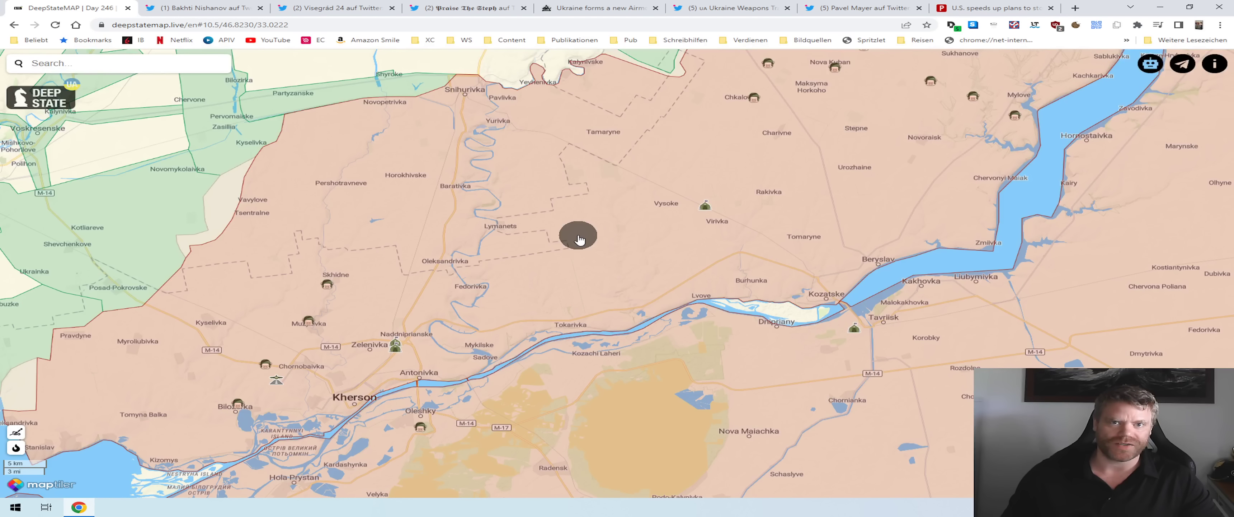
mouse_move(668, 253)
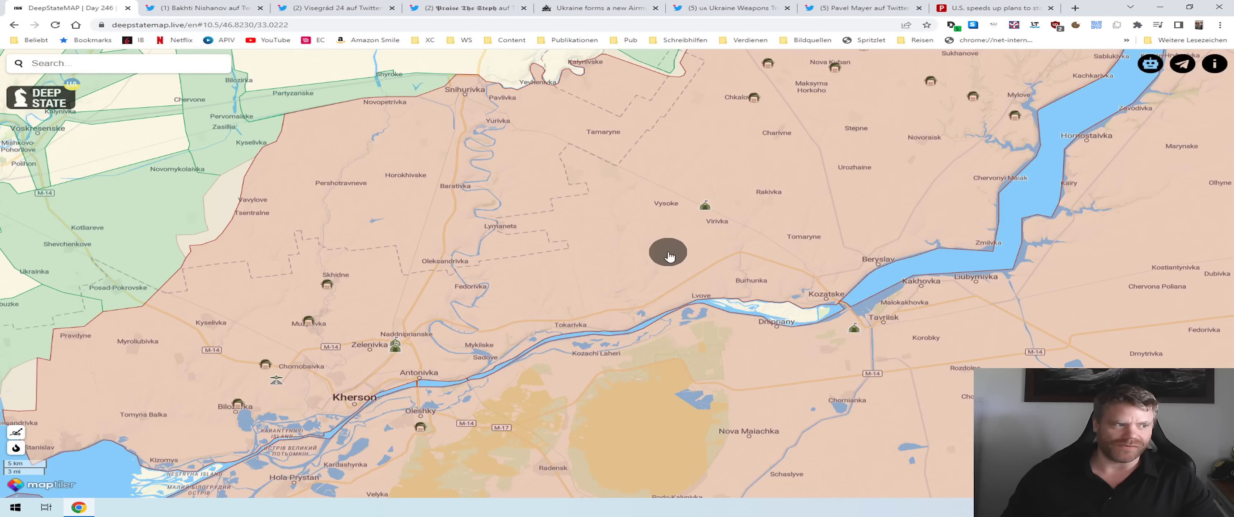
mouse_move(811, 236)
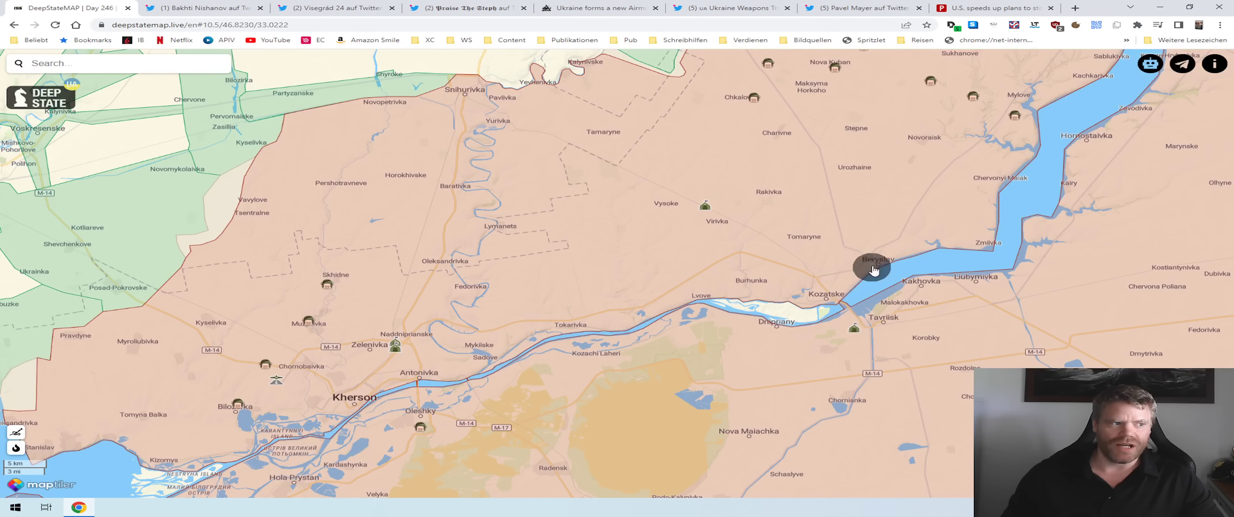
mouse_move(809, 340)
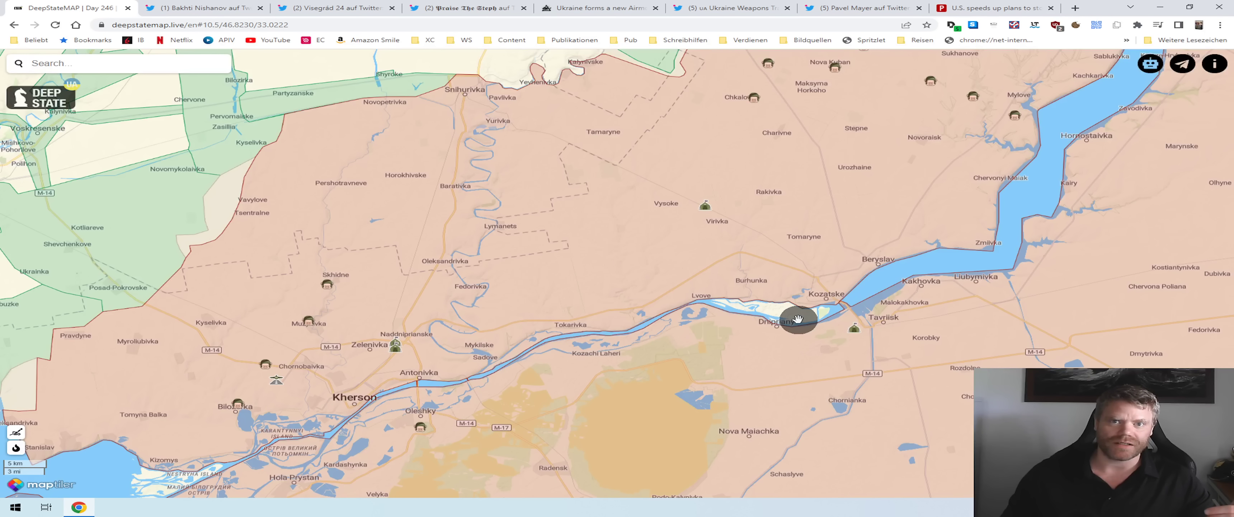
mouse_move(801, 307)
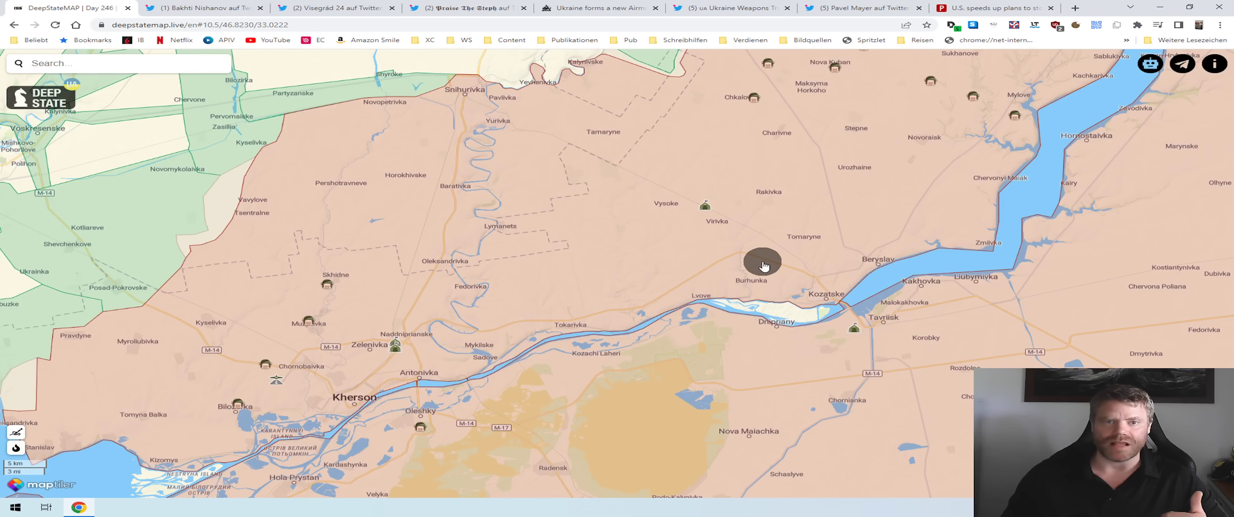
mouse_move(757, 261)
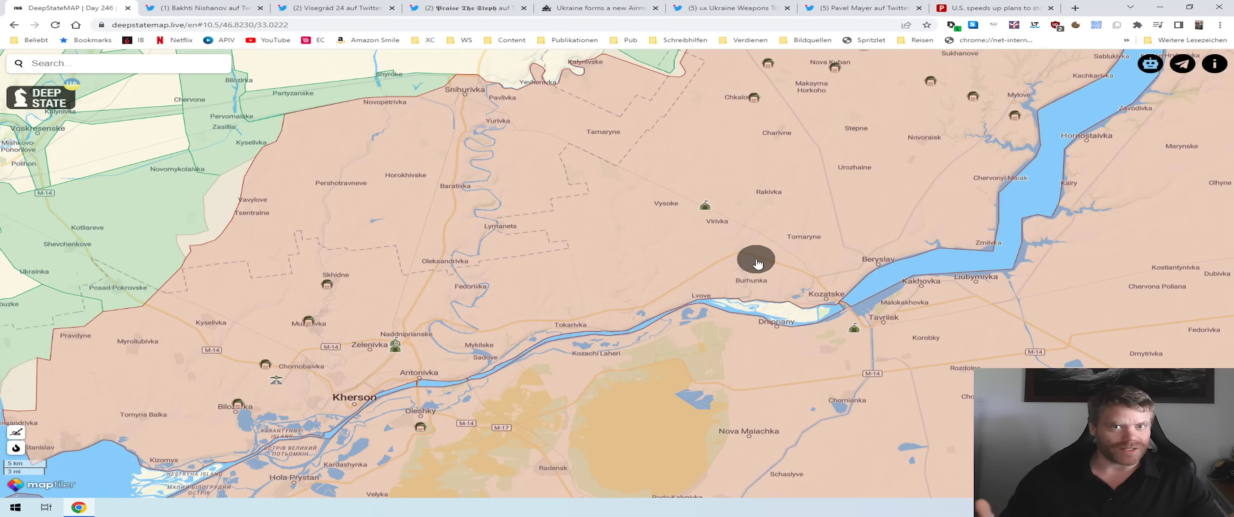
mouse_move(814, 258)
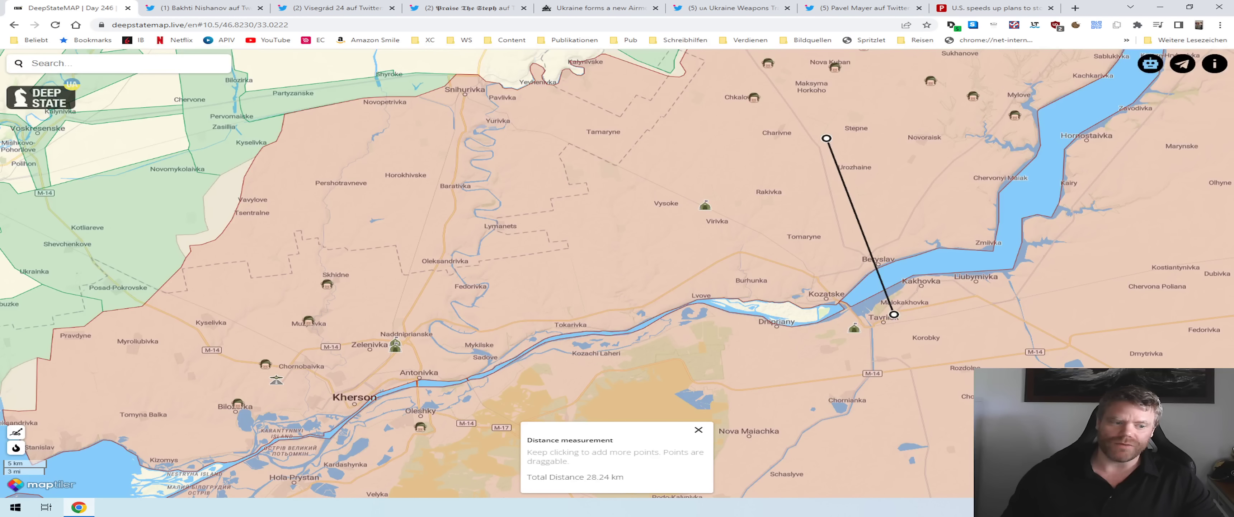
left_click(697, 429)
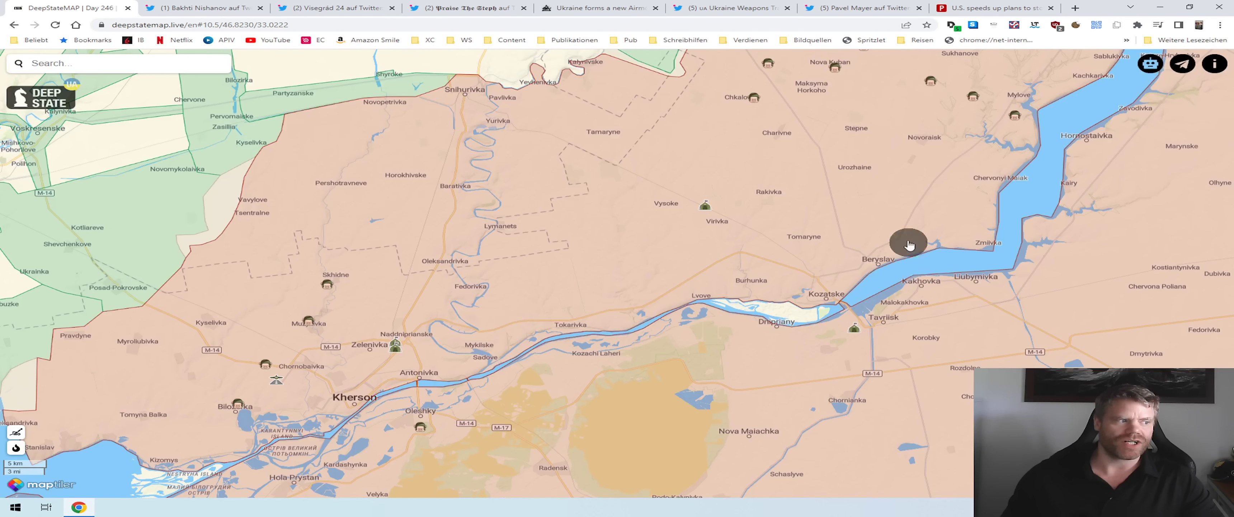
mouse_move(625, 437)
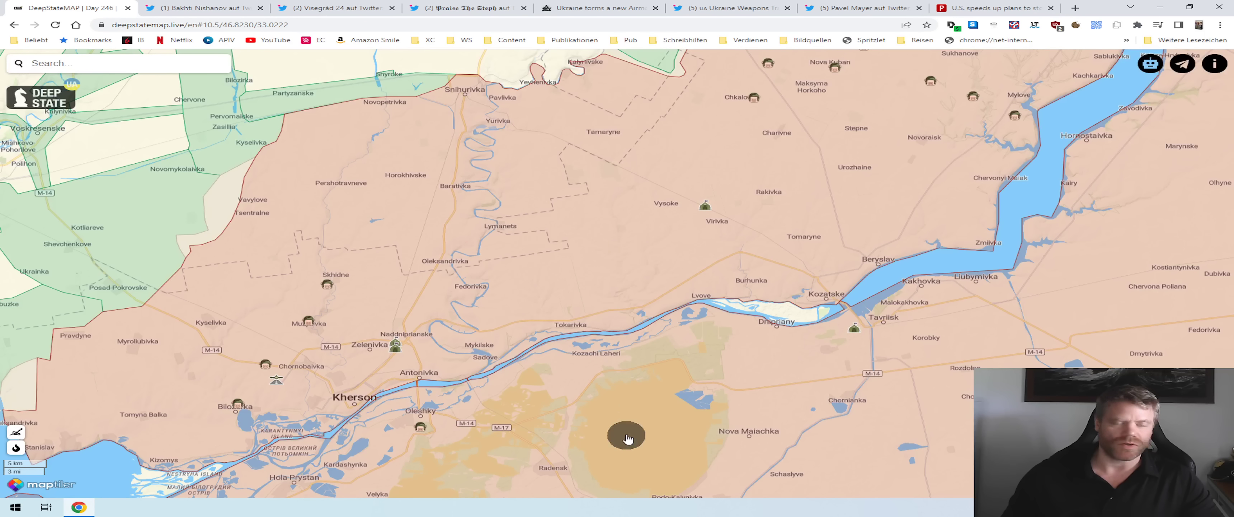
mouse_move(615, 503)
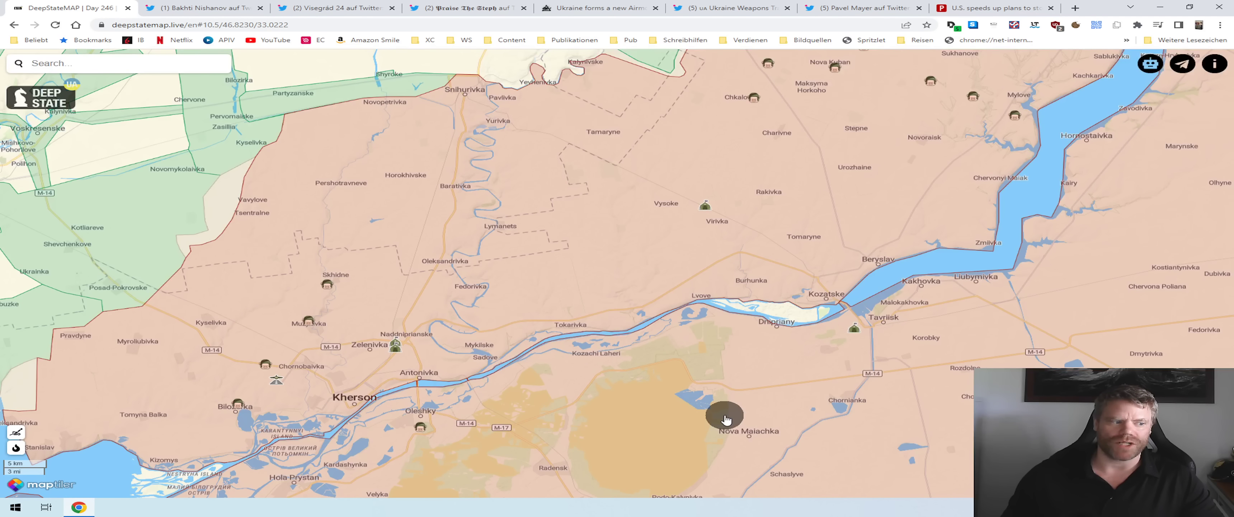
mouse_move(656, 415)
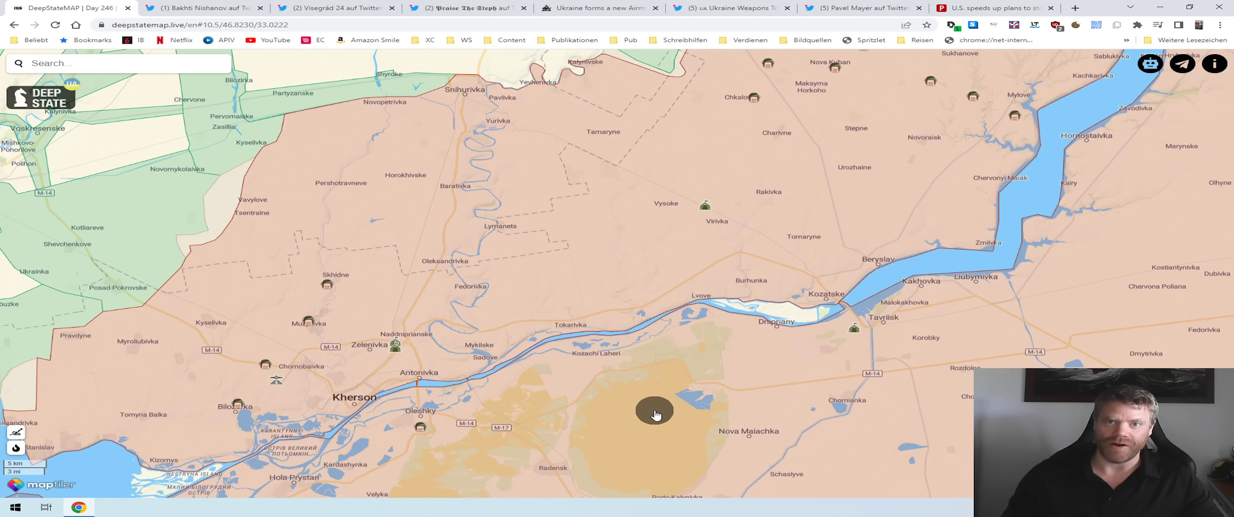
mouse_move(641, 405)
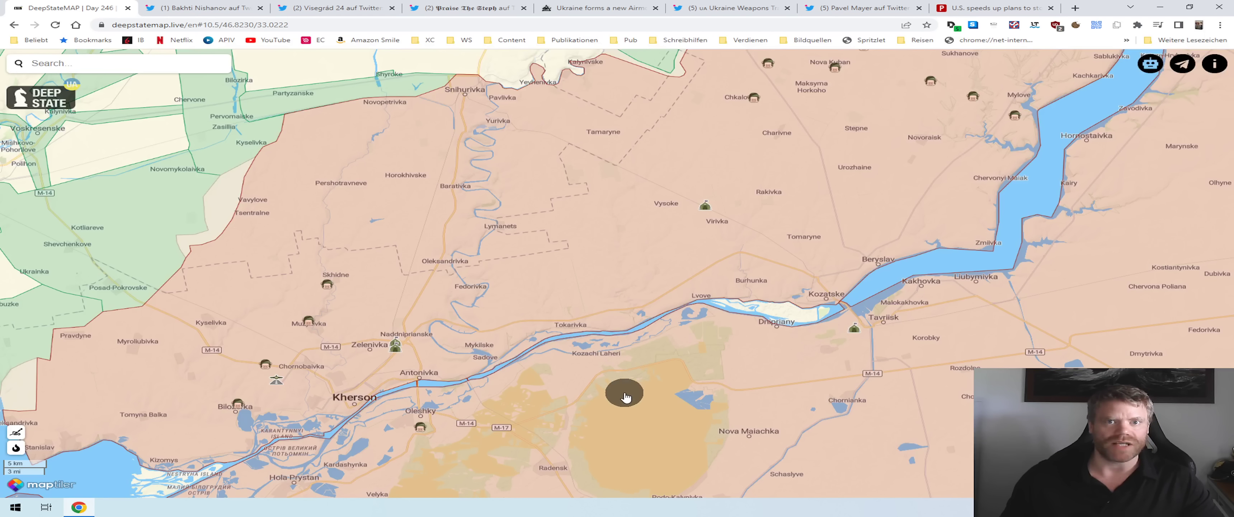
mouse_move(541, 394)
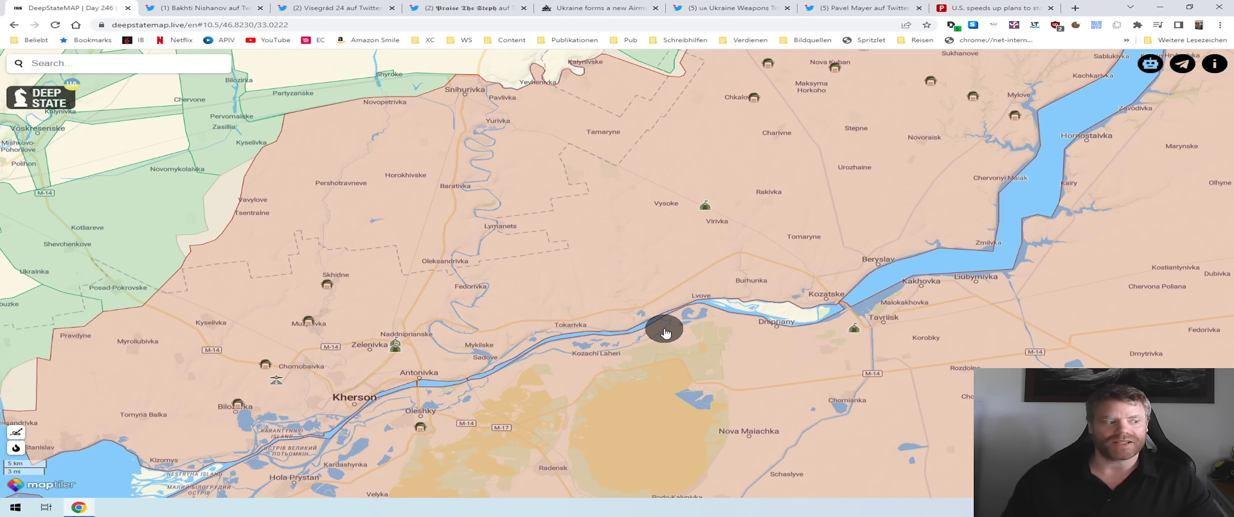
mouse_move(659, 331)
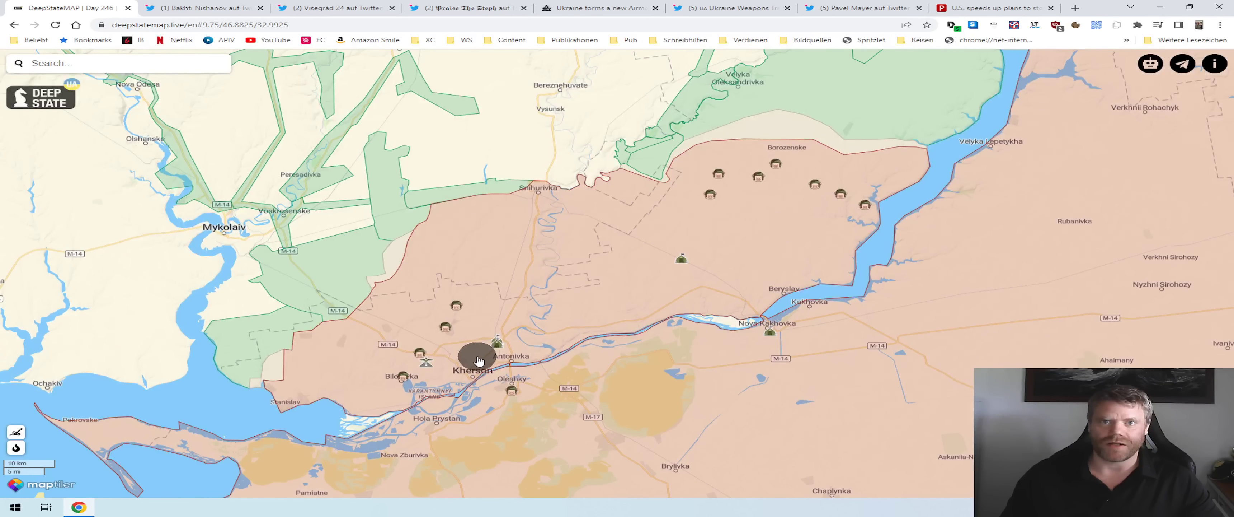
- Zoom out from the Dnipro riverbank to the whole Kherson front, Mykolaiv to Nova Kakhovka
scroll("down", 3)
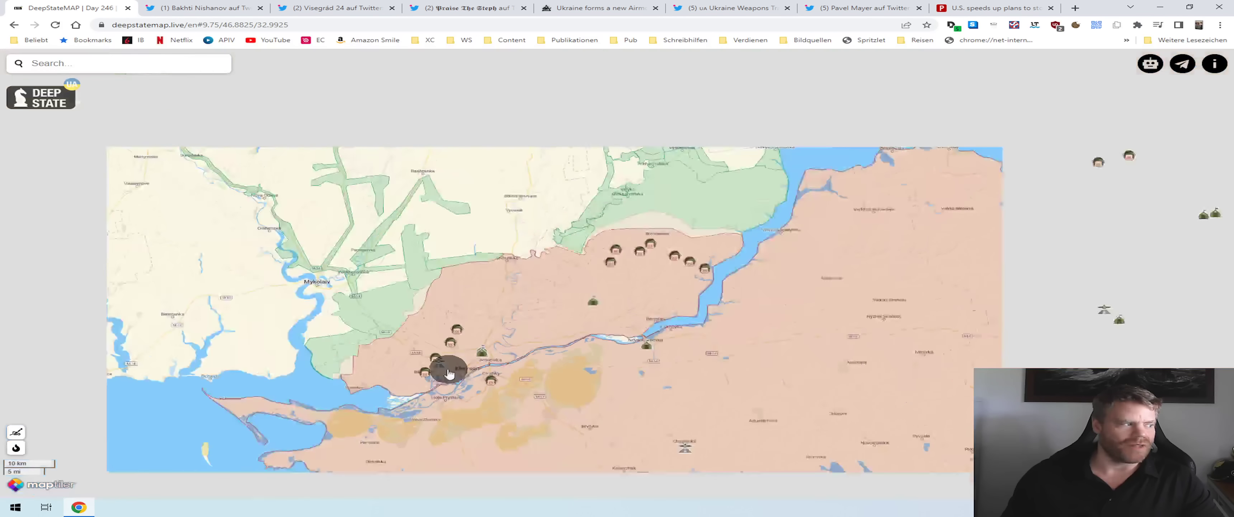
- Zoom out once more to the southern coast from Odesa past Mykolaiv to Kherson and Nikopol
scroll("down", 3)
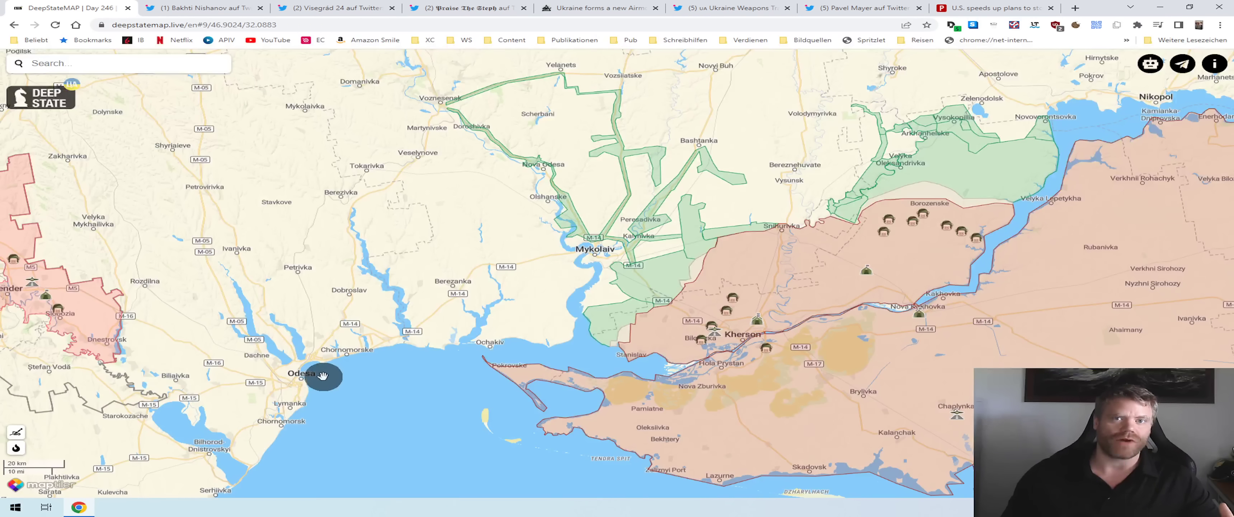
mouse_move(320, 334)
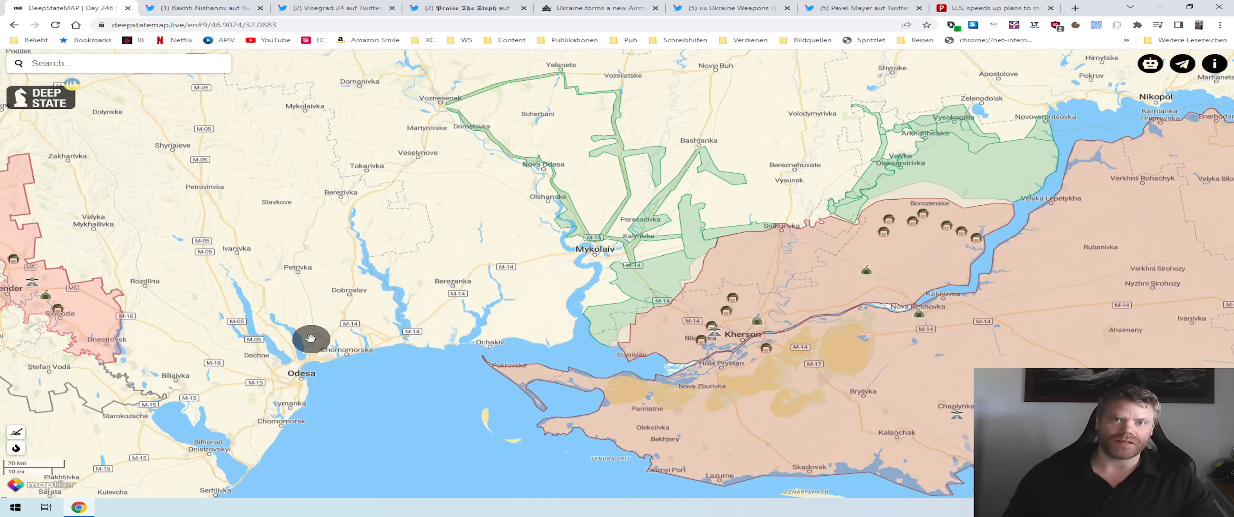
mouse_move(289, 378)
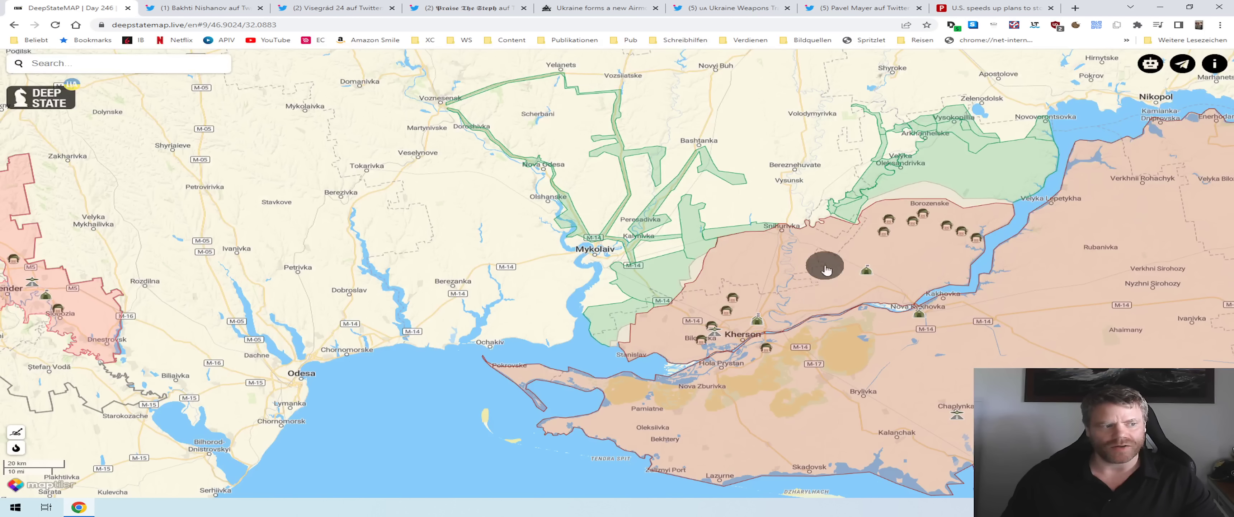
mouse_move(801, 322)
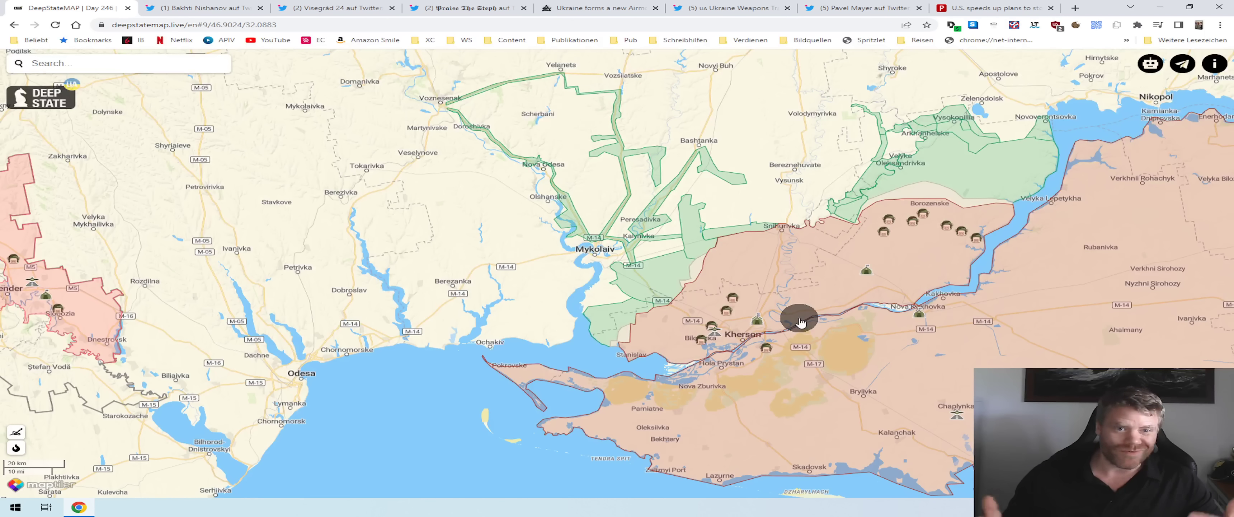
mouse_move(829, 309)
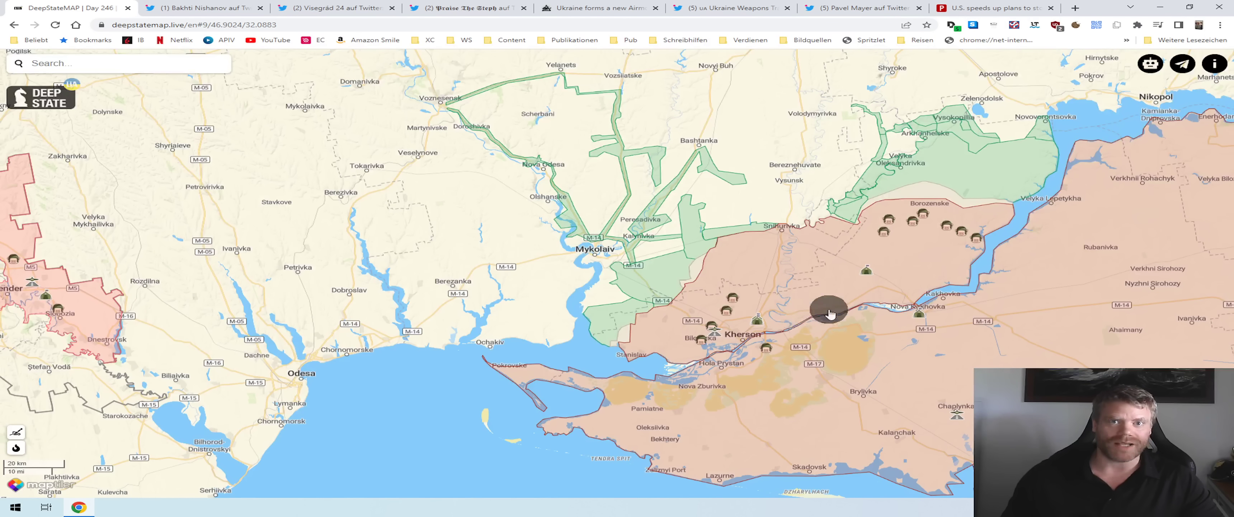
mouse_move(965, 345)
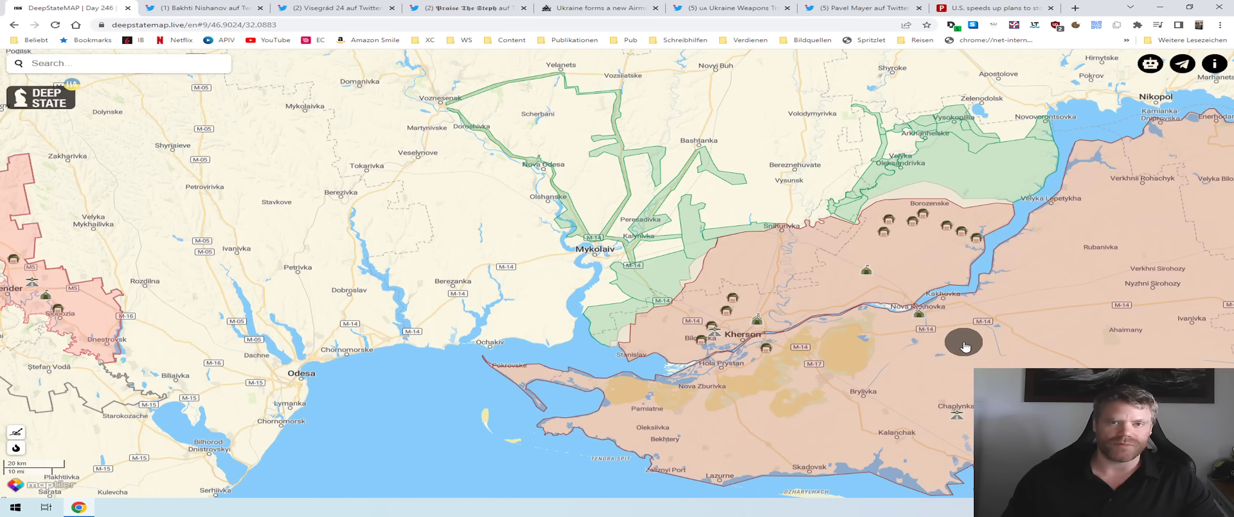
mouse_move(919, 329)
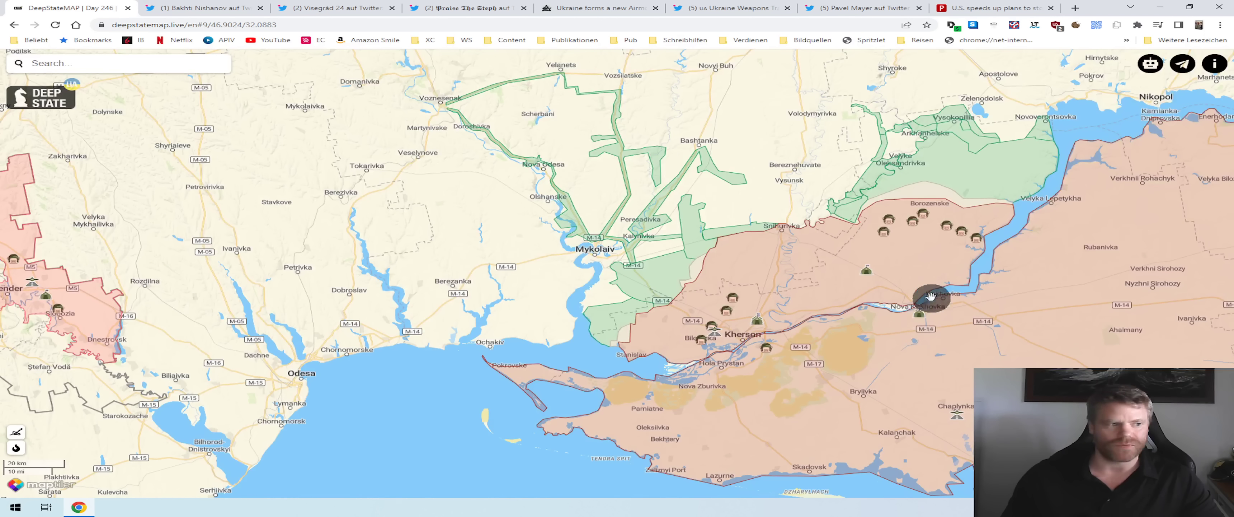
mouse_move(911, 285)
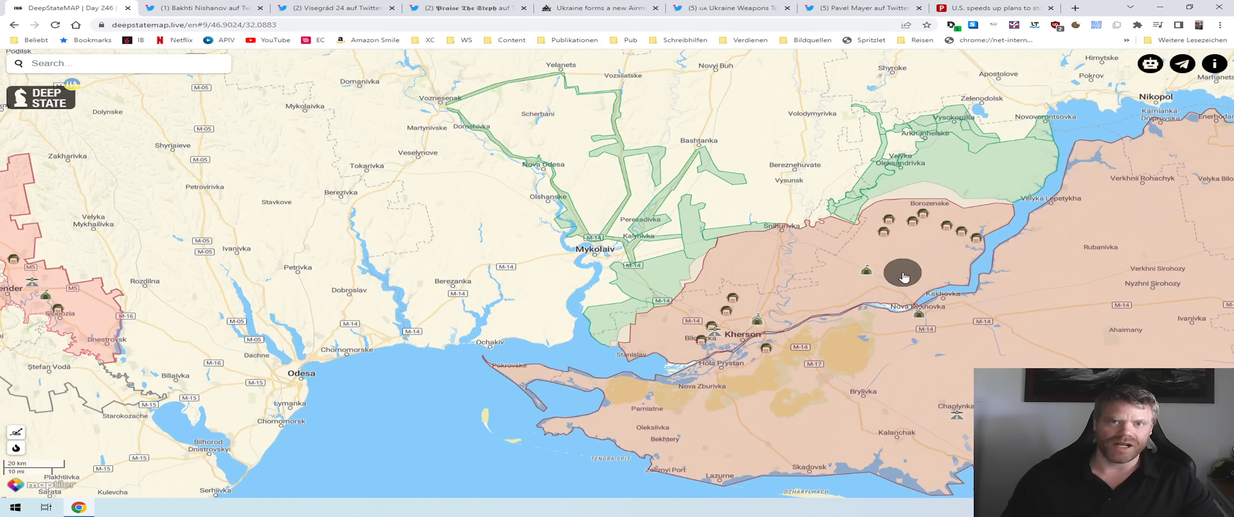
mouse_move(891, 250)
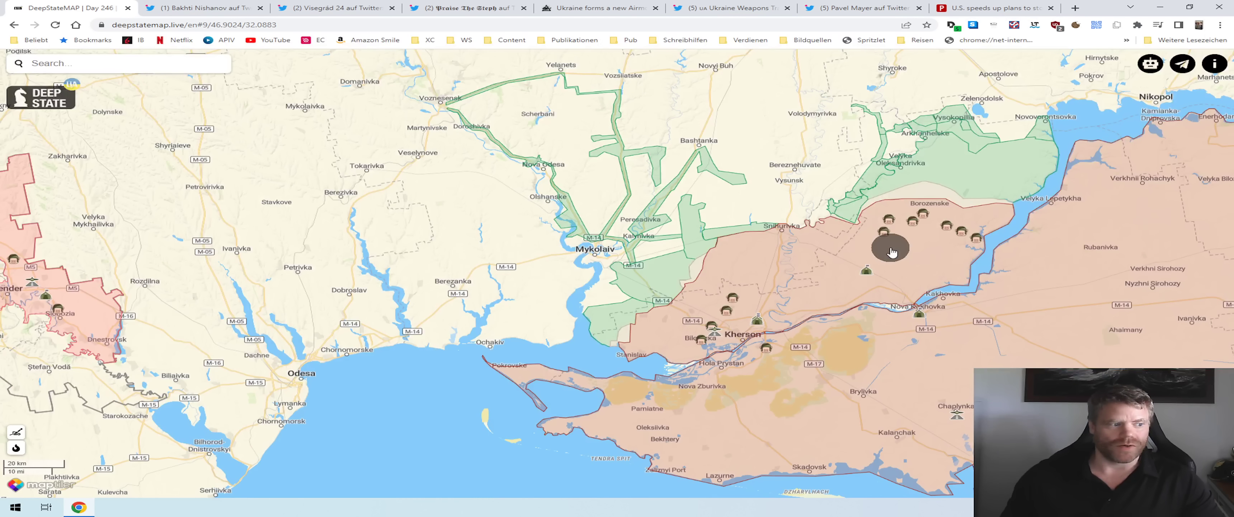
mouse_move(895, 269)
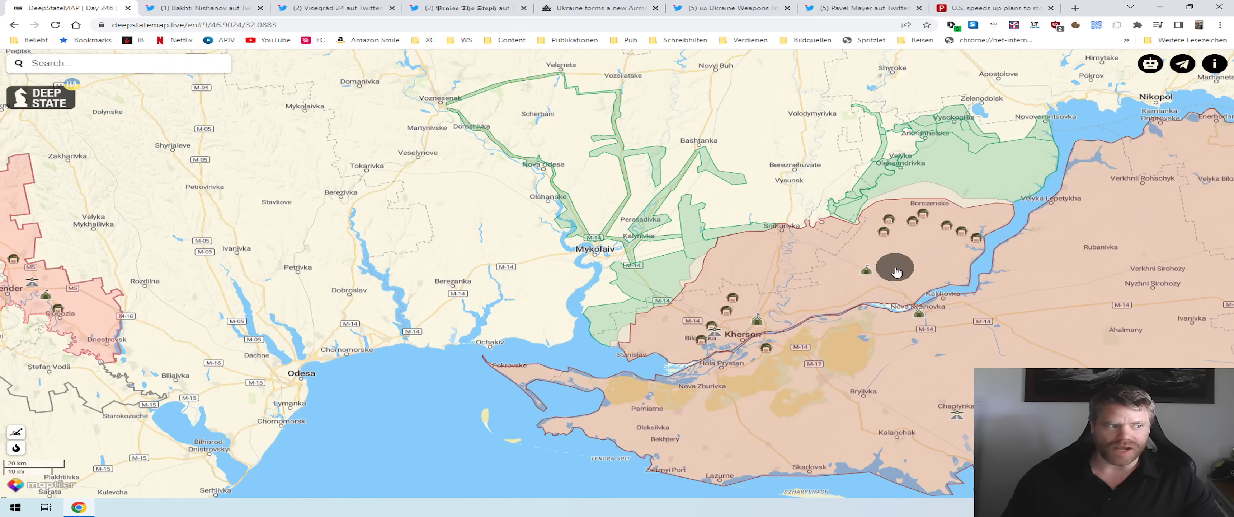
mouse_move(921, 275)
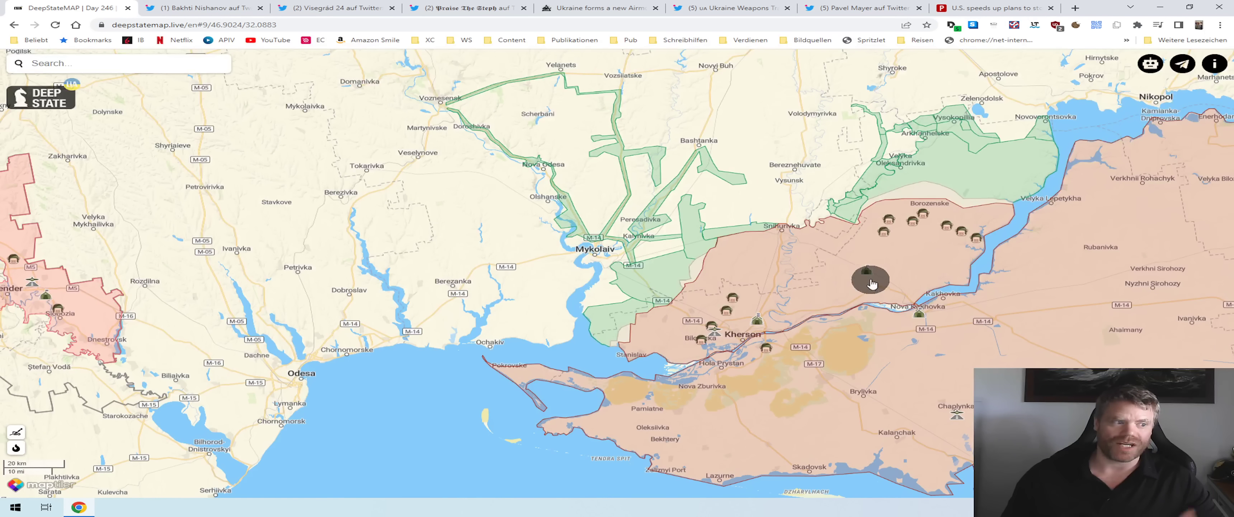
mouse_move(878, 279)
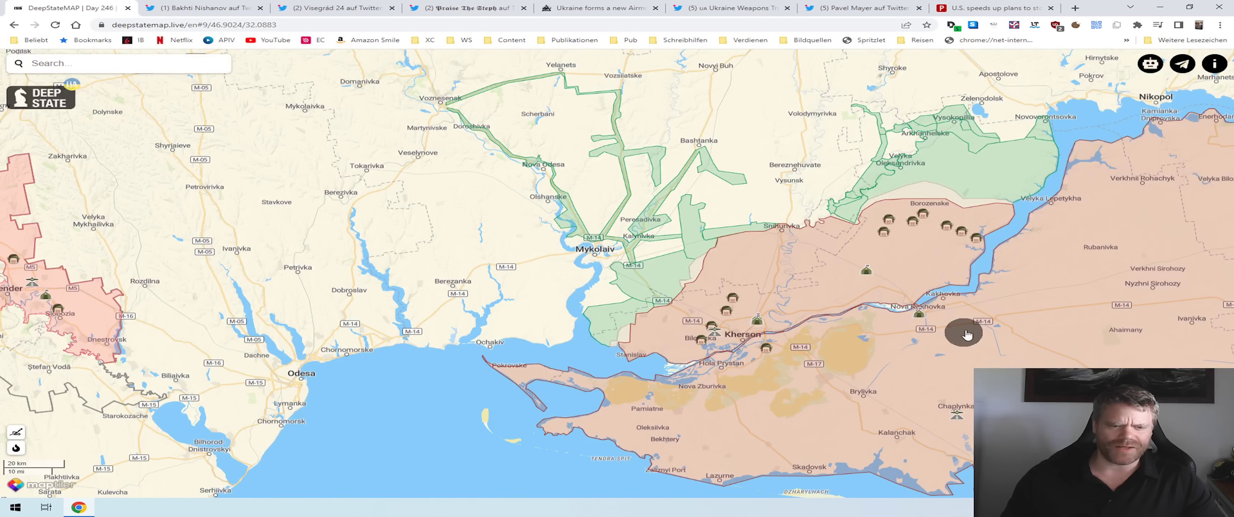
mouse_move(967, 322)
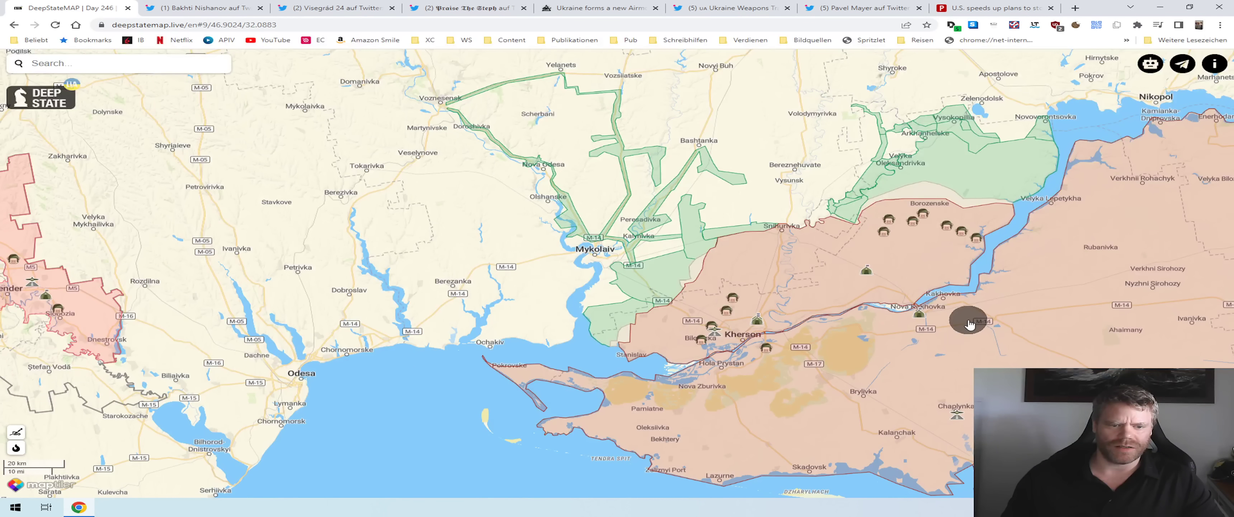
mouse_move(939, 273)
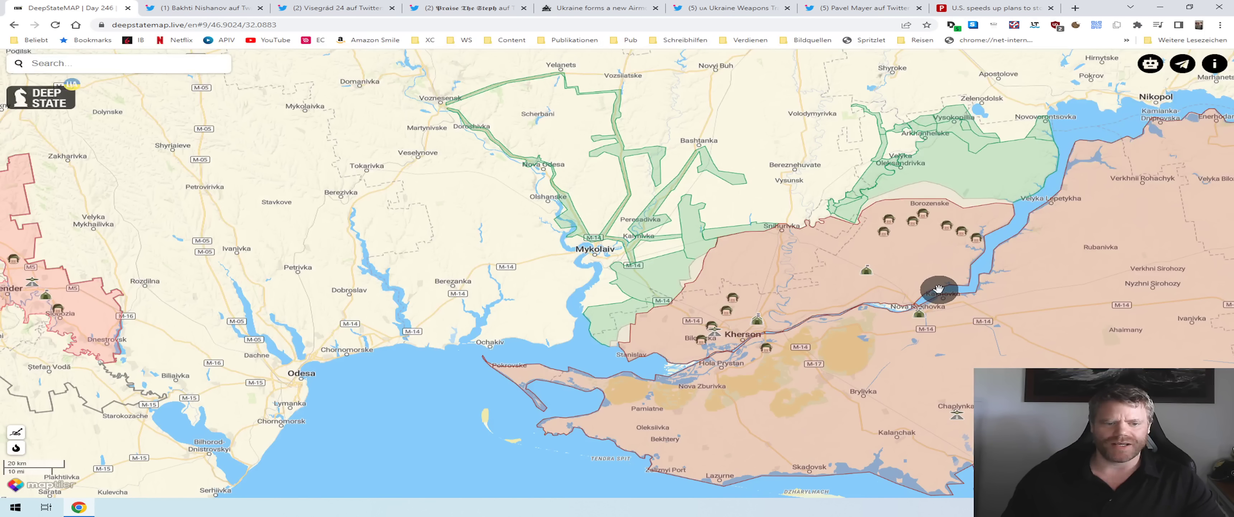
mouse_move(949, 365)
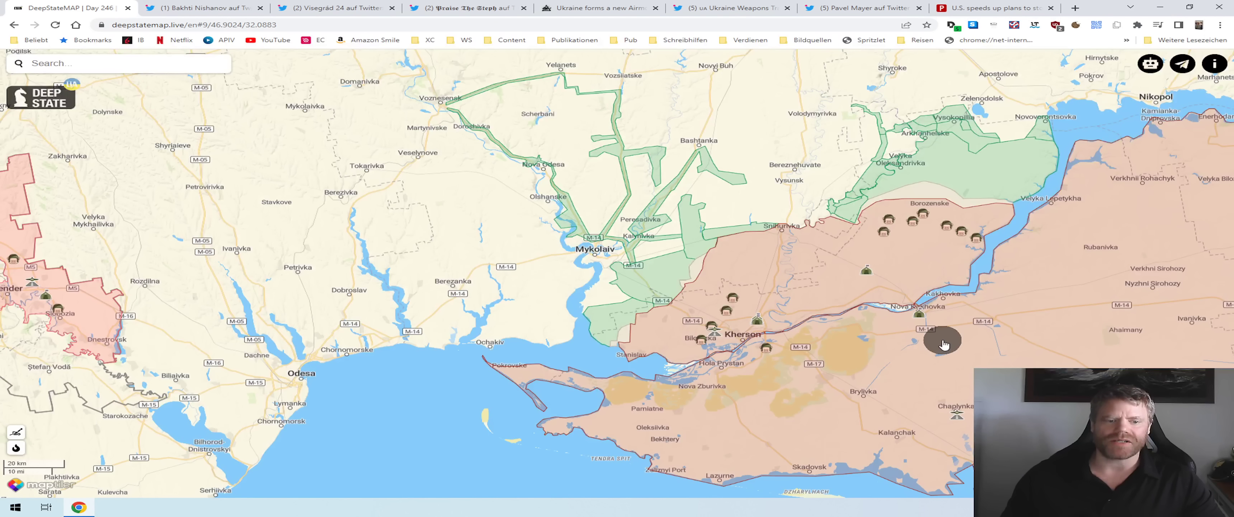
mouse_move(947, 331)
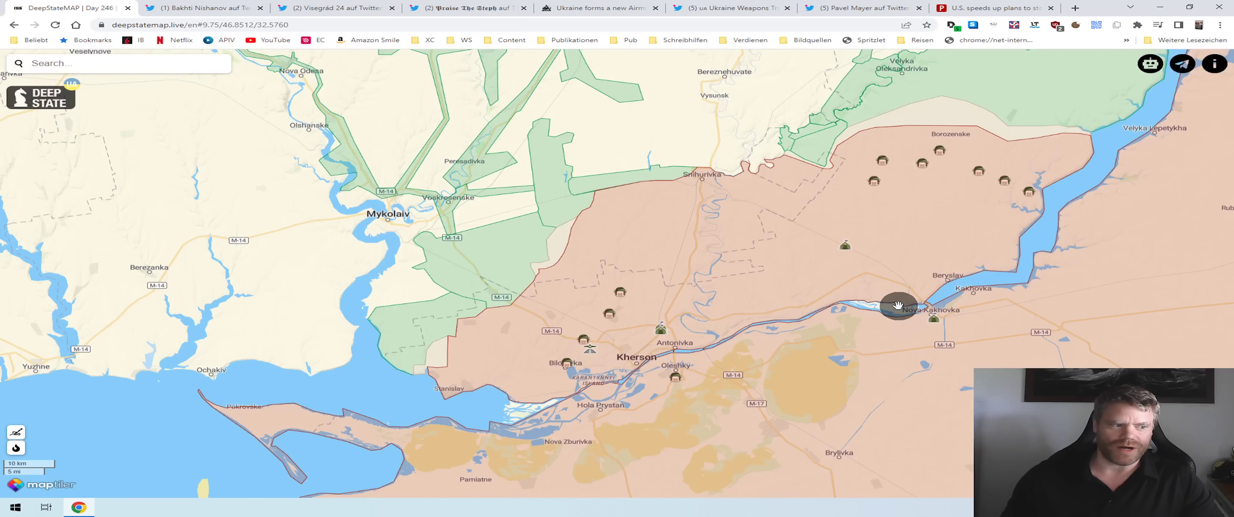
mouse_move(913, 323)
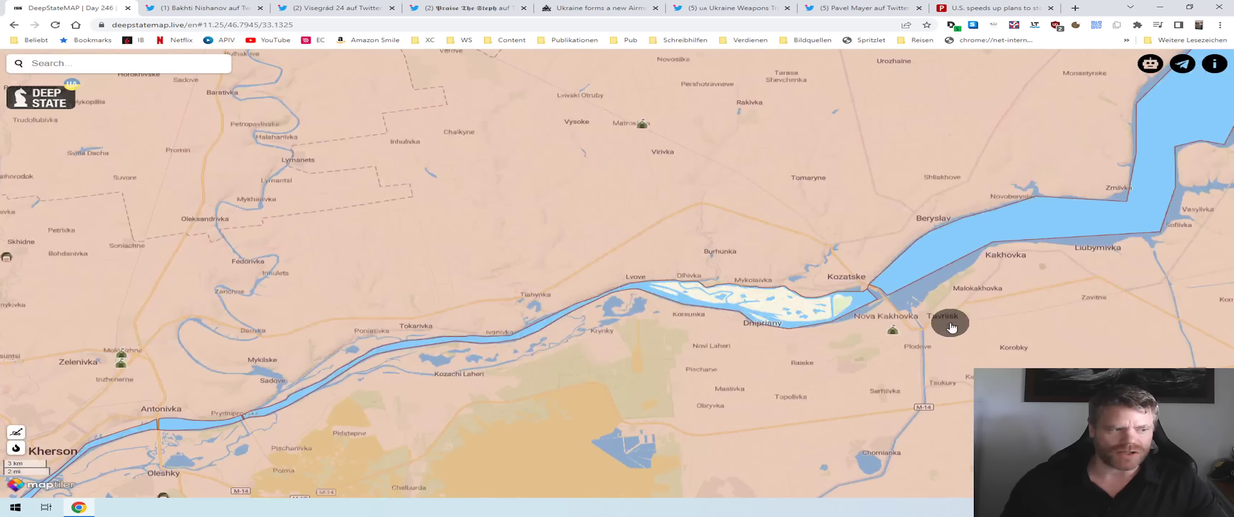
- Look closely at Kherson and the Dnipro mouth, then move east to the Kakhovka reservoir front near Nikopol
scroll("up", 3)
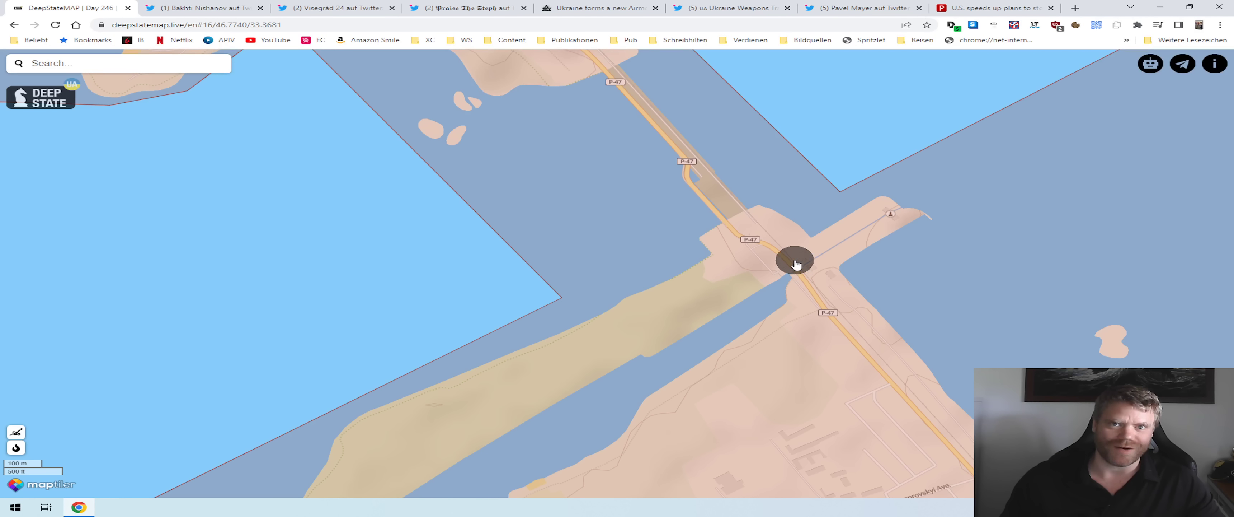
scroll("down", 3)
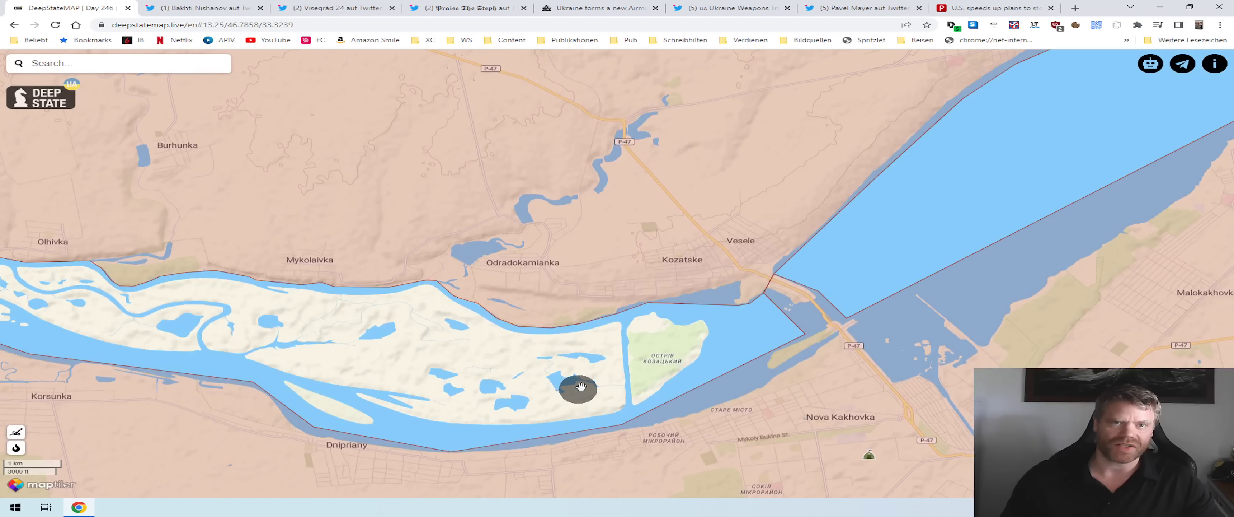
mouse_move(539, 360)
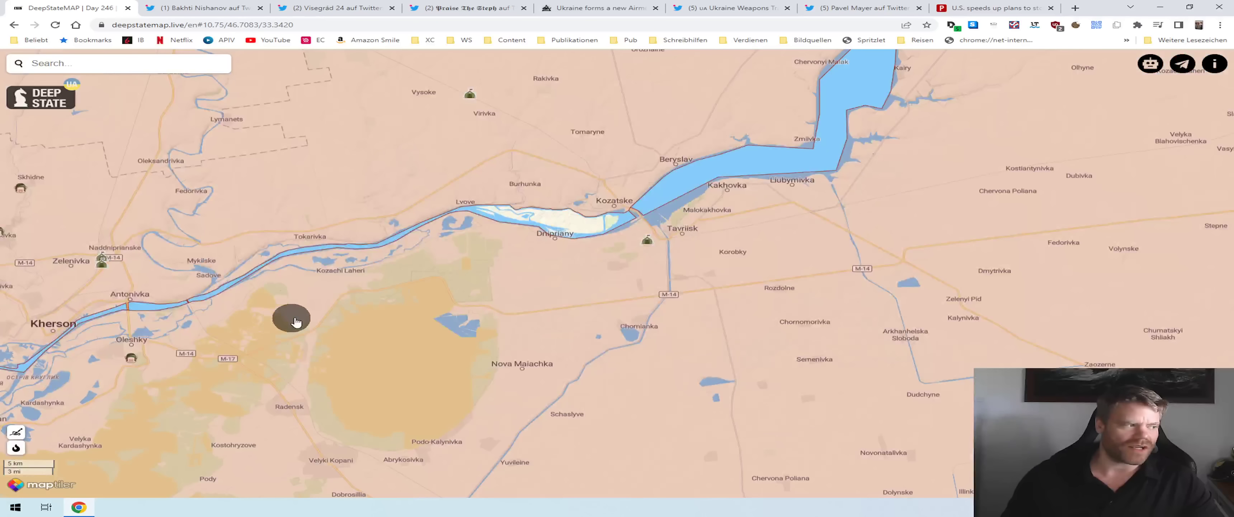
left_click_drag(295, 321, 538, 213)
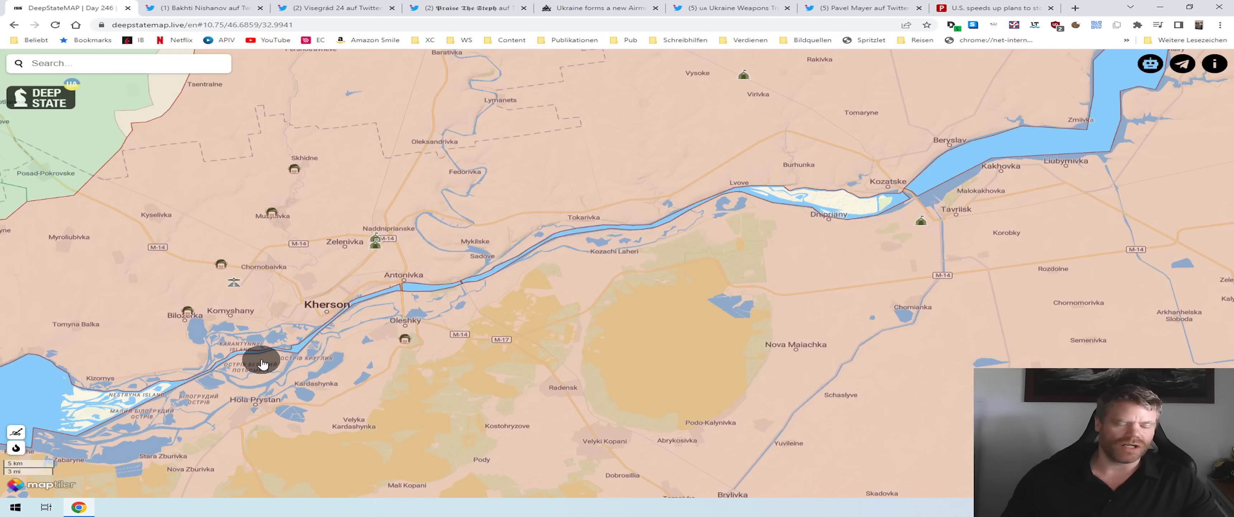
mouse_move(569, 429)
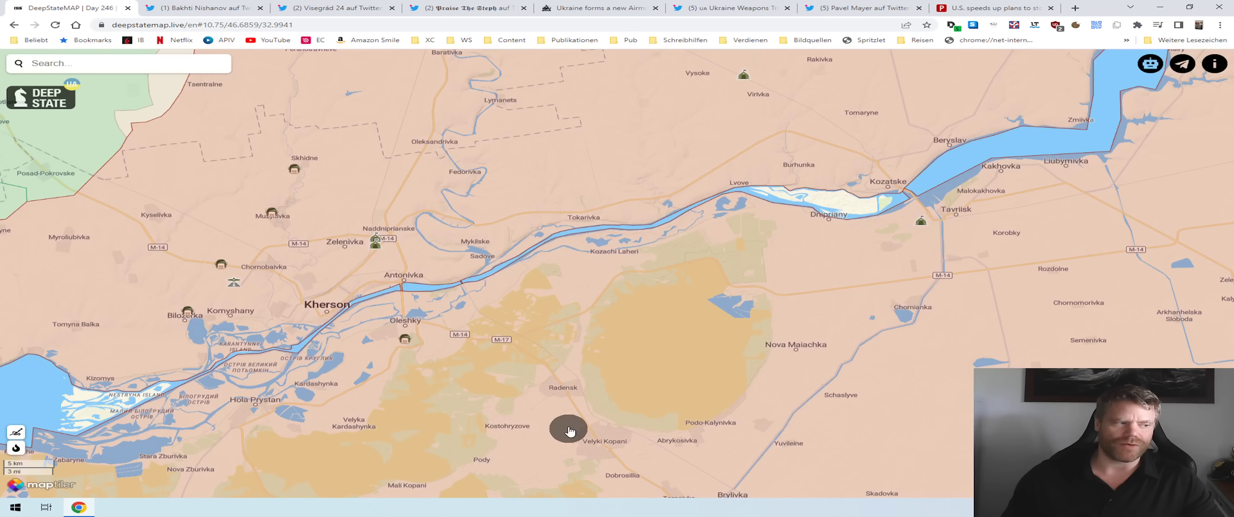
left_click_drag(568, 429, 779, 103)
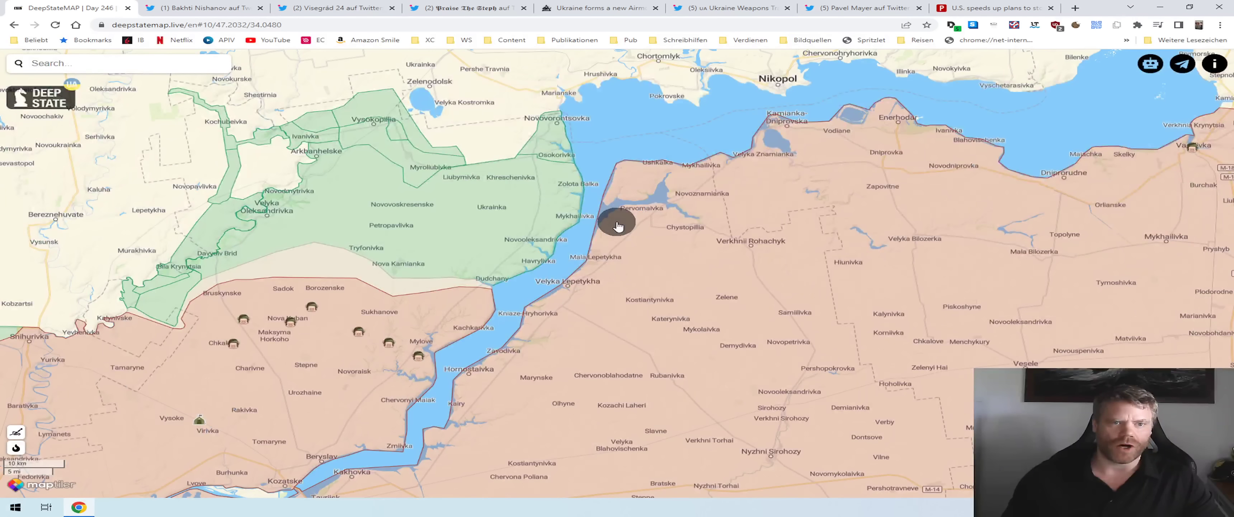
mouse_move(641, 98)
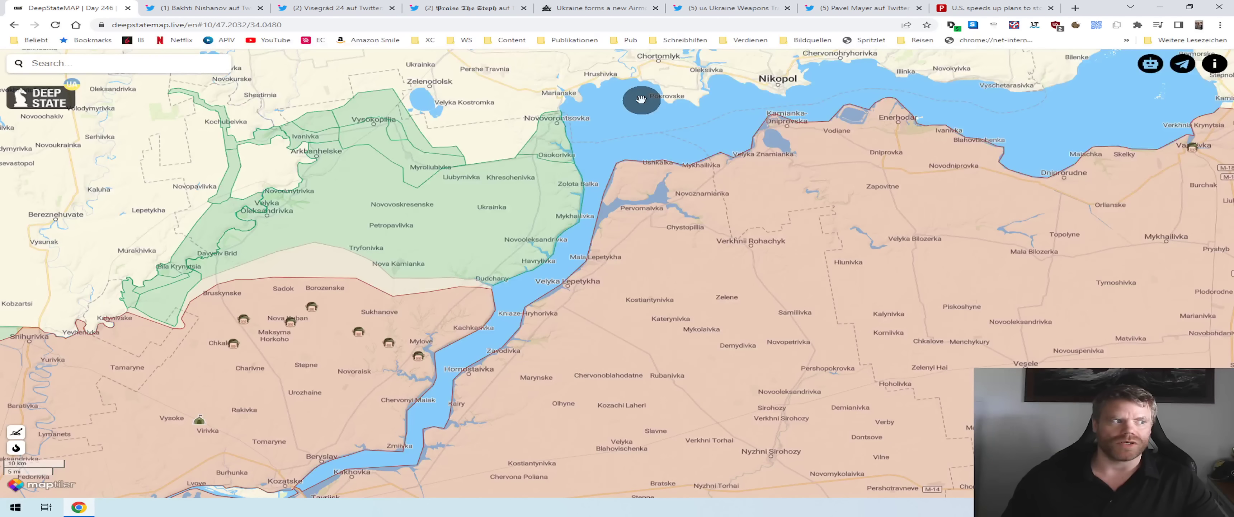
mouse_move(774, 150)
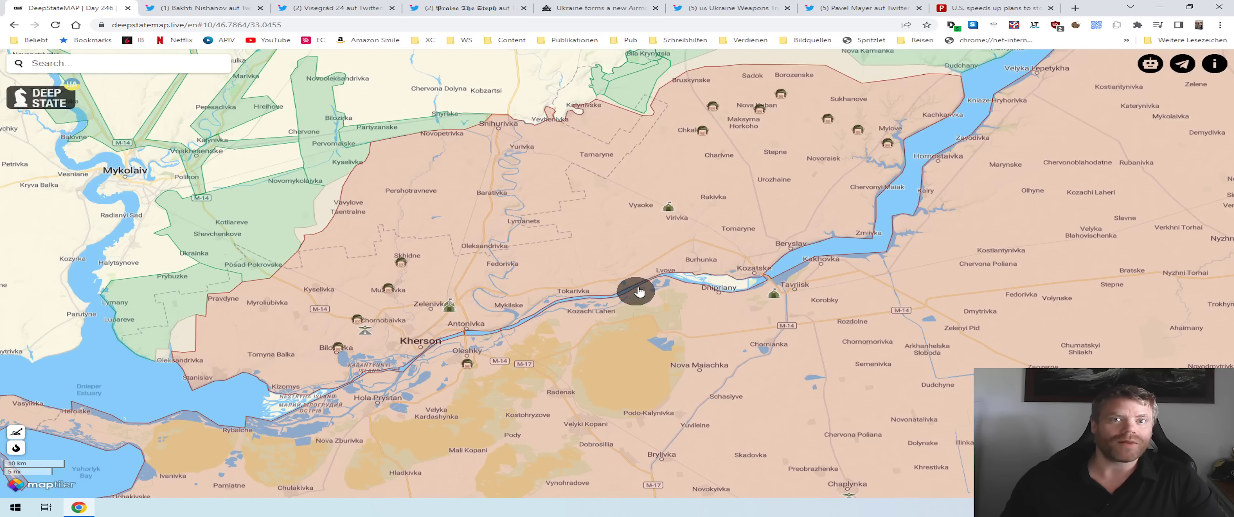
mouse_move(637, 302)
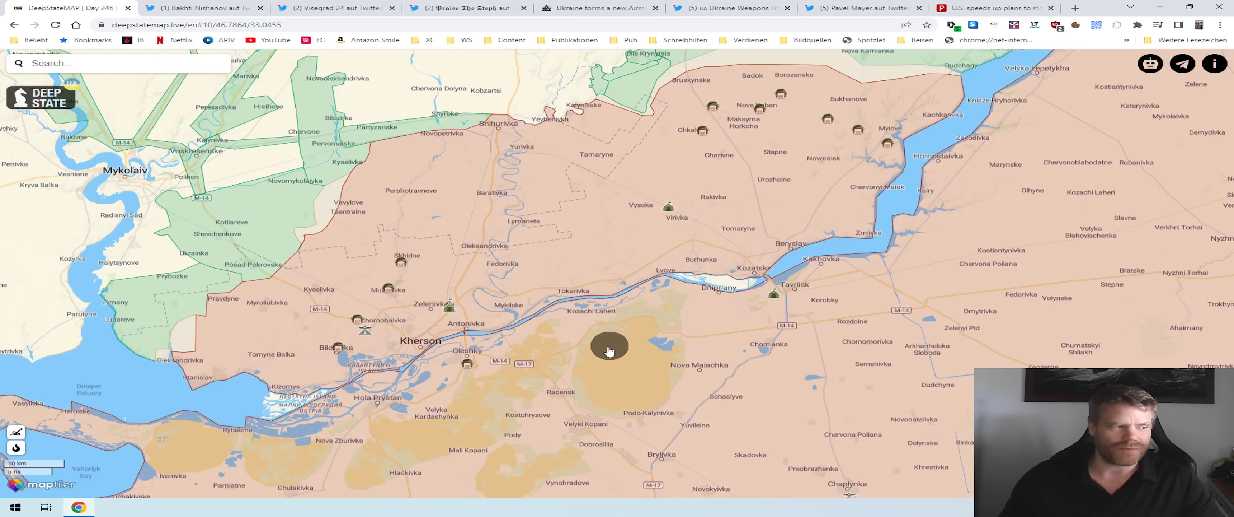
mouse_move(596, 359)
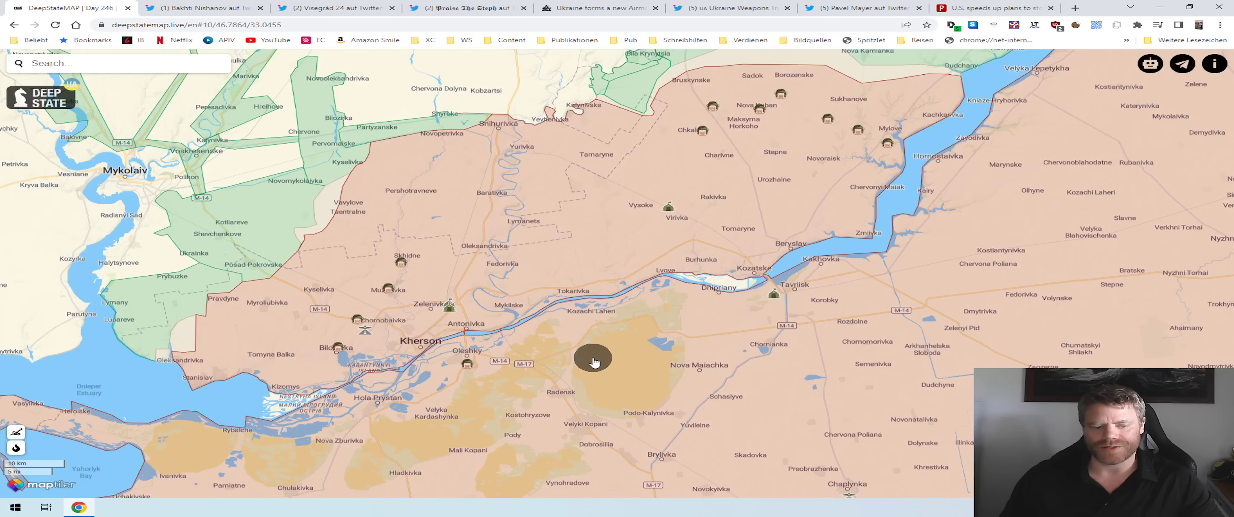
mouse_move(683, 309)
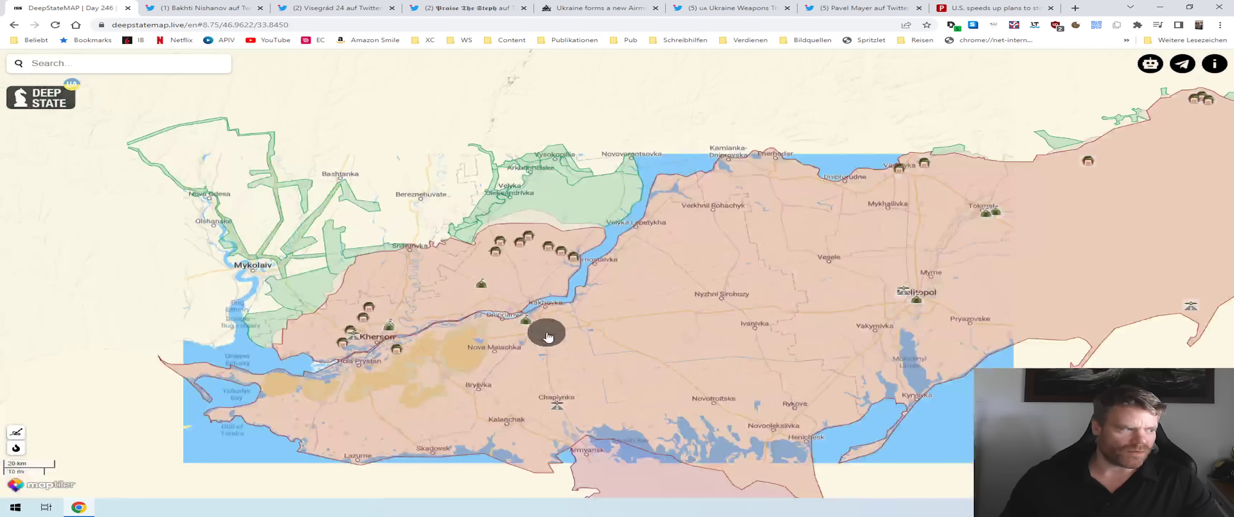
- Zoom out to the whole eastern front, from Kharkiv and Luhansk down to the Kherson region
scroll("down", 3)
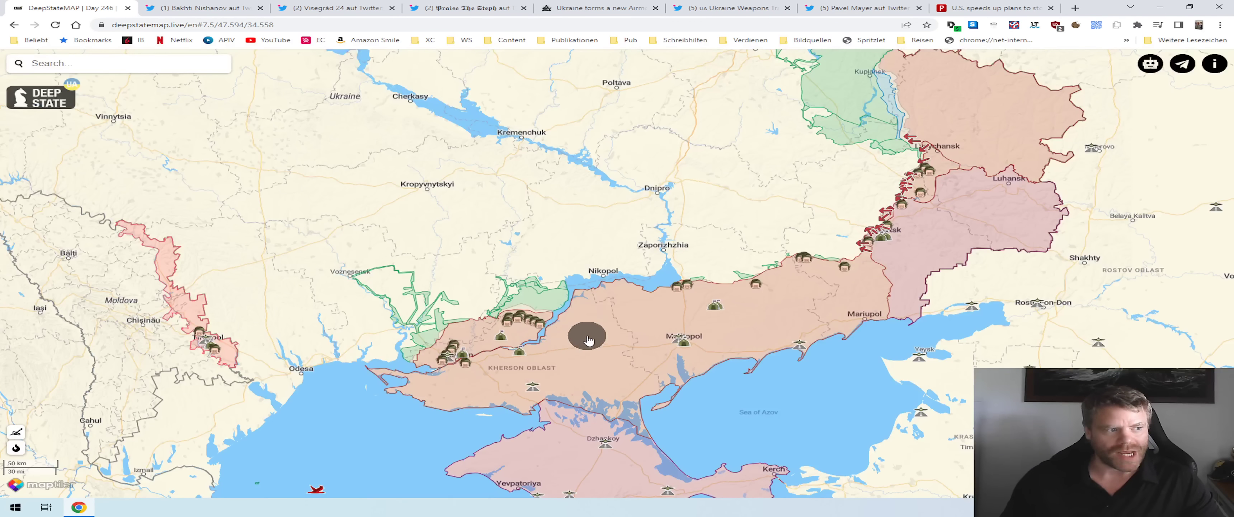
mouse_move(565, 325)
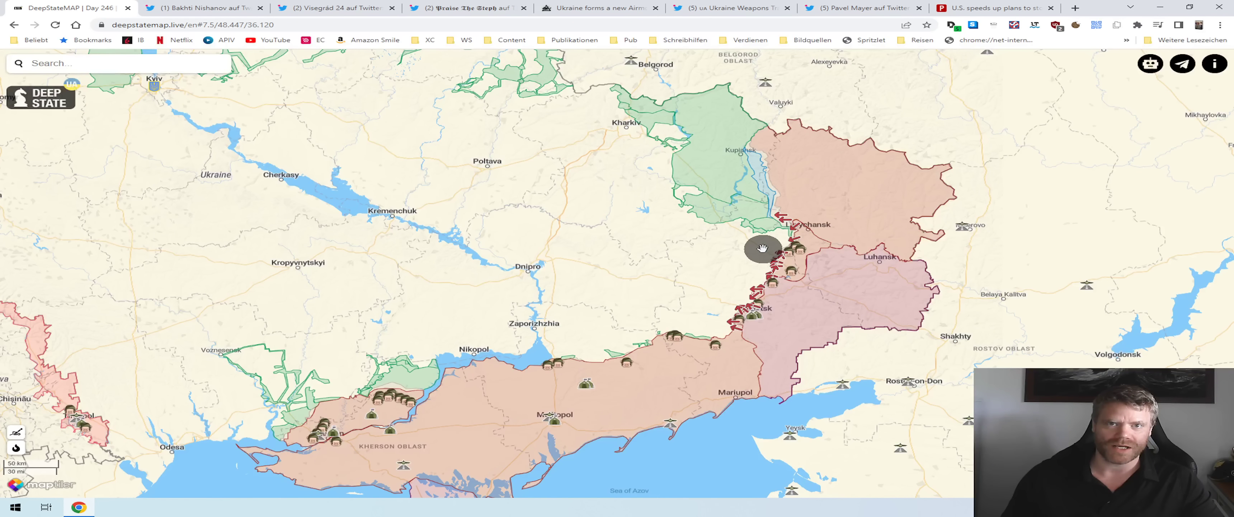
mouse_move(728, 249)
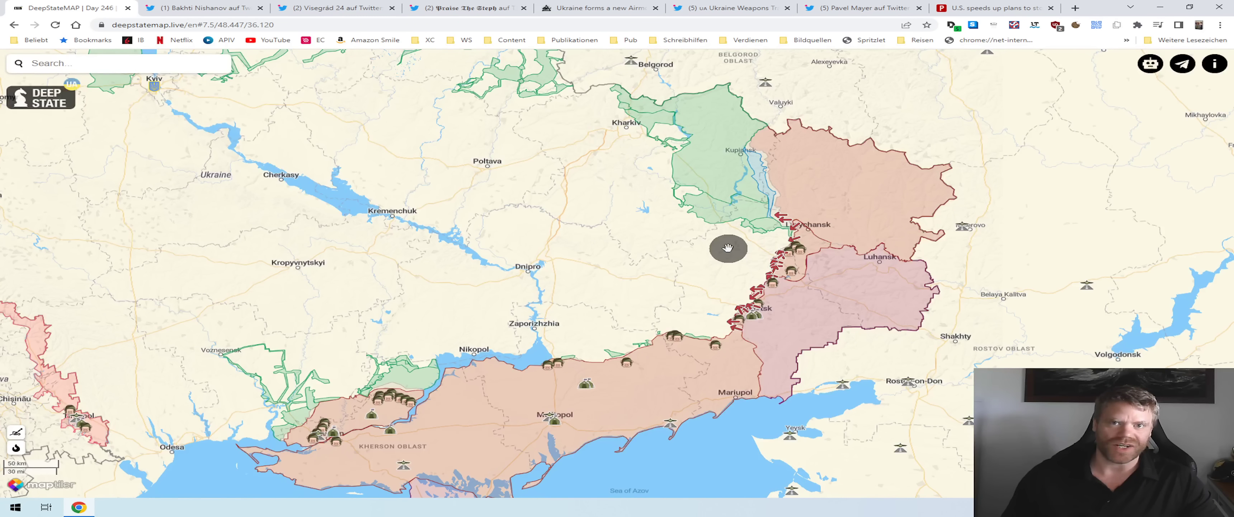
mouse_move(754, 259)
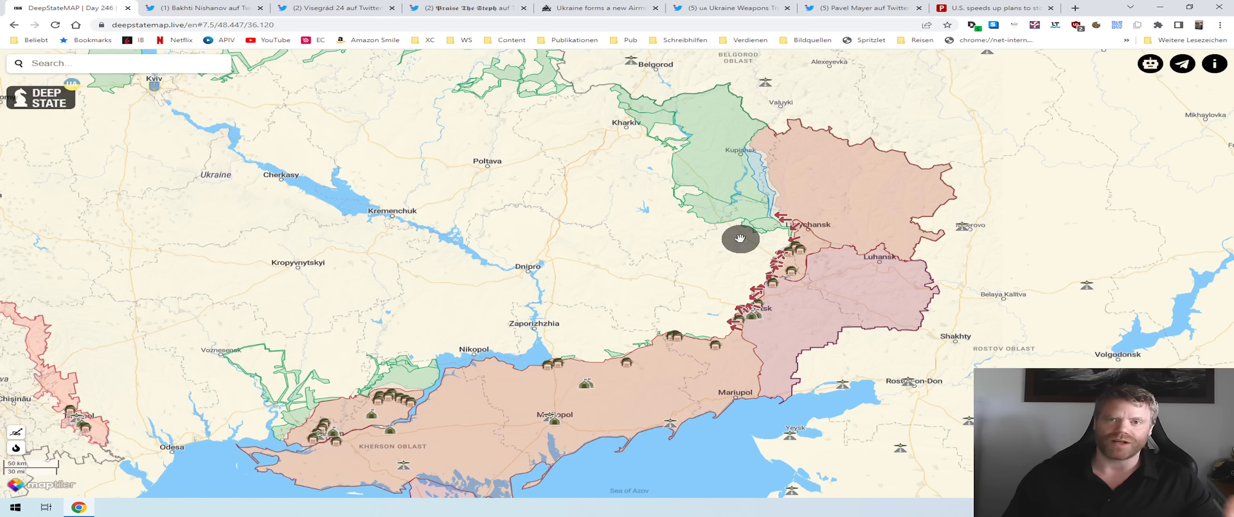
mouse_move(749, 268)
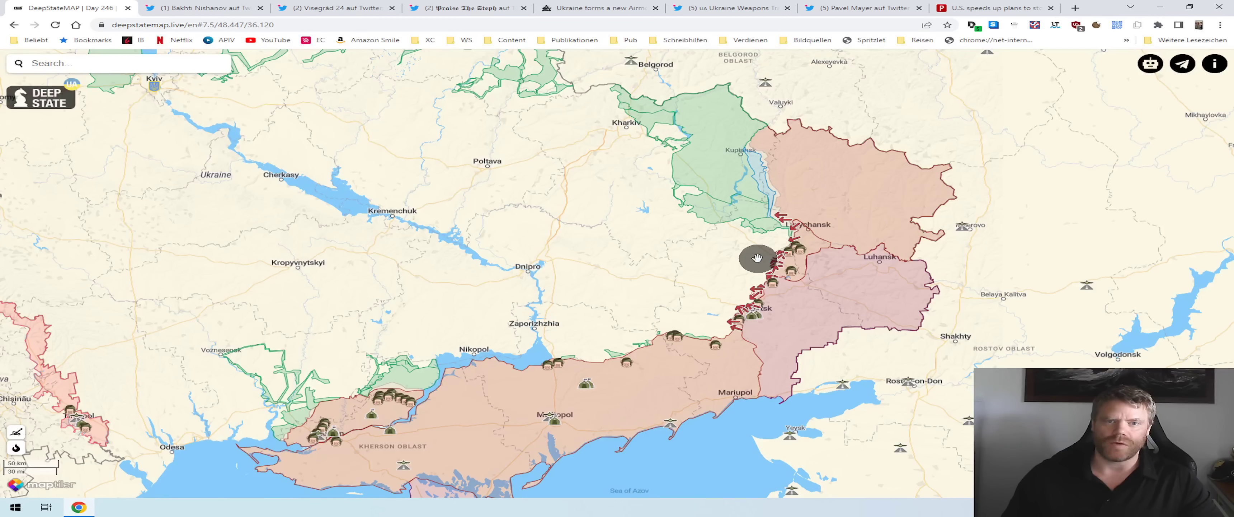
mouse_move(724, 282)
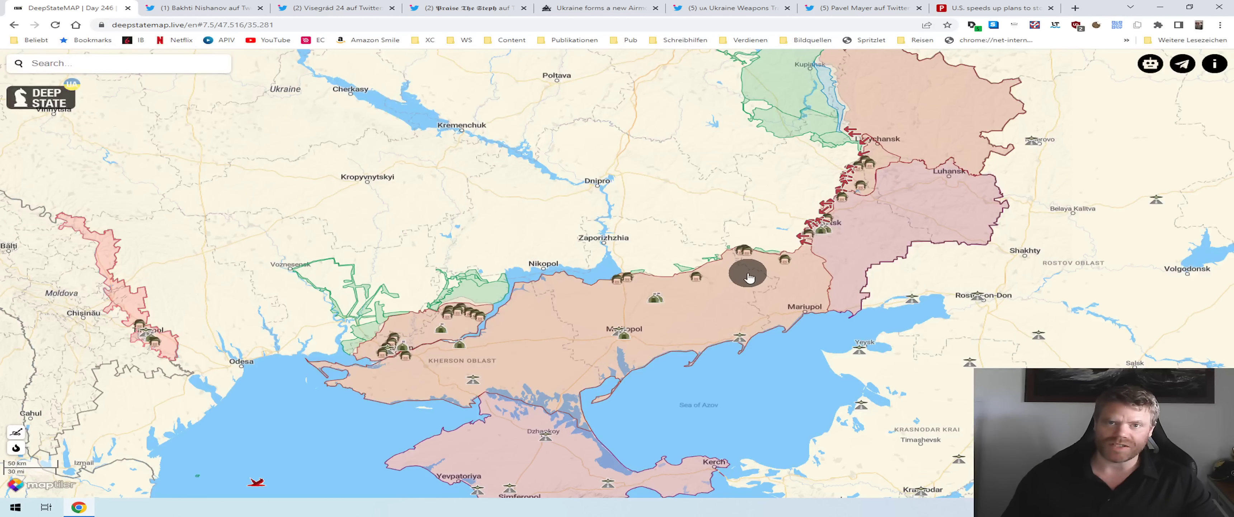
mouse_move(726, 288)
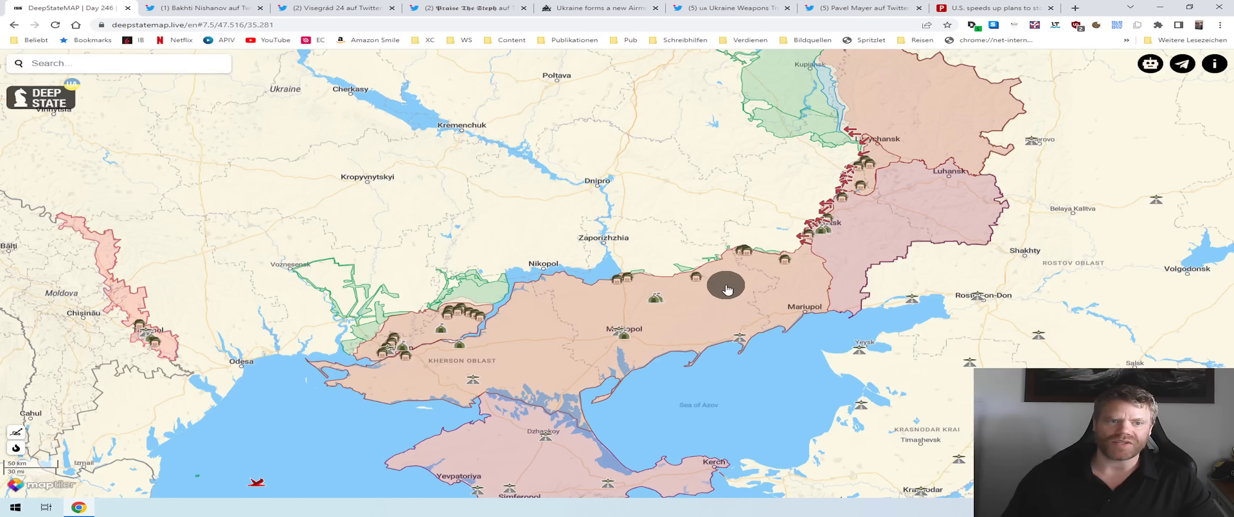
mouse_move(667, 294)
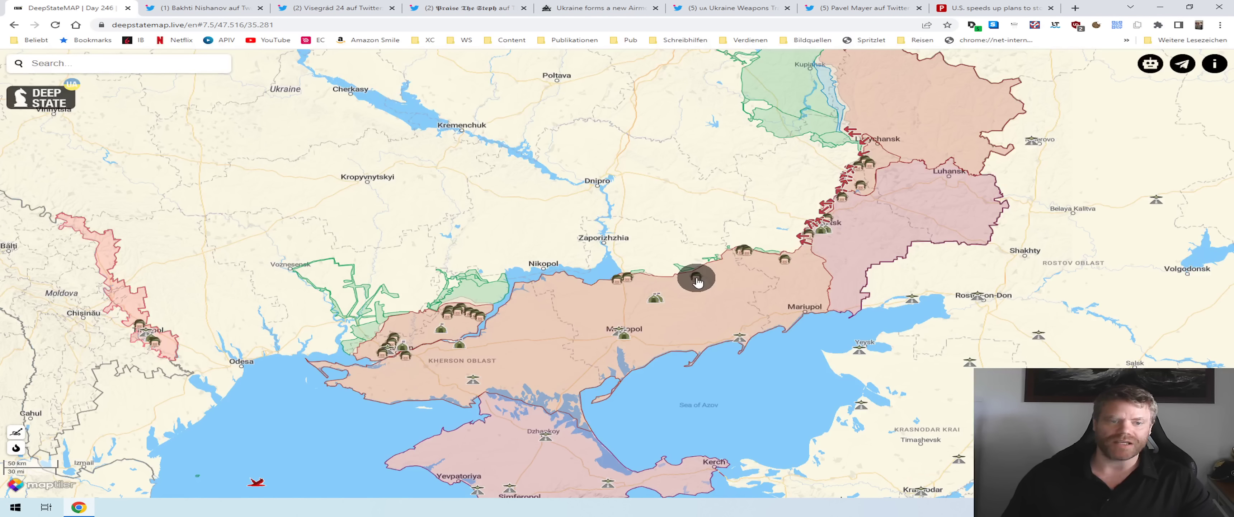
mouse_move(718, 327)
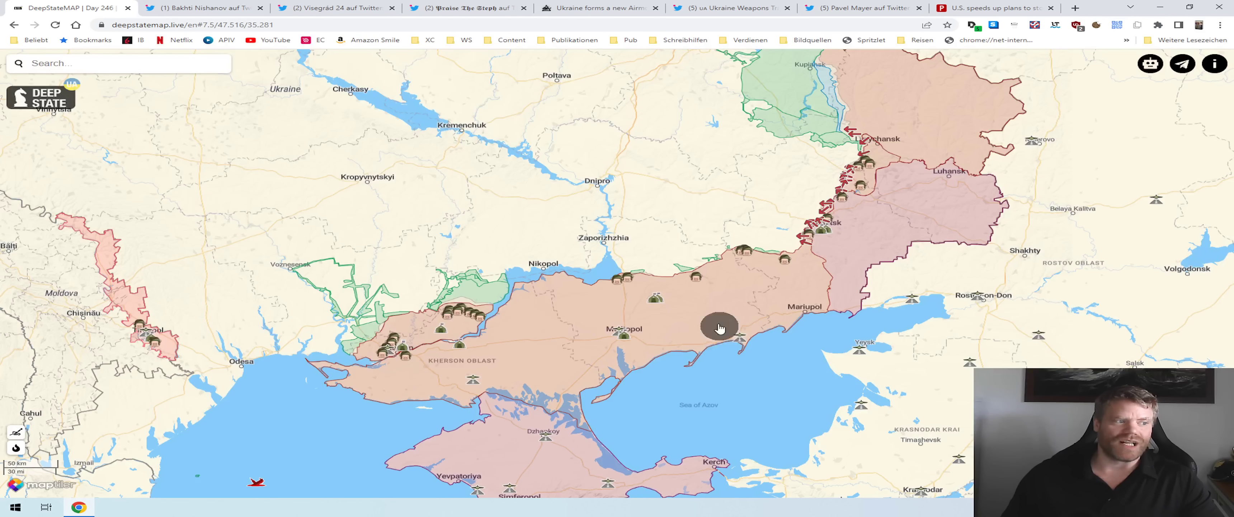
mouse_move(818, 209)
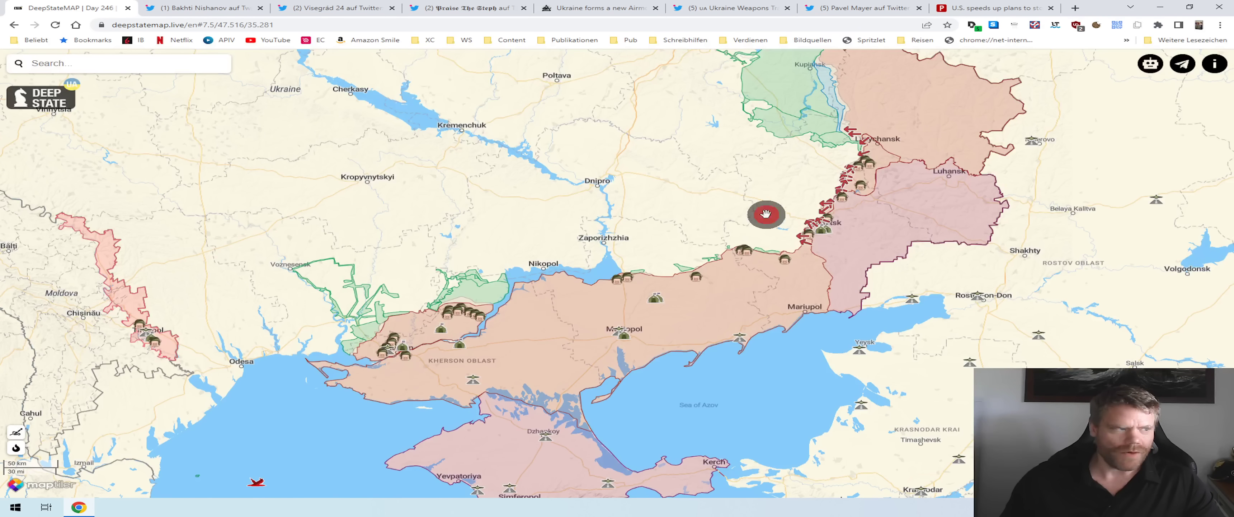
- Pan the map north to the Sumy border, then back south to the Kherson–Mariupol occupied belt
left_click_drag(763, 213, 614, 402)
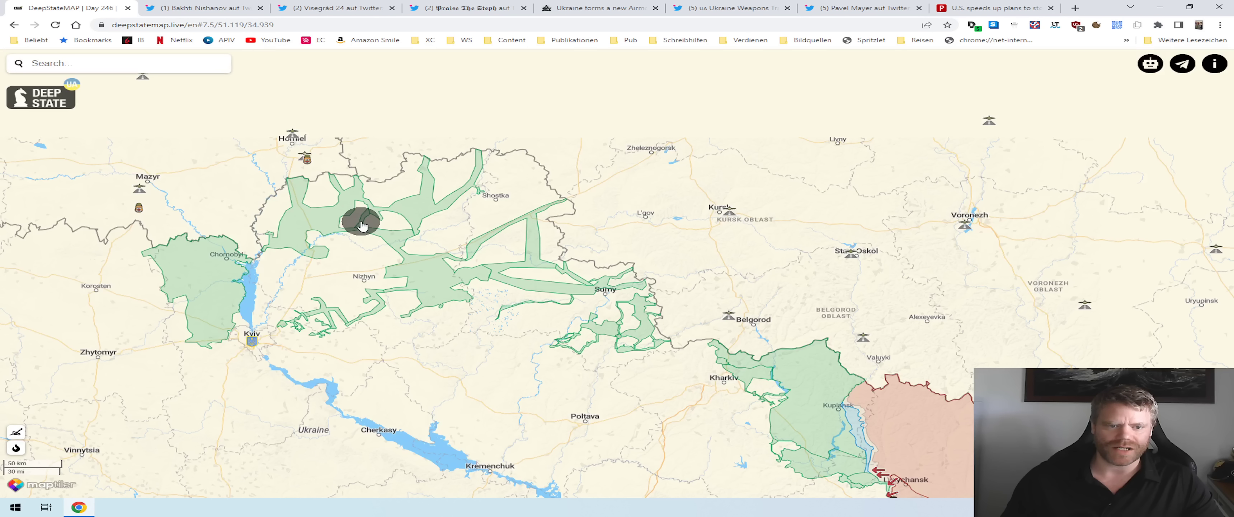
mouse_move(533, 160)
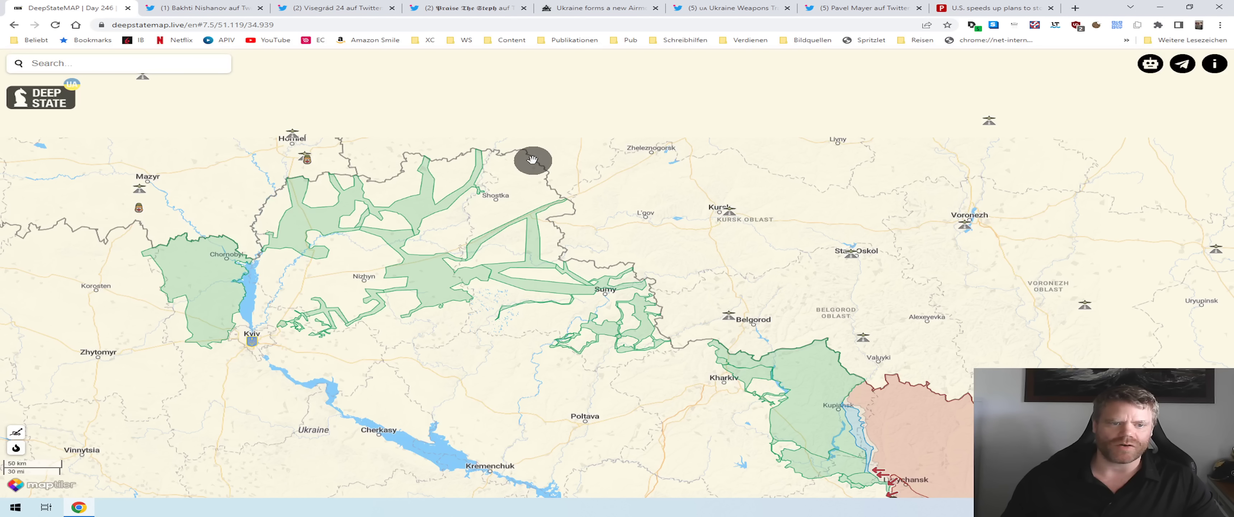
mouse_move(623, 197)
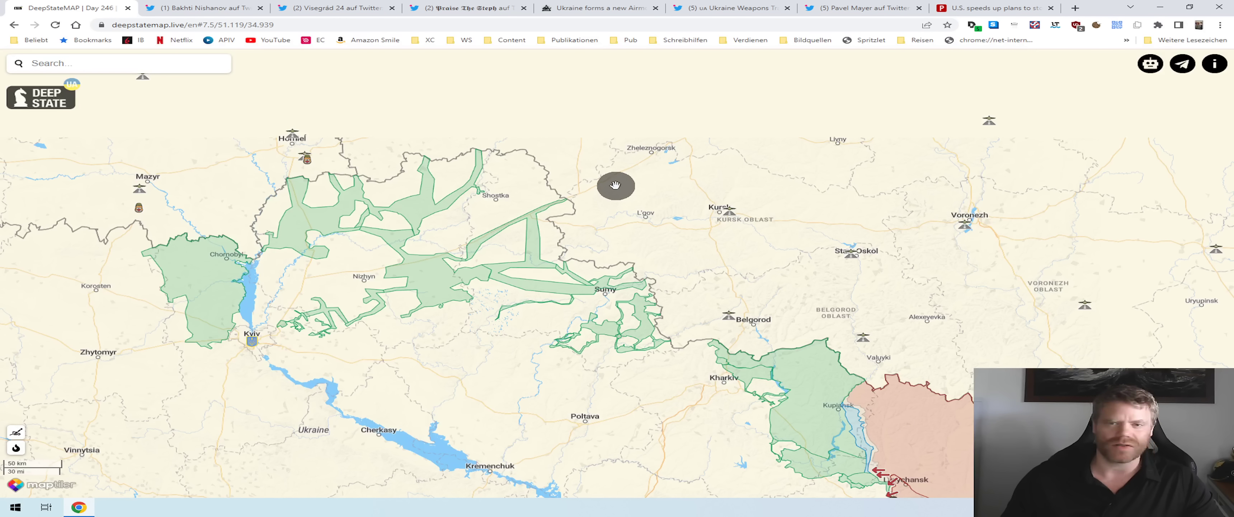
mouse_move(611, 173)
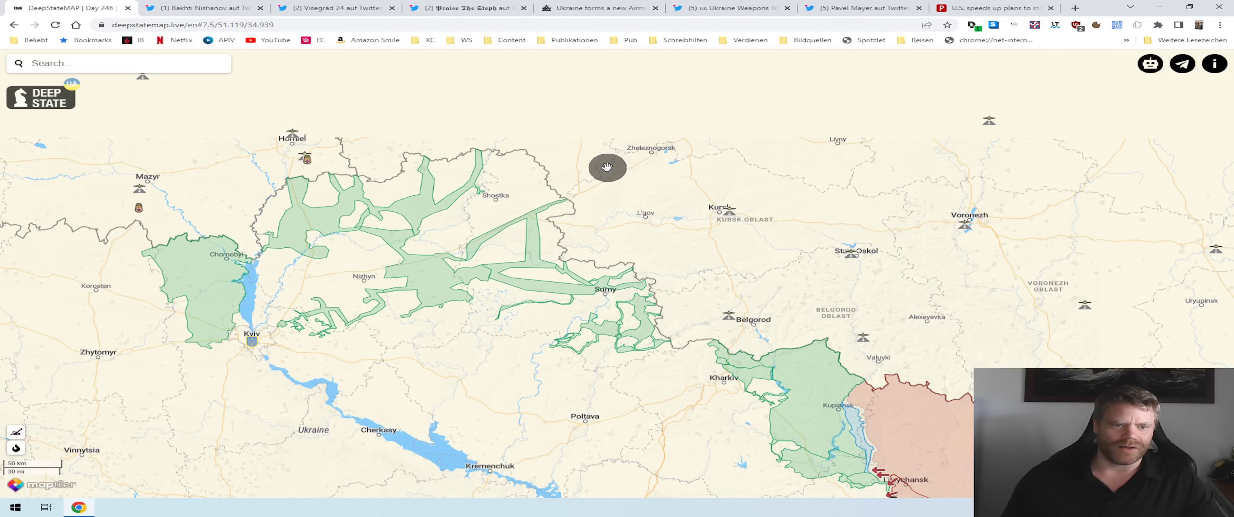
mouse_move(672, 89)
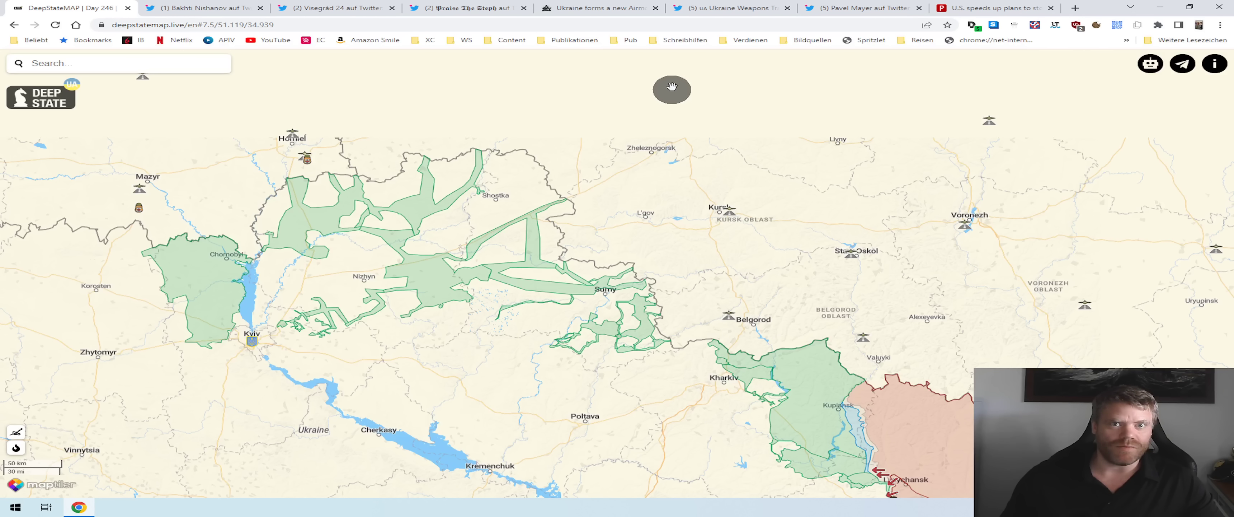
mouse_move(497, 411)
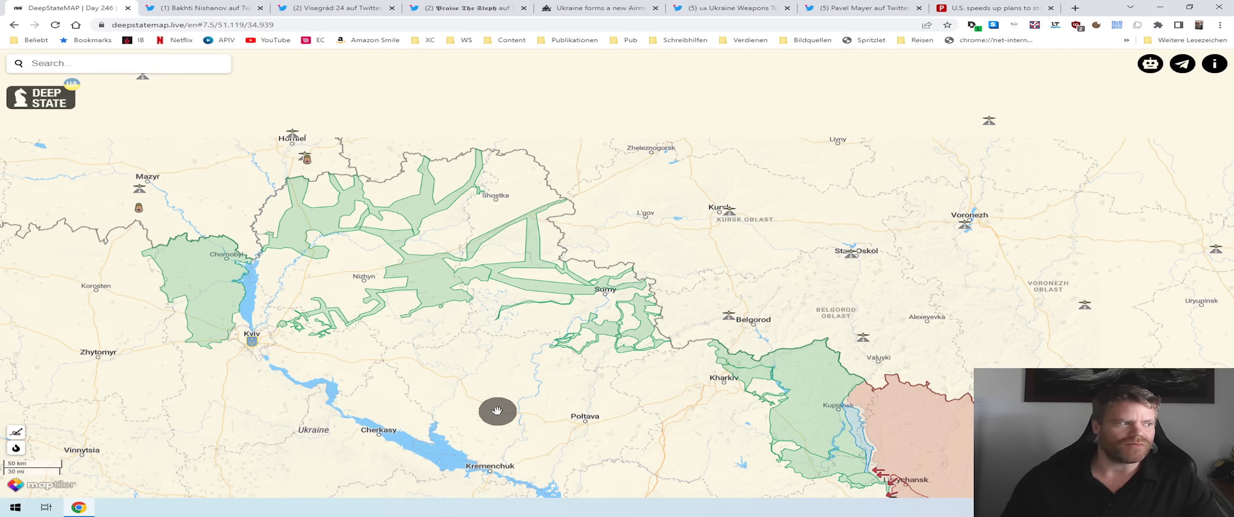
mouse_move(442, 381)
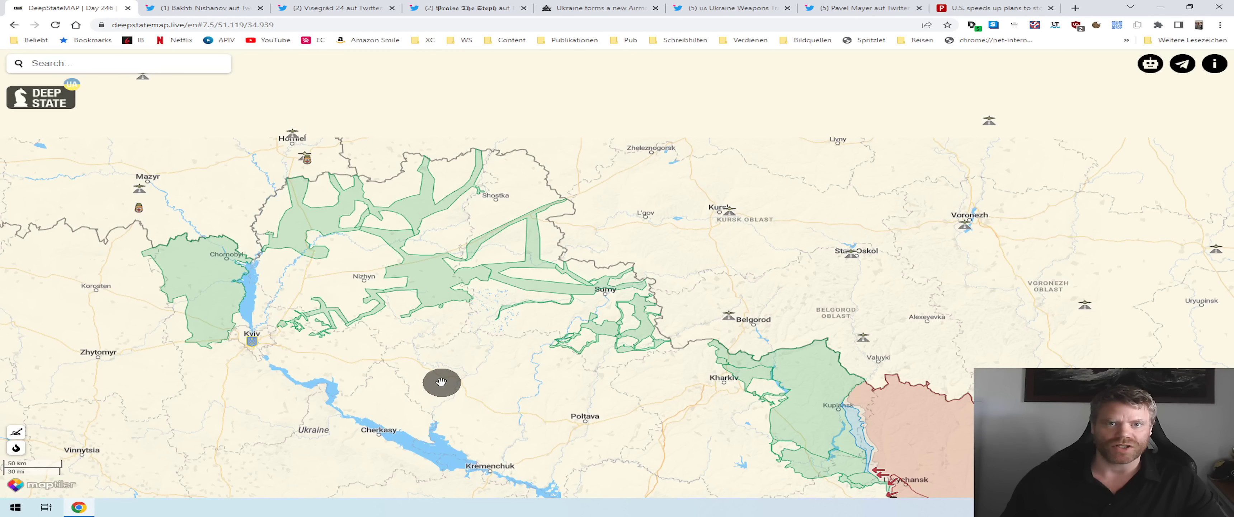
mouse_move(471, 333)
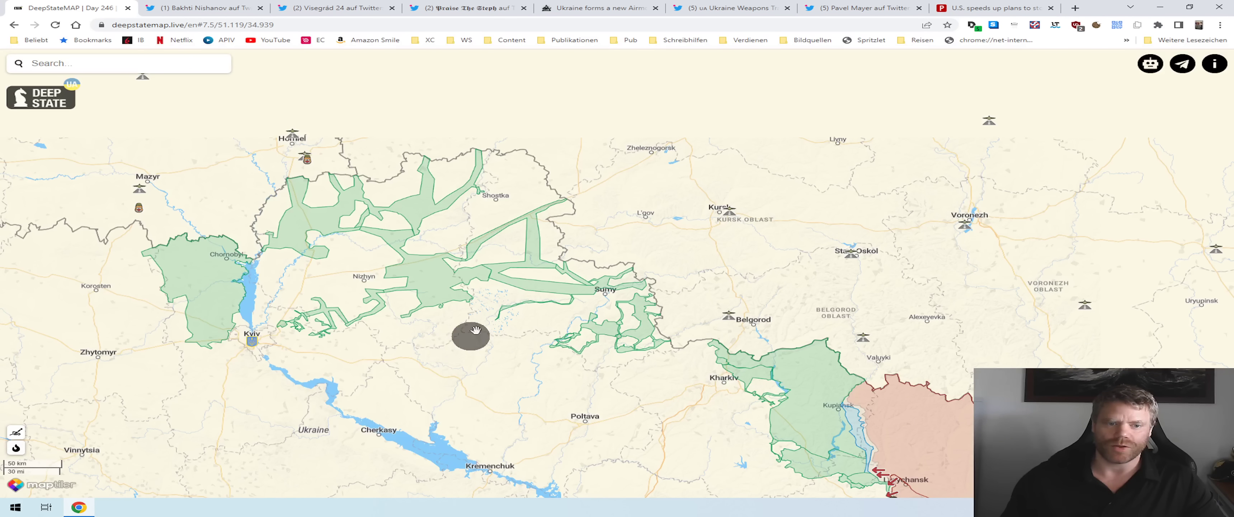
left_click_drag(472, 334, 472, 309)
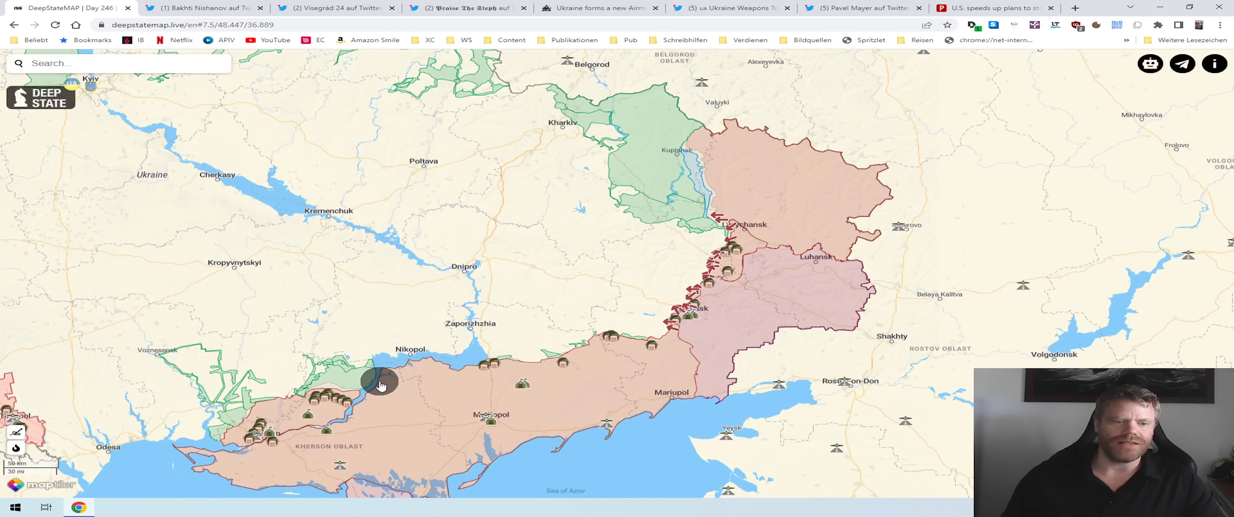
mouse_move(510, 321)
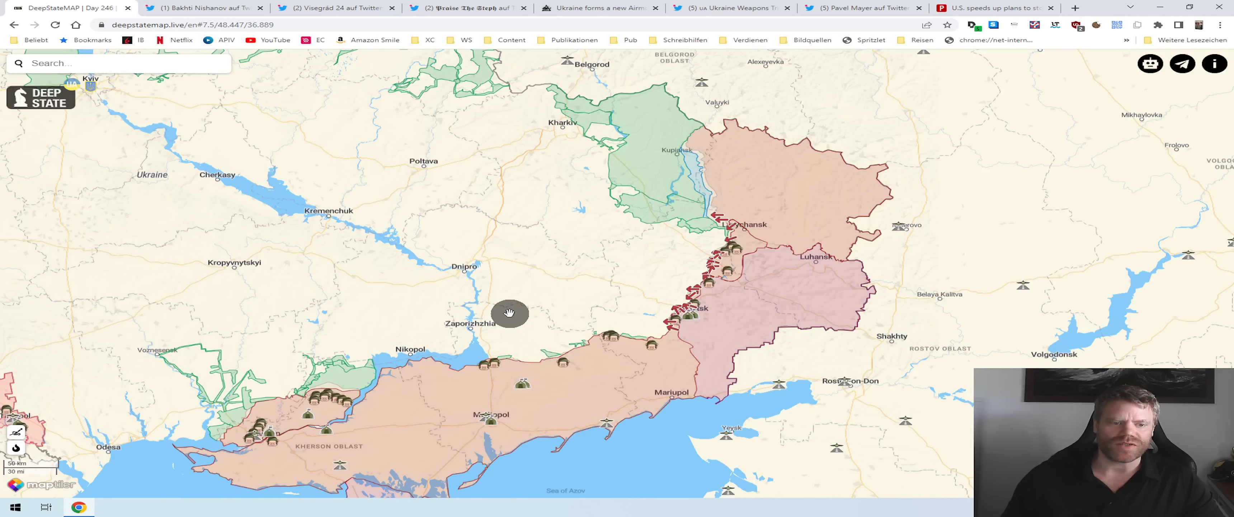
mouse_move(486, 329)
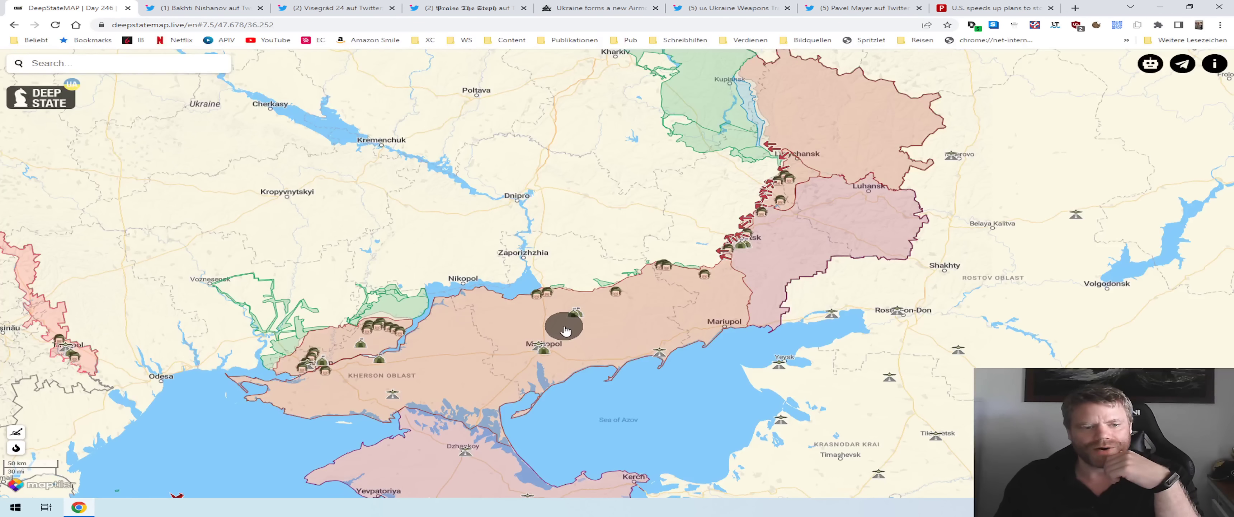
mouse_move(552, 316)
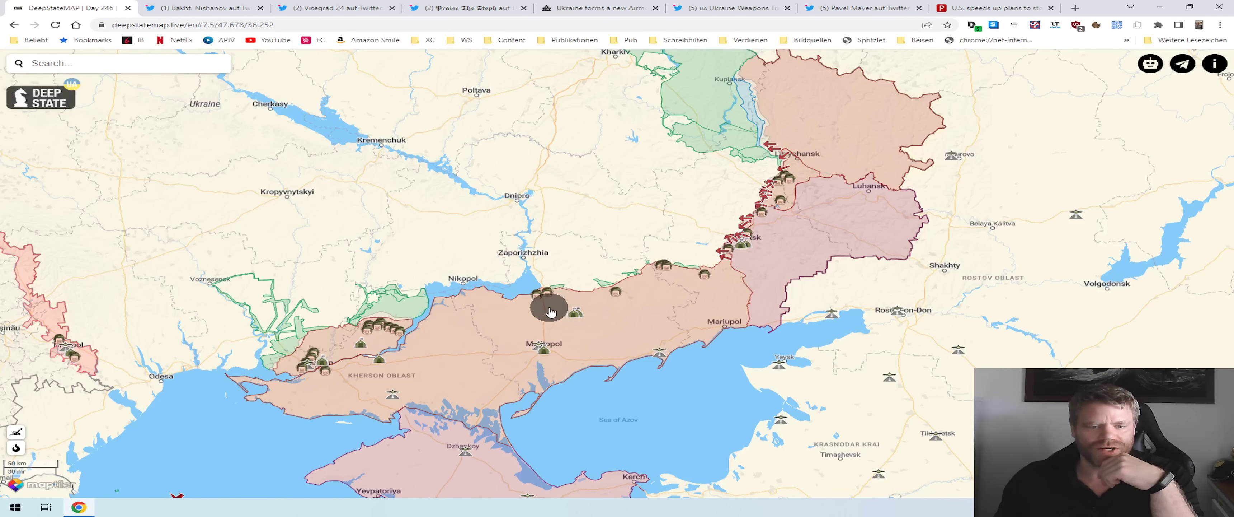
mouse_move(517, 280)
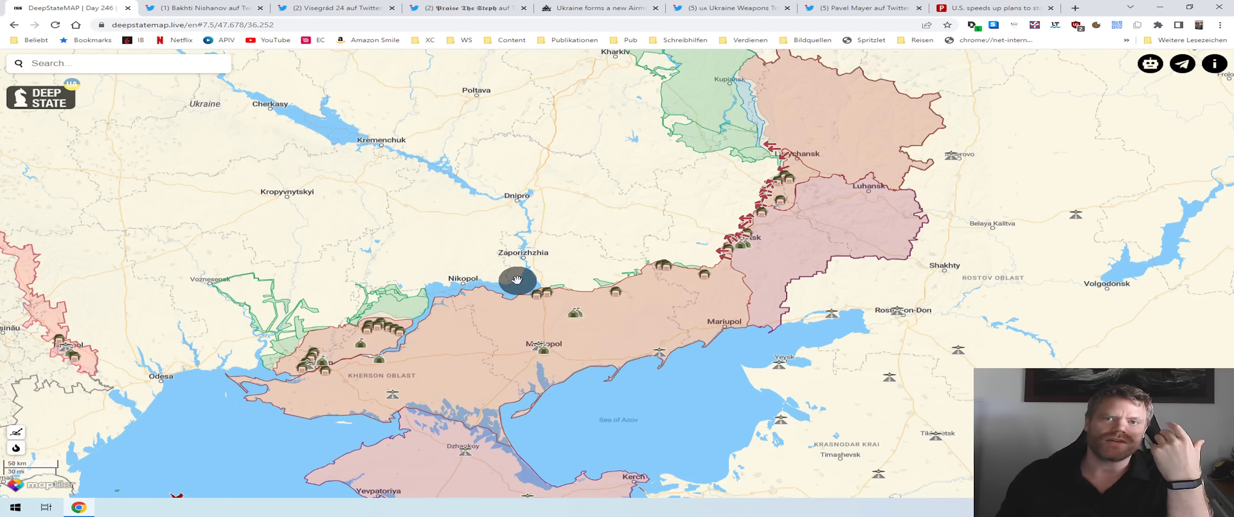
mouse_move(510, 264)
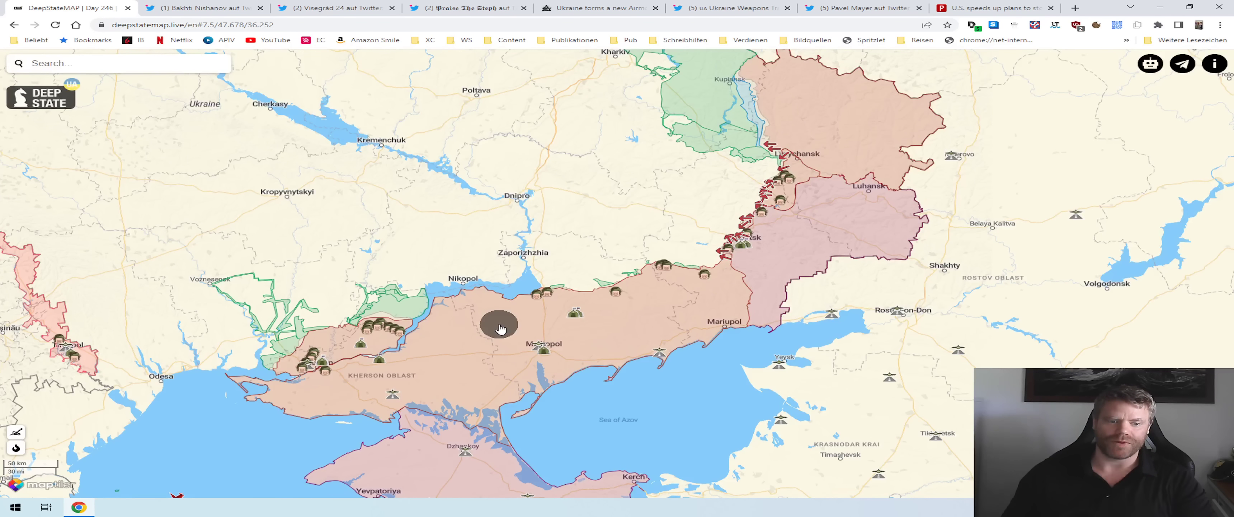
mouse_move(1212, 346)
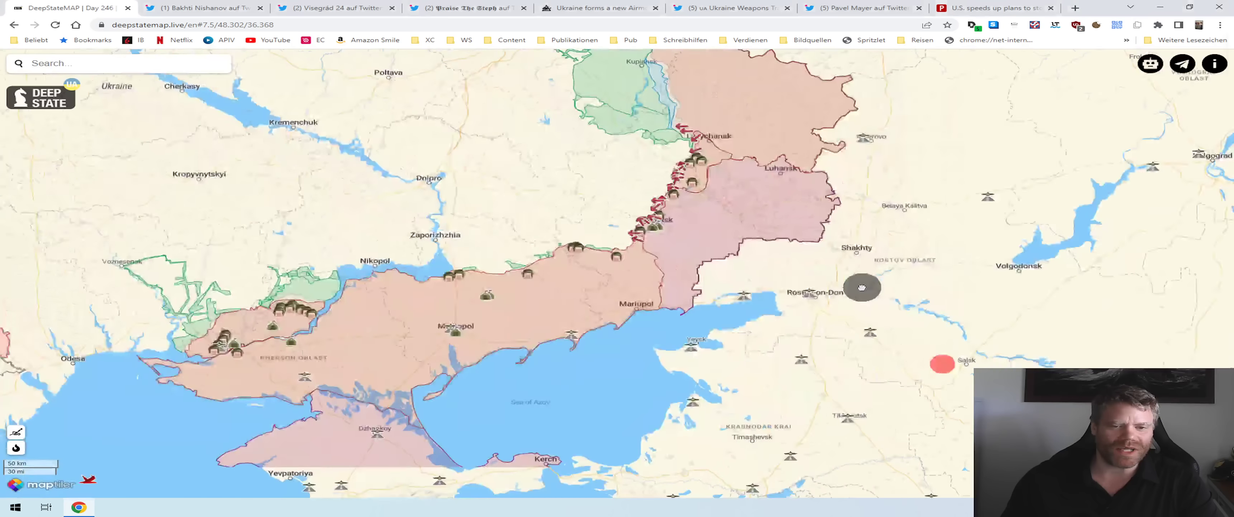
- Shift the map toward the southern front, then switch to the Visegrád 24 thread on Kadyrov
left_click_drag(861, 288, 232, 89)
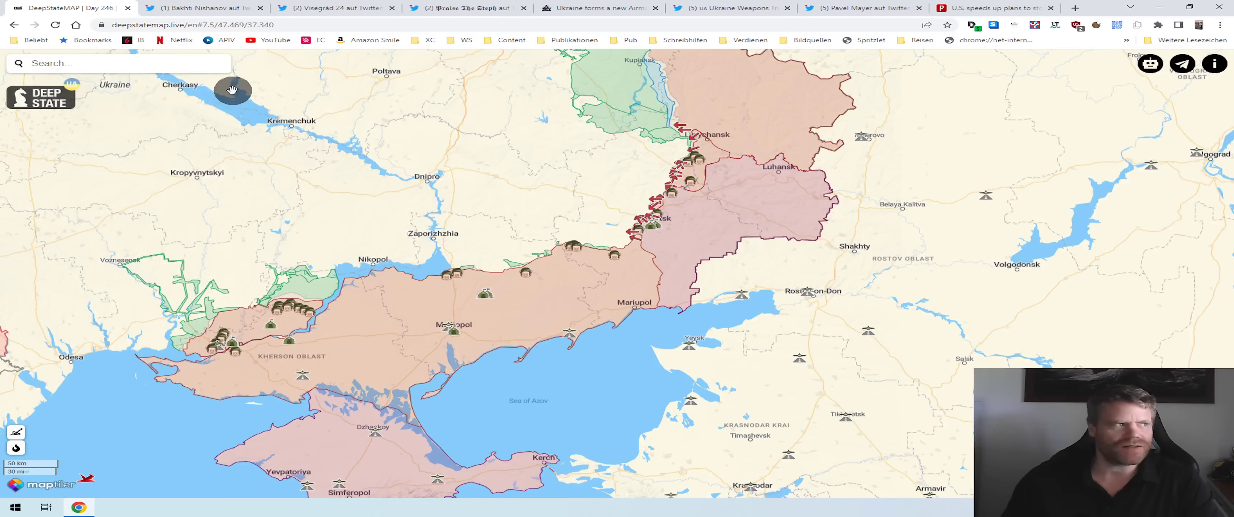
left_click(323, 8)
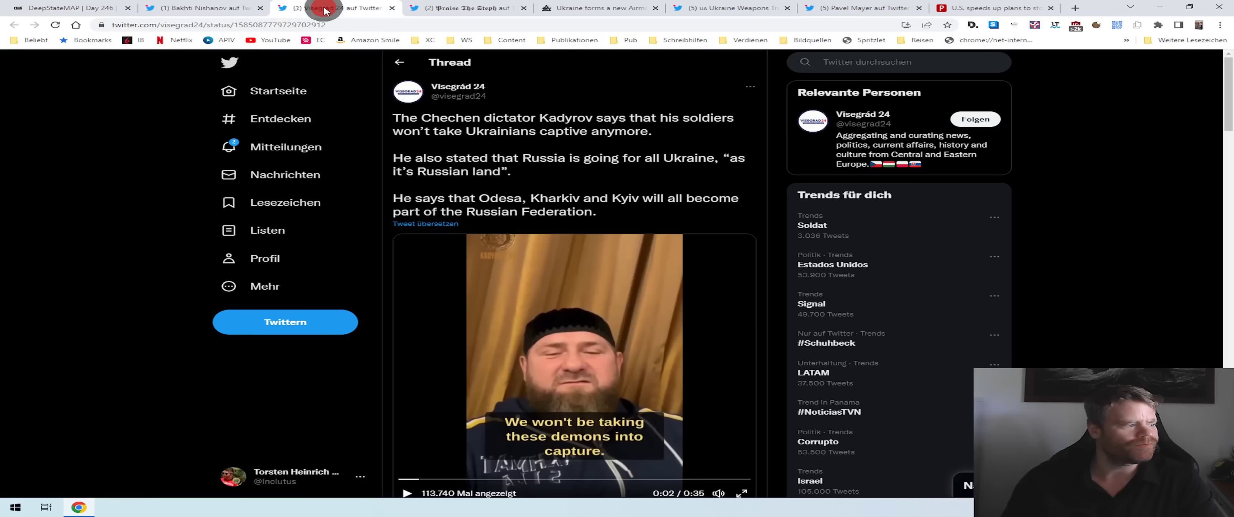
- Unmute and play the Kadyrov video, pausing it at 0:01
left_click(717, 492)
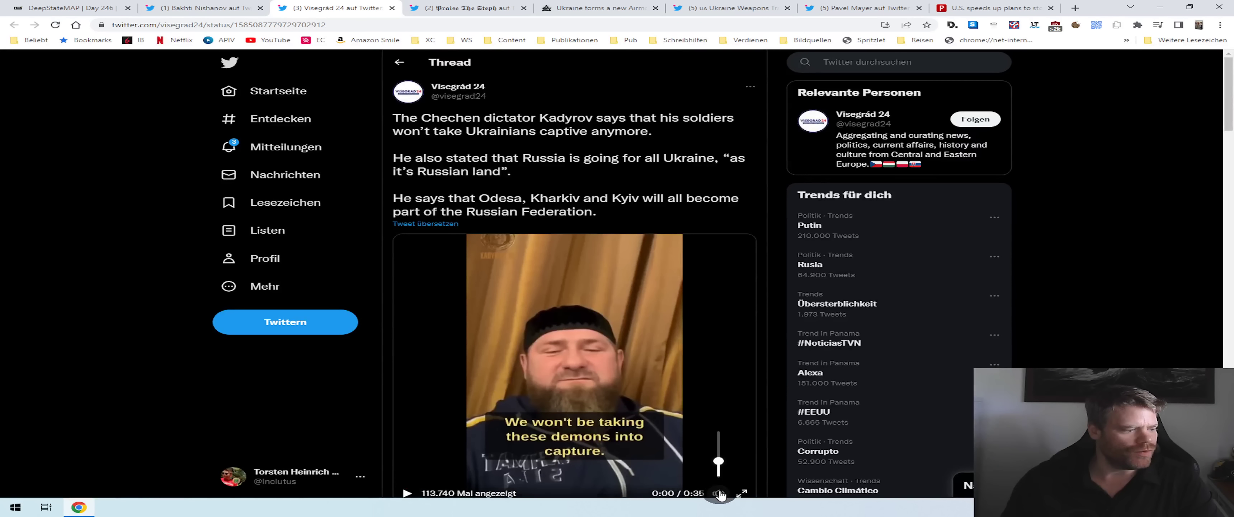
left_click(407, 492)
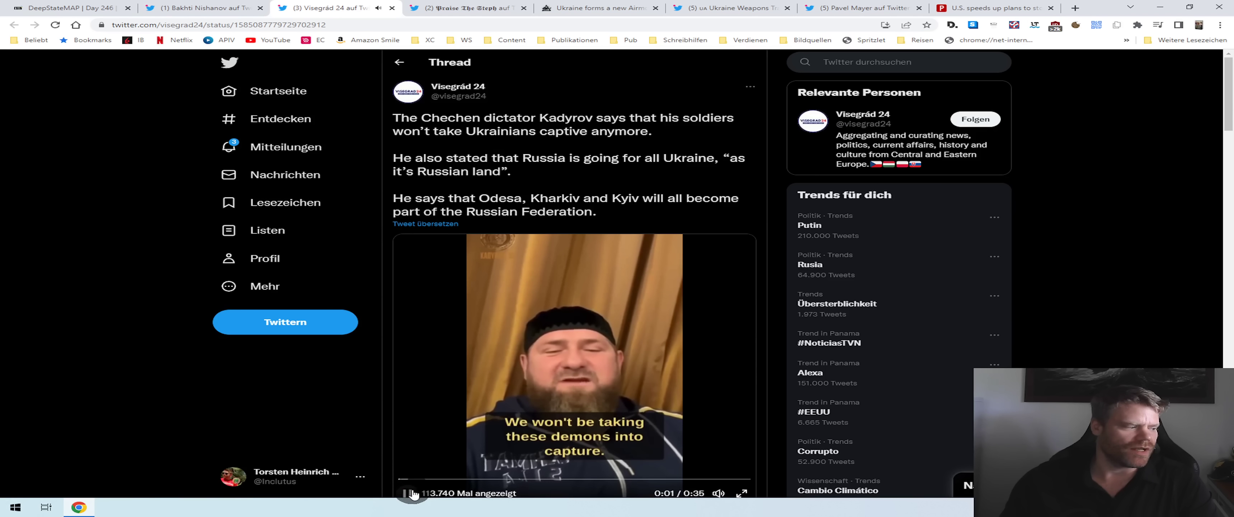
left_click(409, 492)
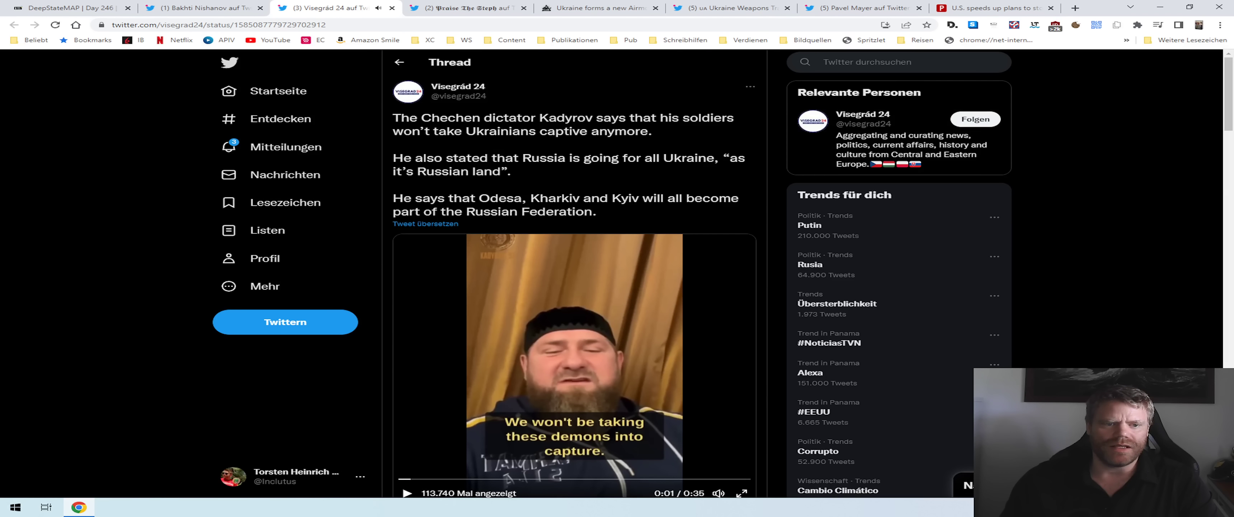
- Switch to the Politico article on U.S. plans to speed upgraded-nuke storage in Europe
left_click(991, 8)
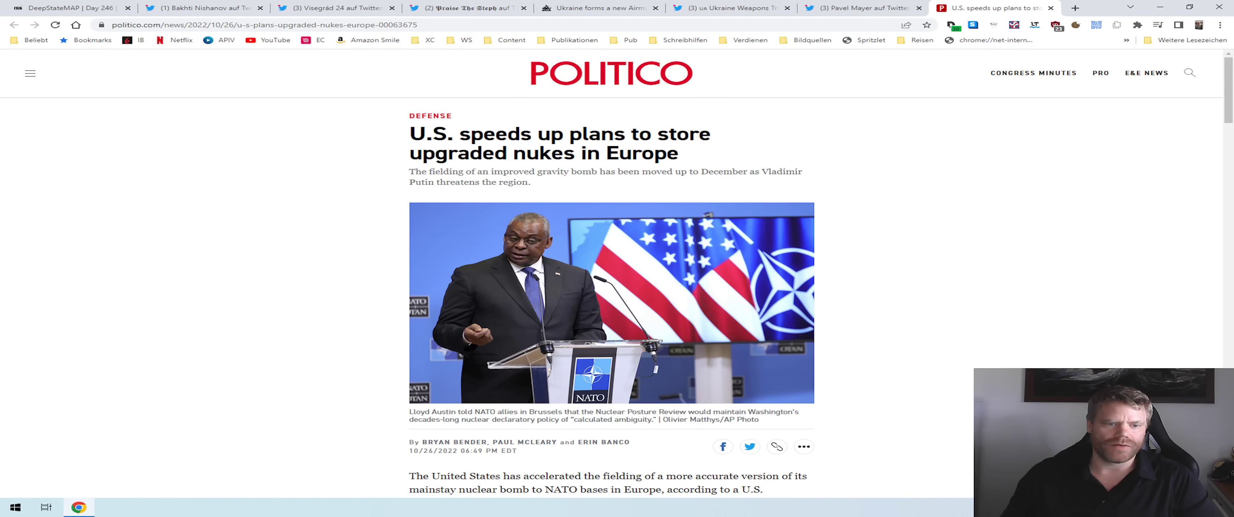
mouse_move(854, 210)
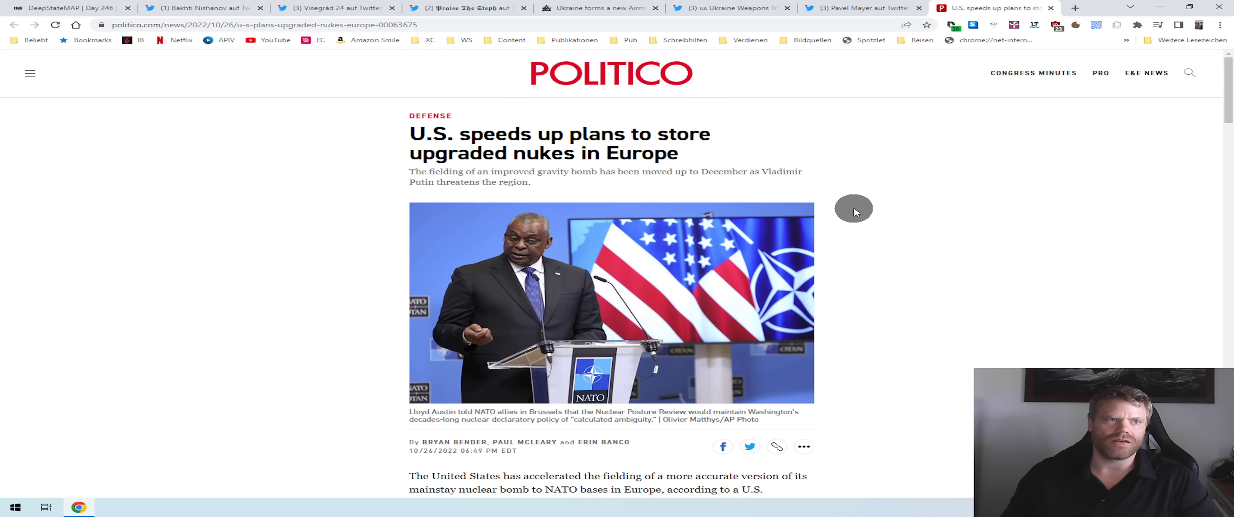
mouse_move(817, 187)
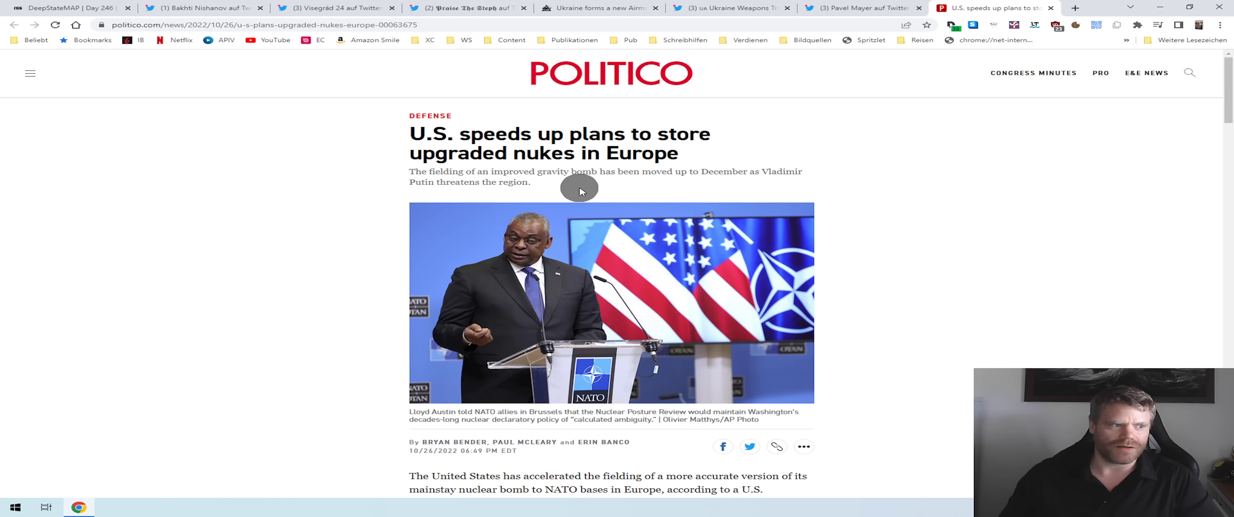
mouse_move(594, 226)
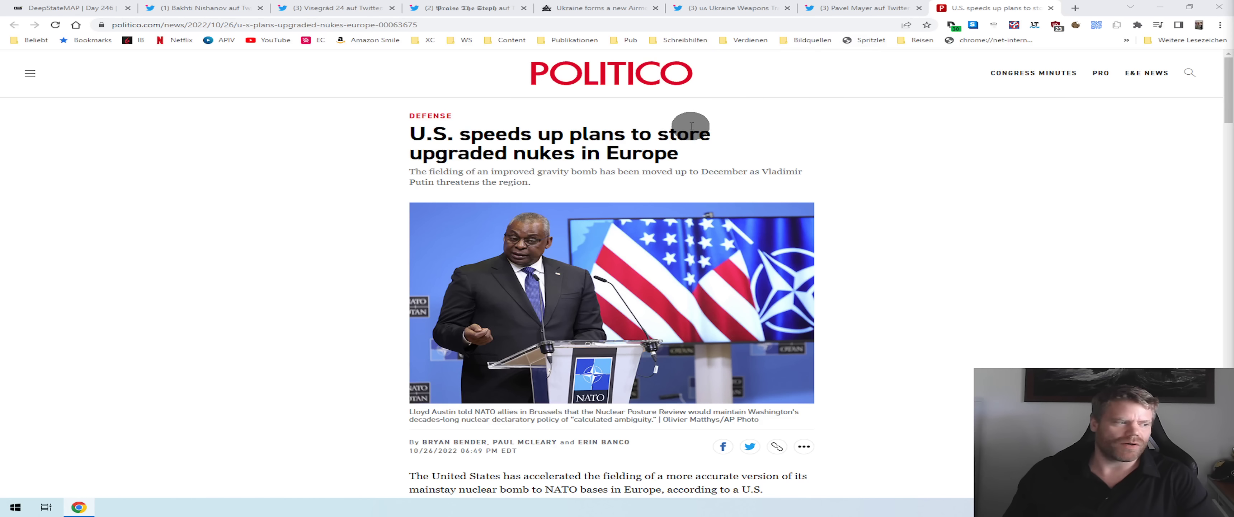
mouse_move(531, 191)
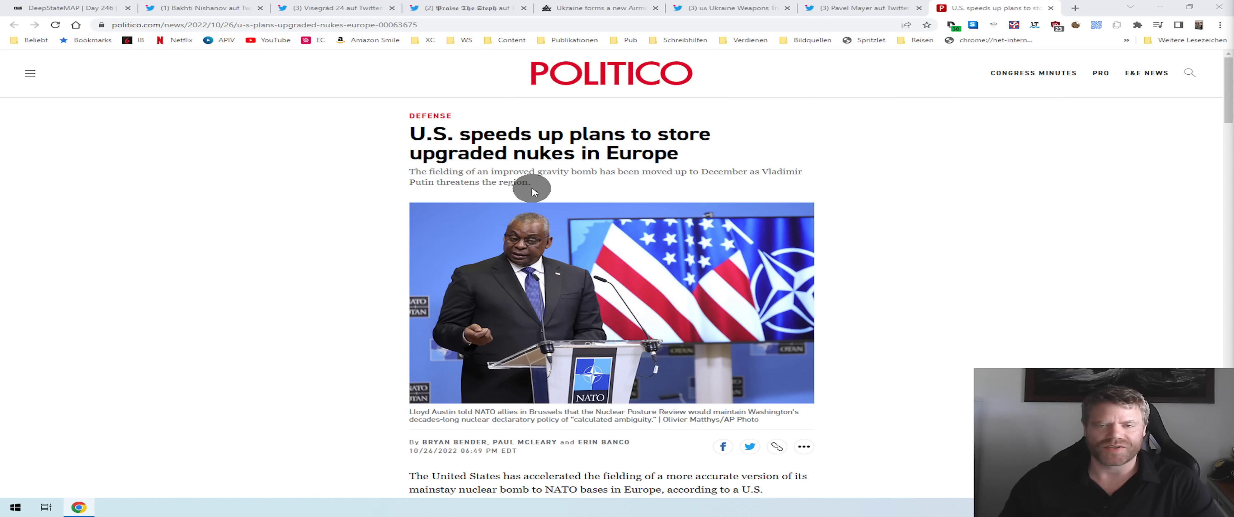